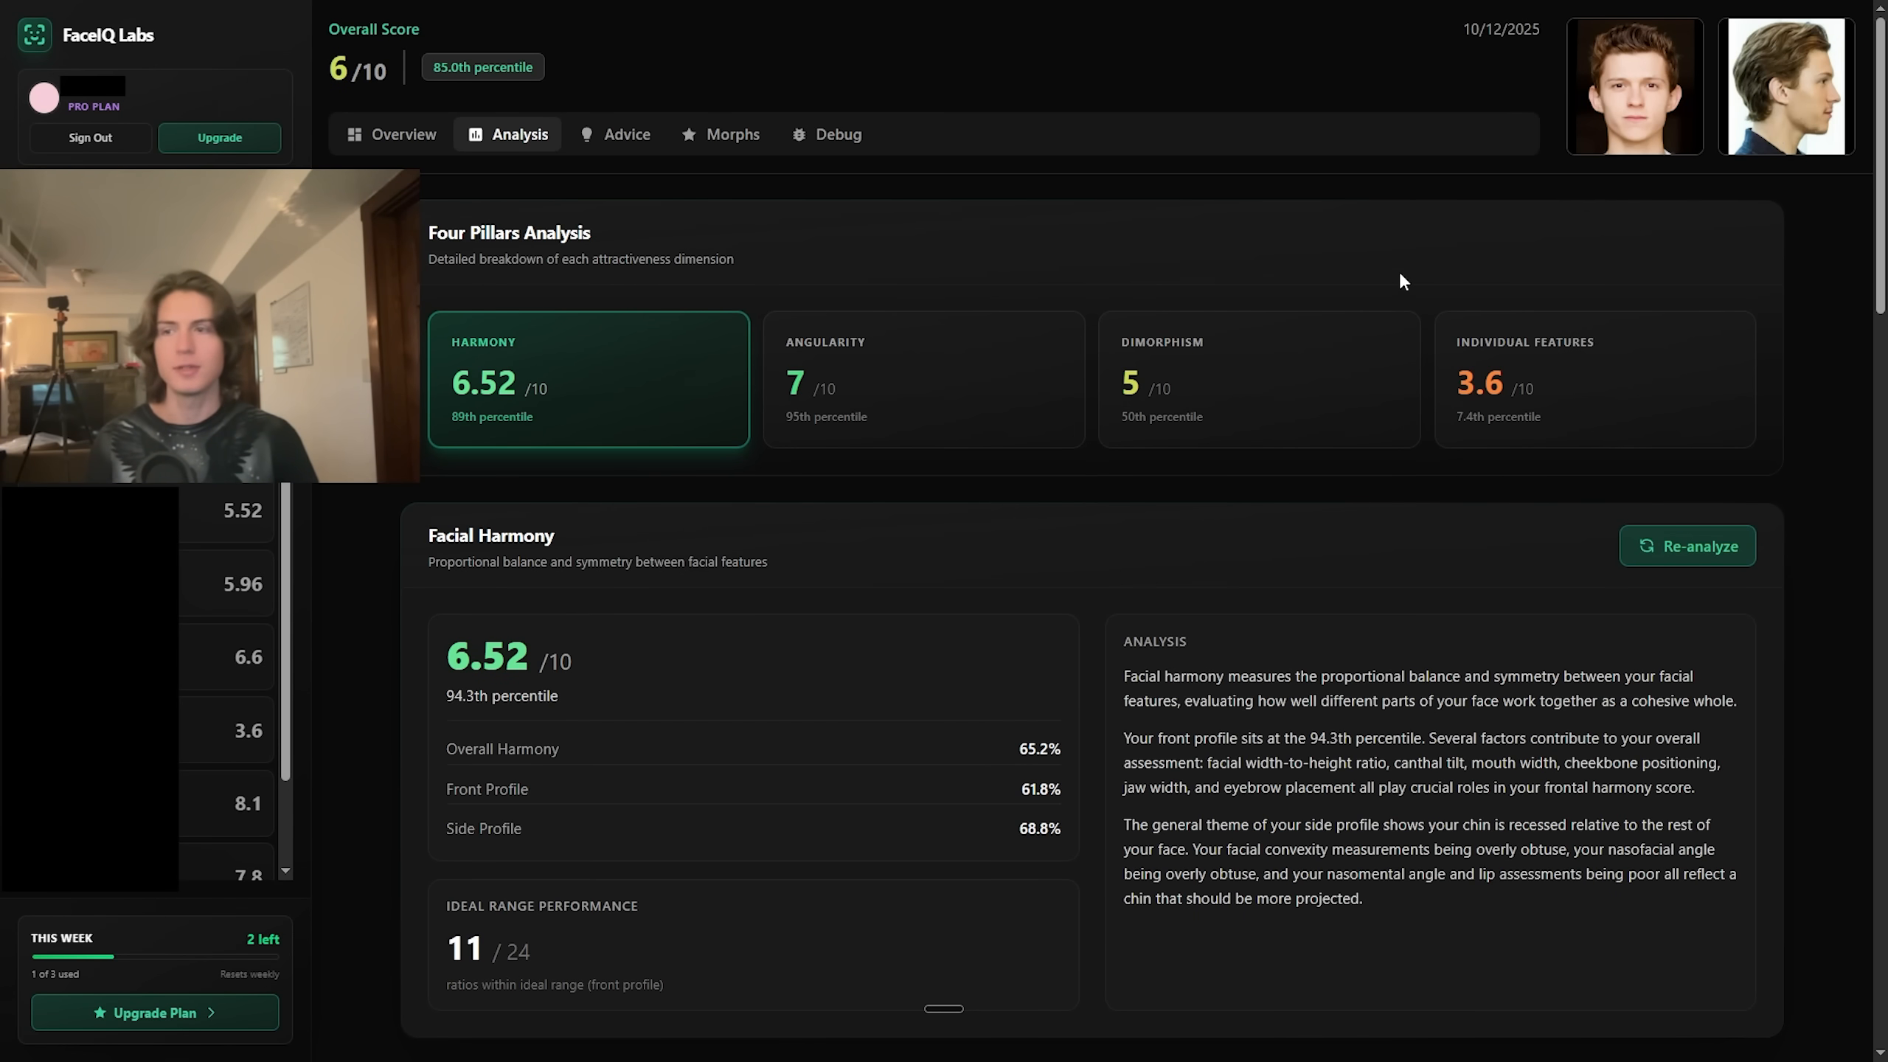
mouse_move(1400, 275)
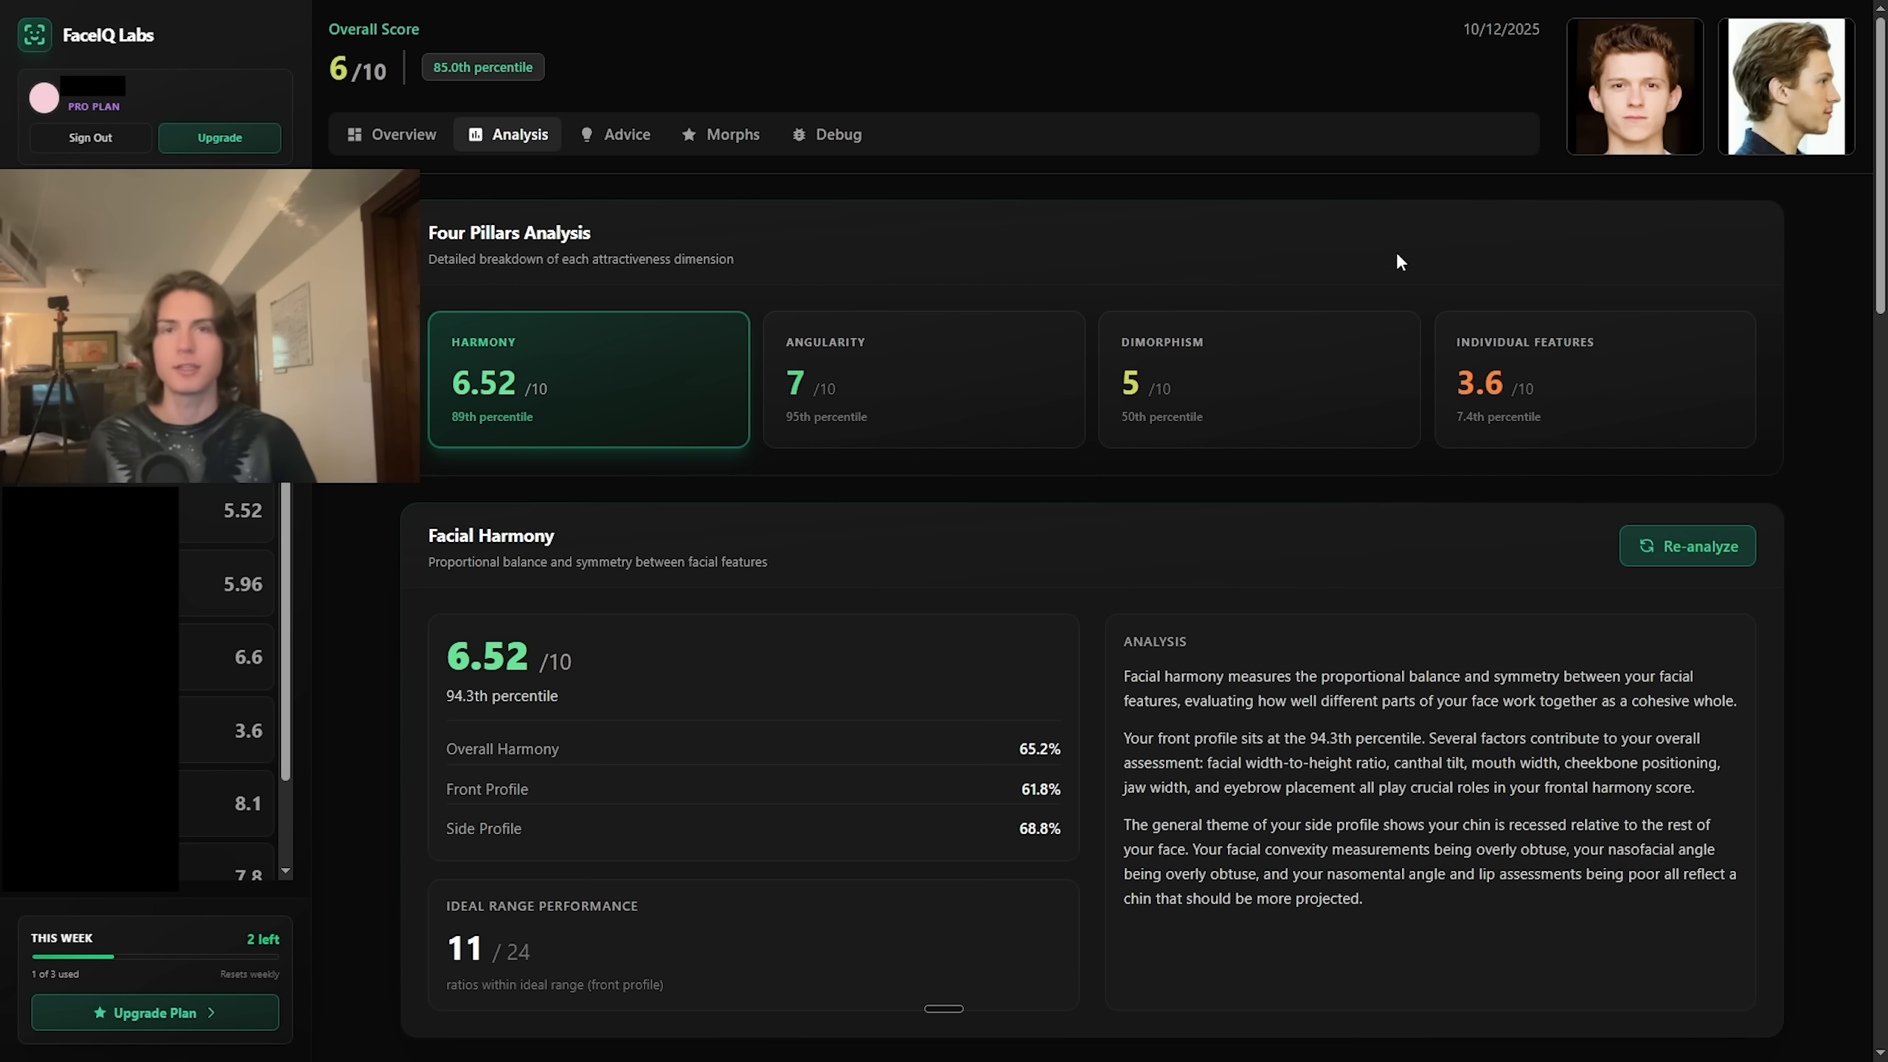
mouse_move(1537, 125)
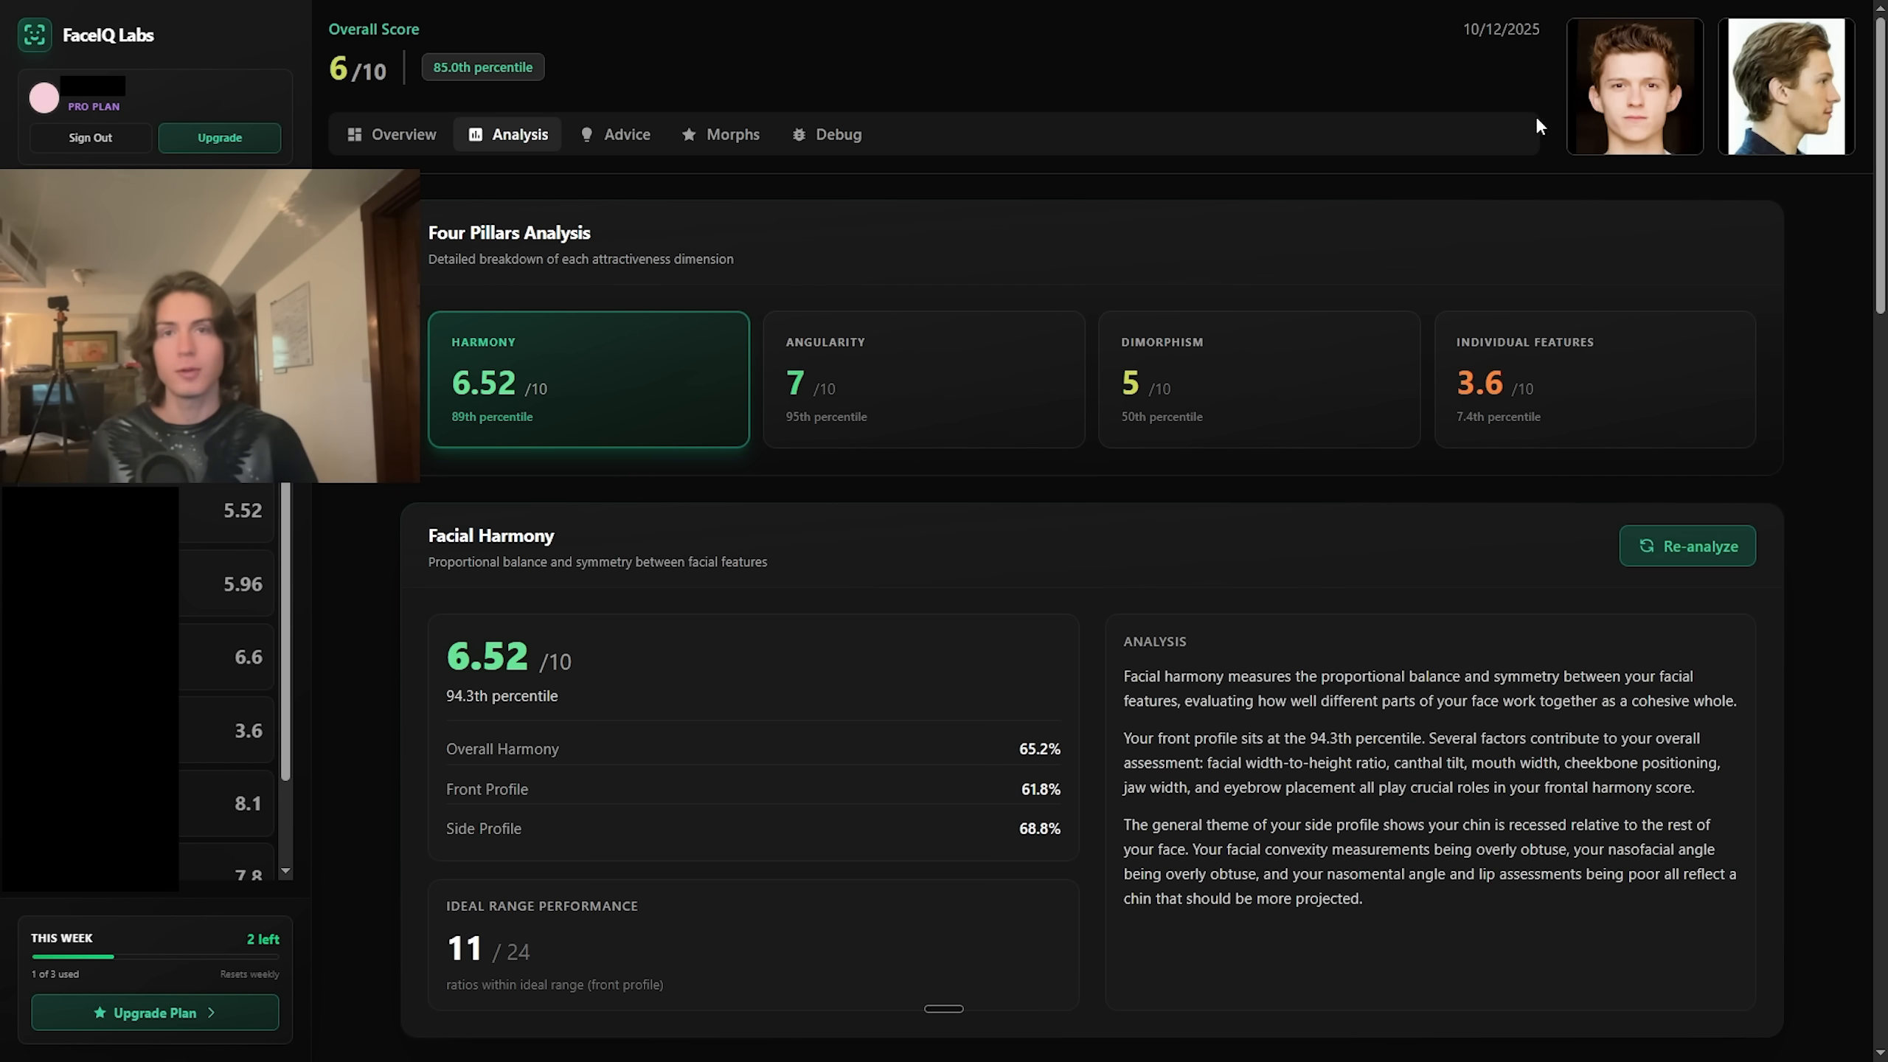
Scroll down through the Harmony Measurements section to the profile ratios
scroll(down, 3)
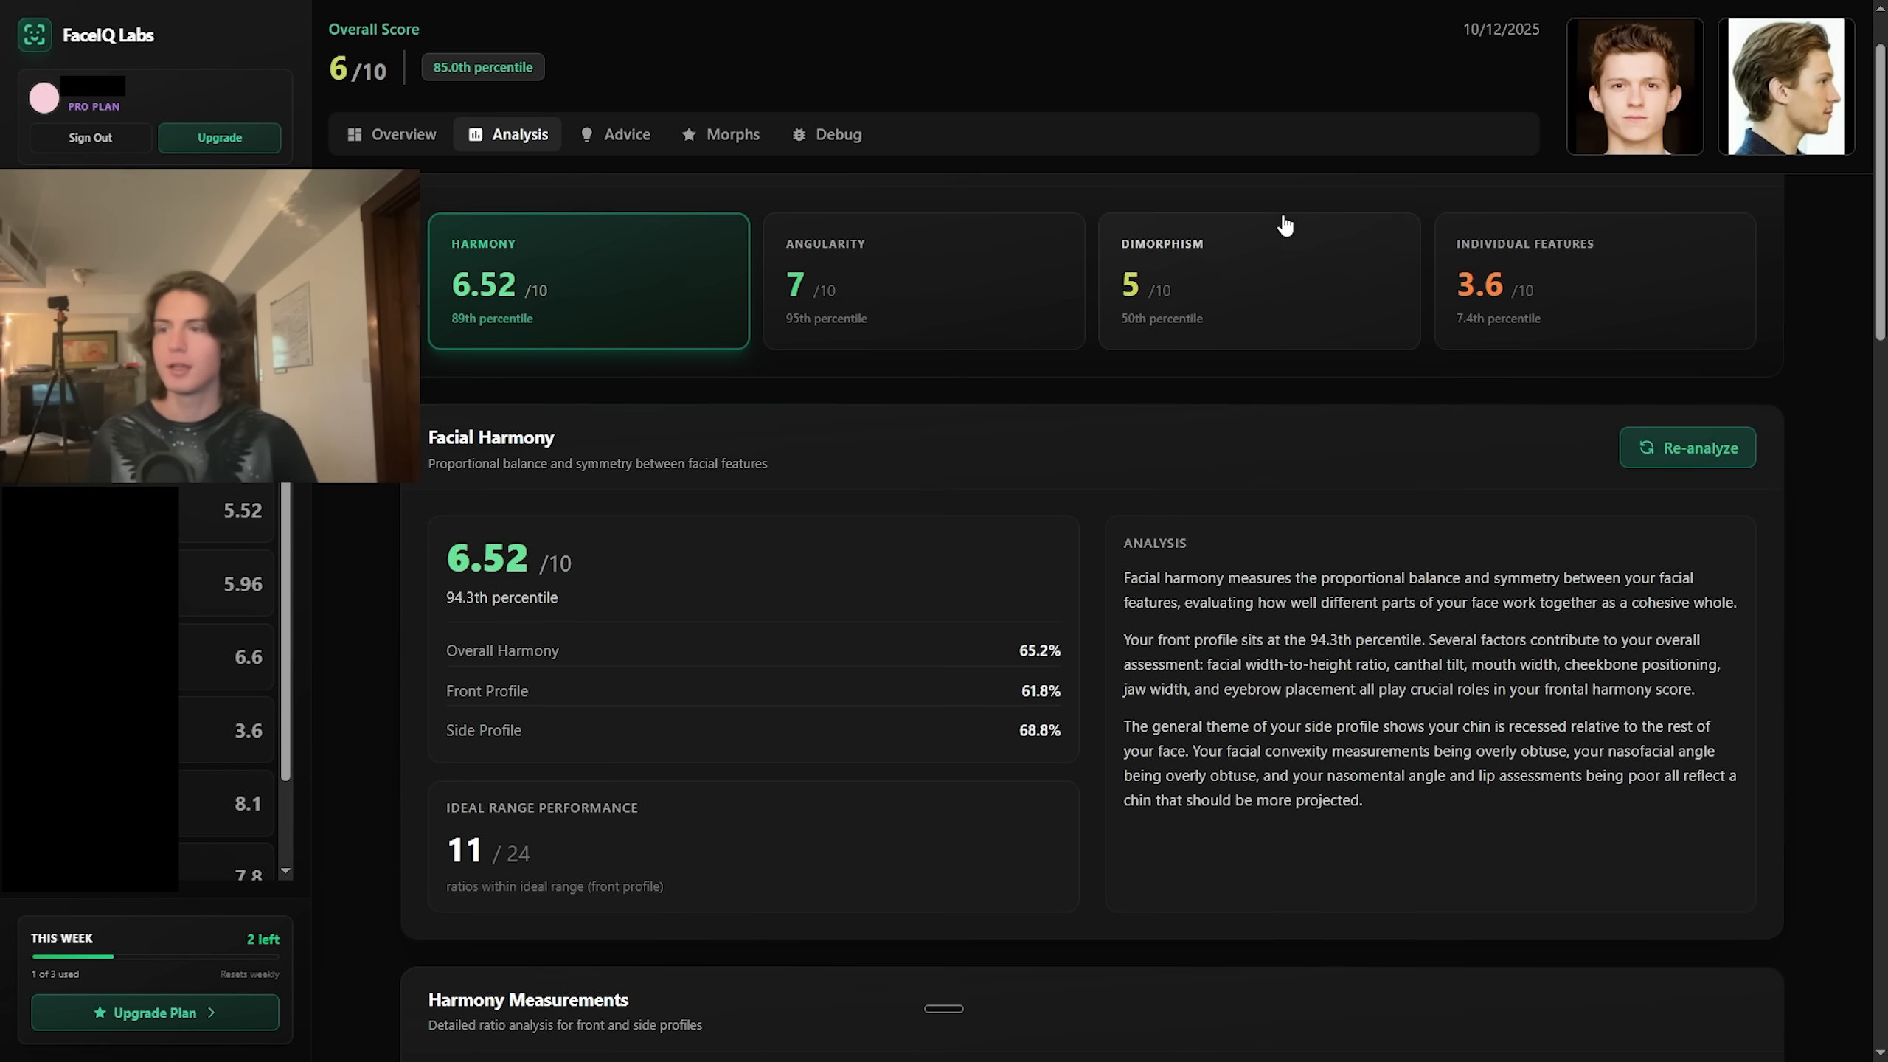
mouse_move(1020, 286)
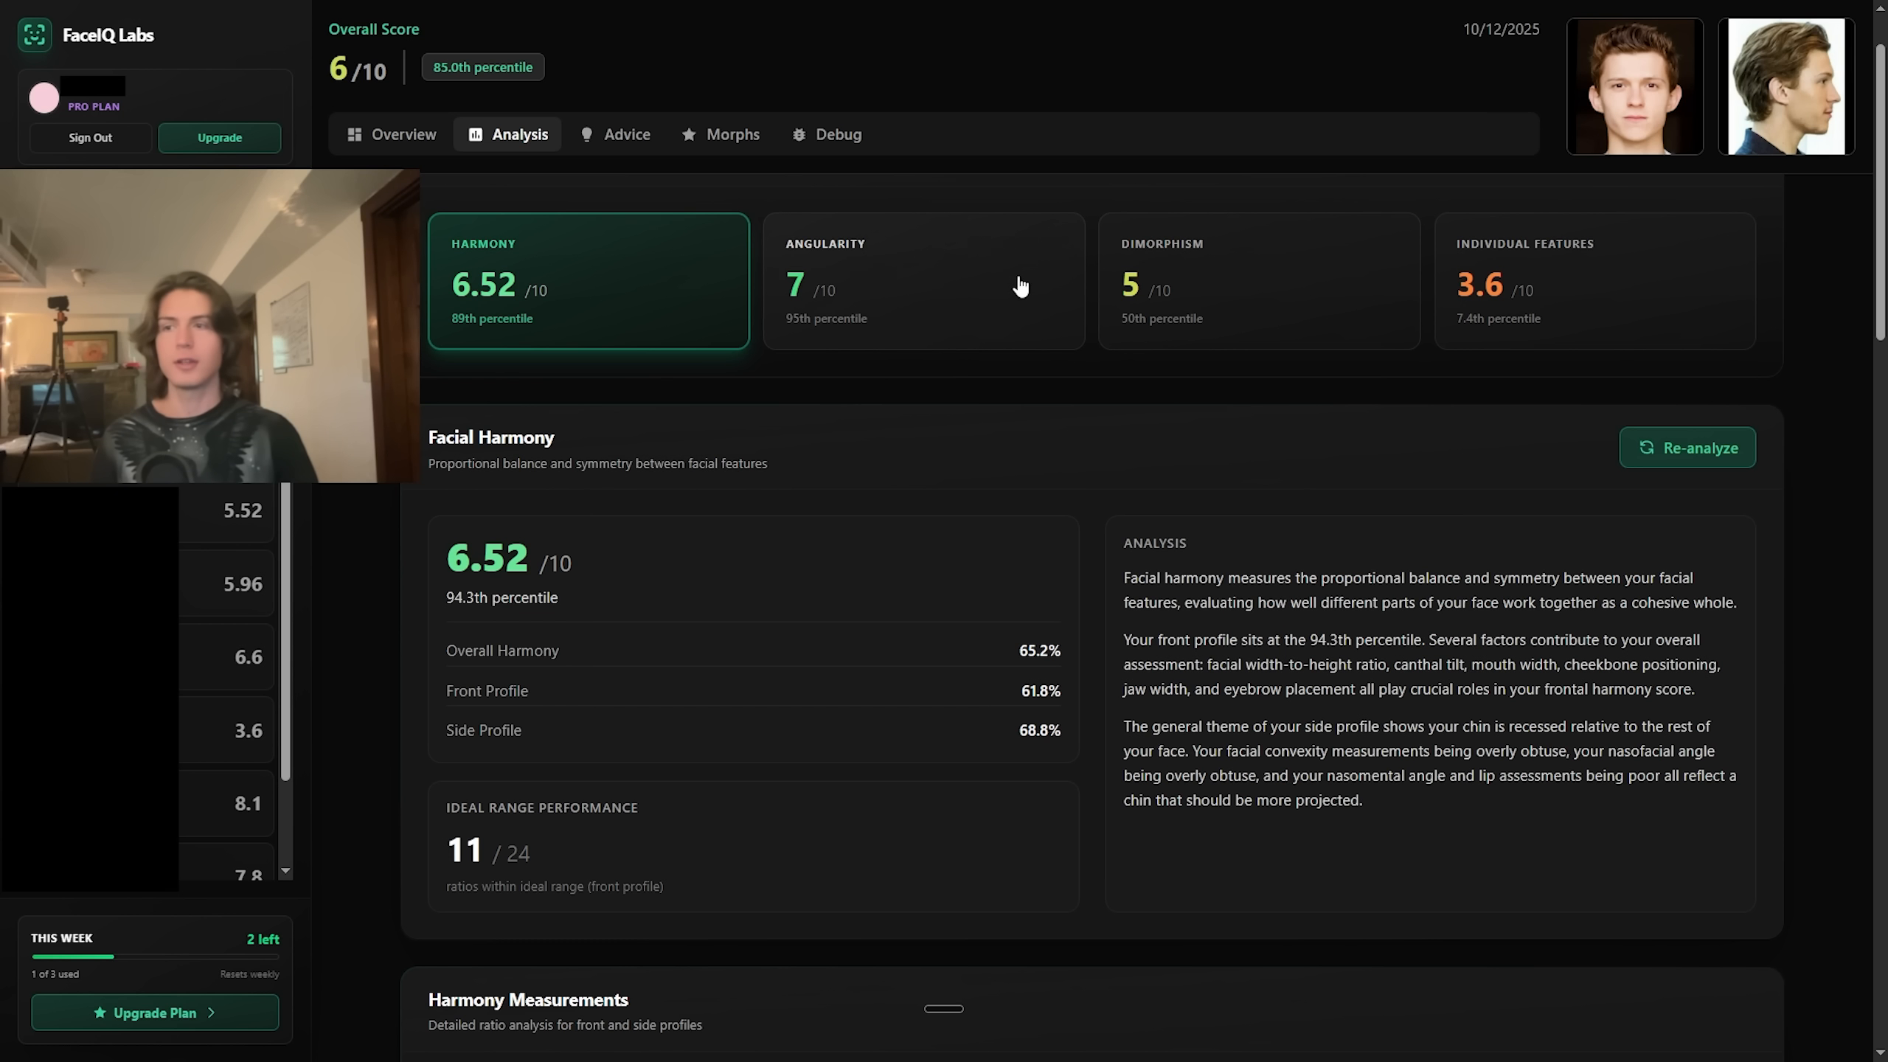
mouse_move(1121, 312)
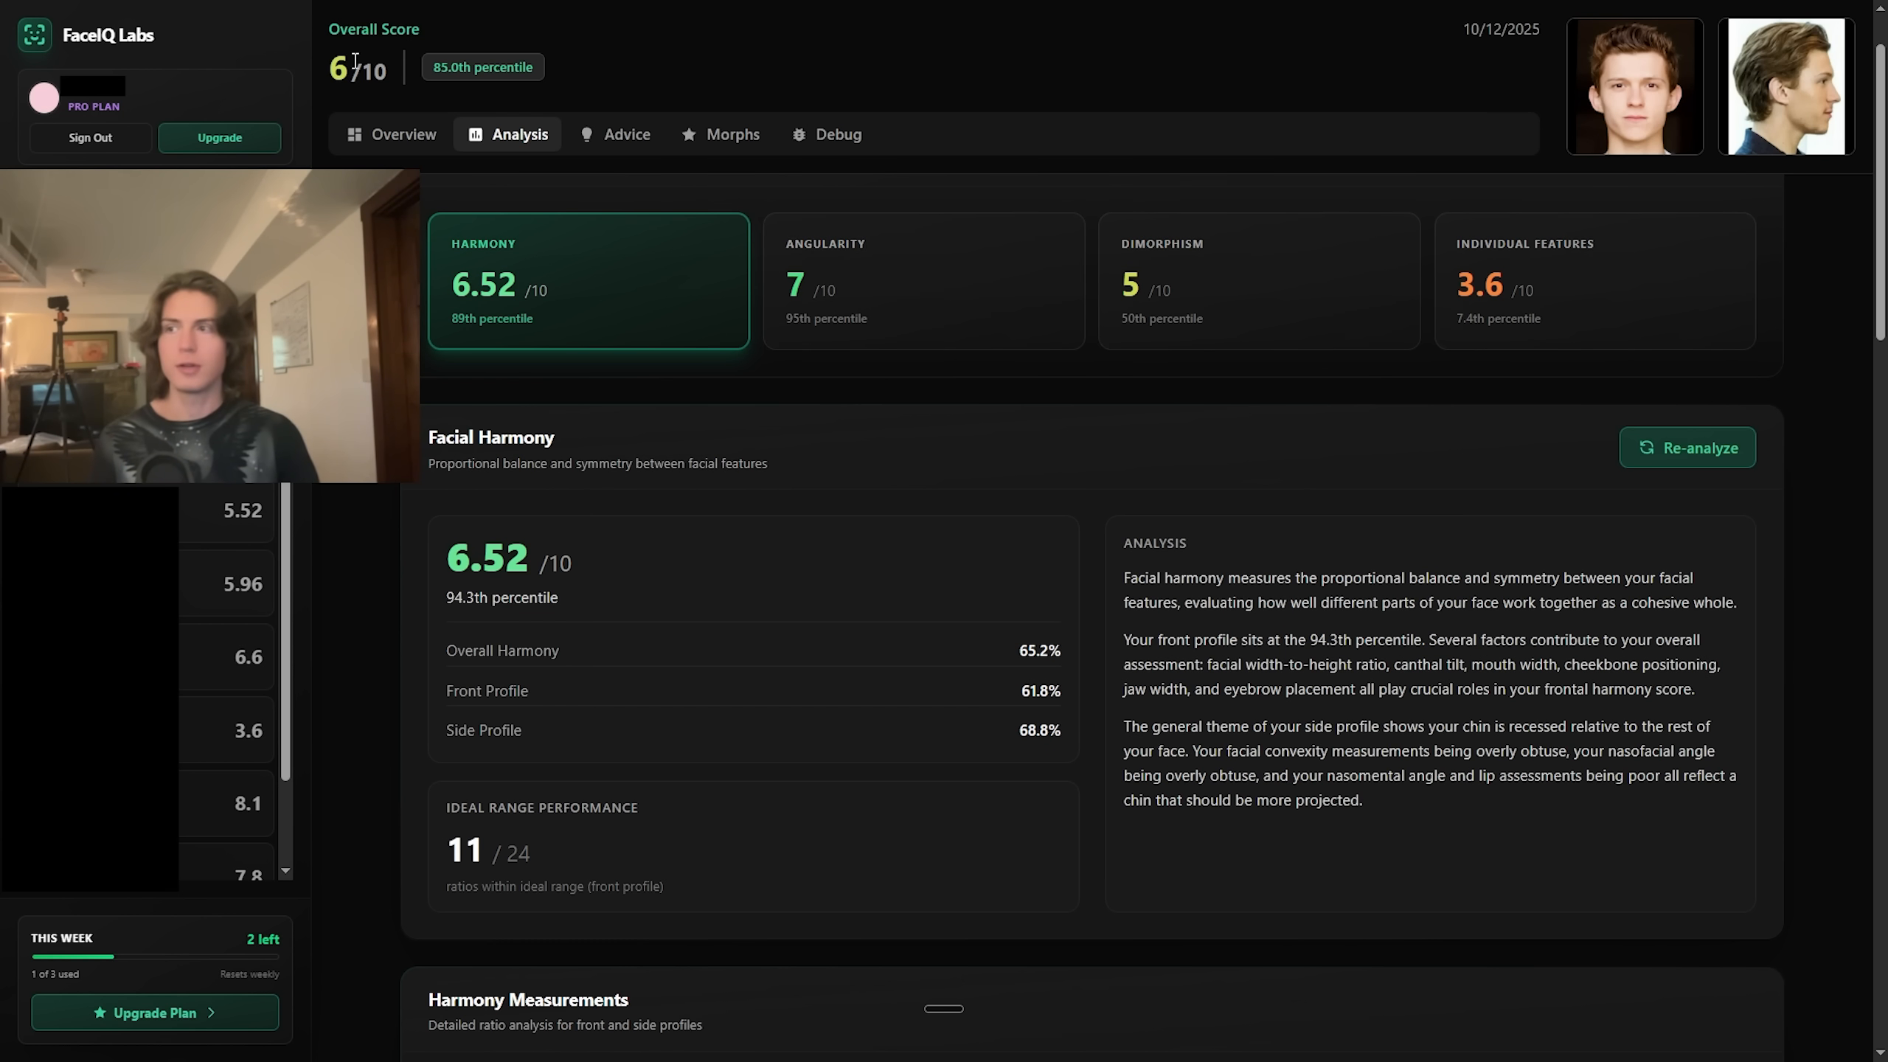
mouse_move(1698, 81)
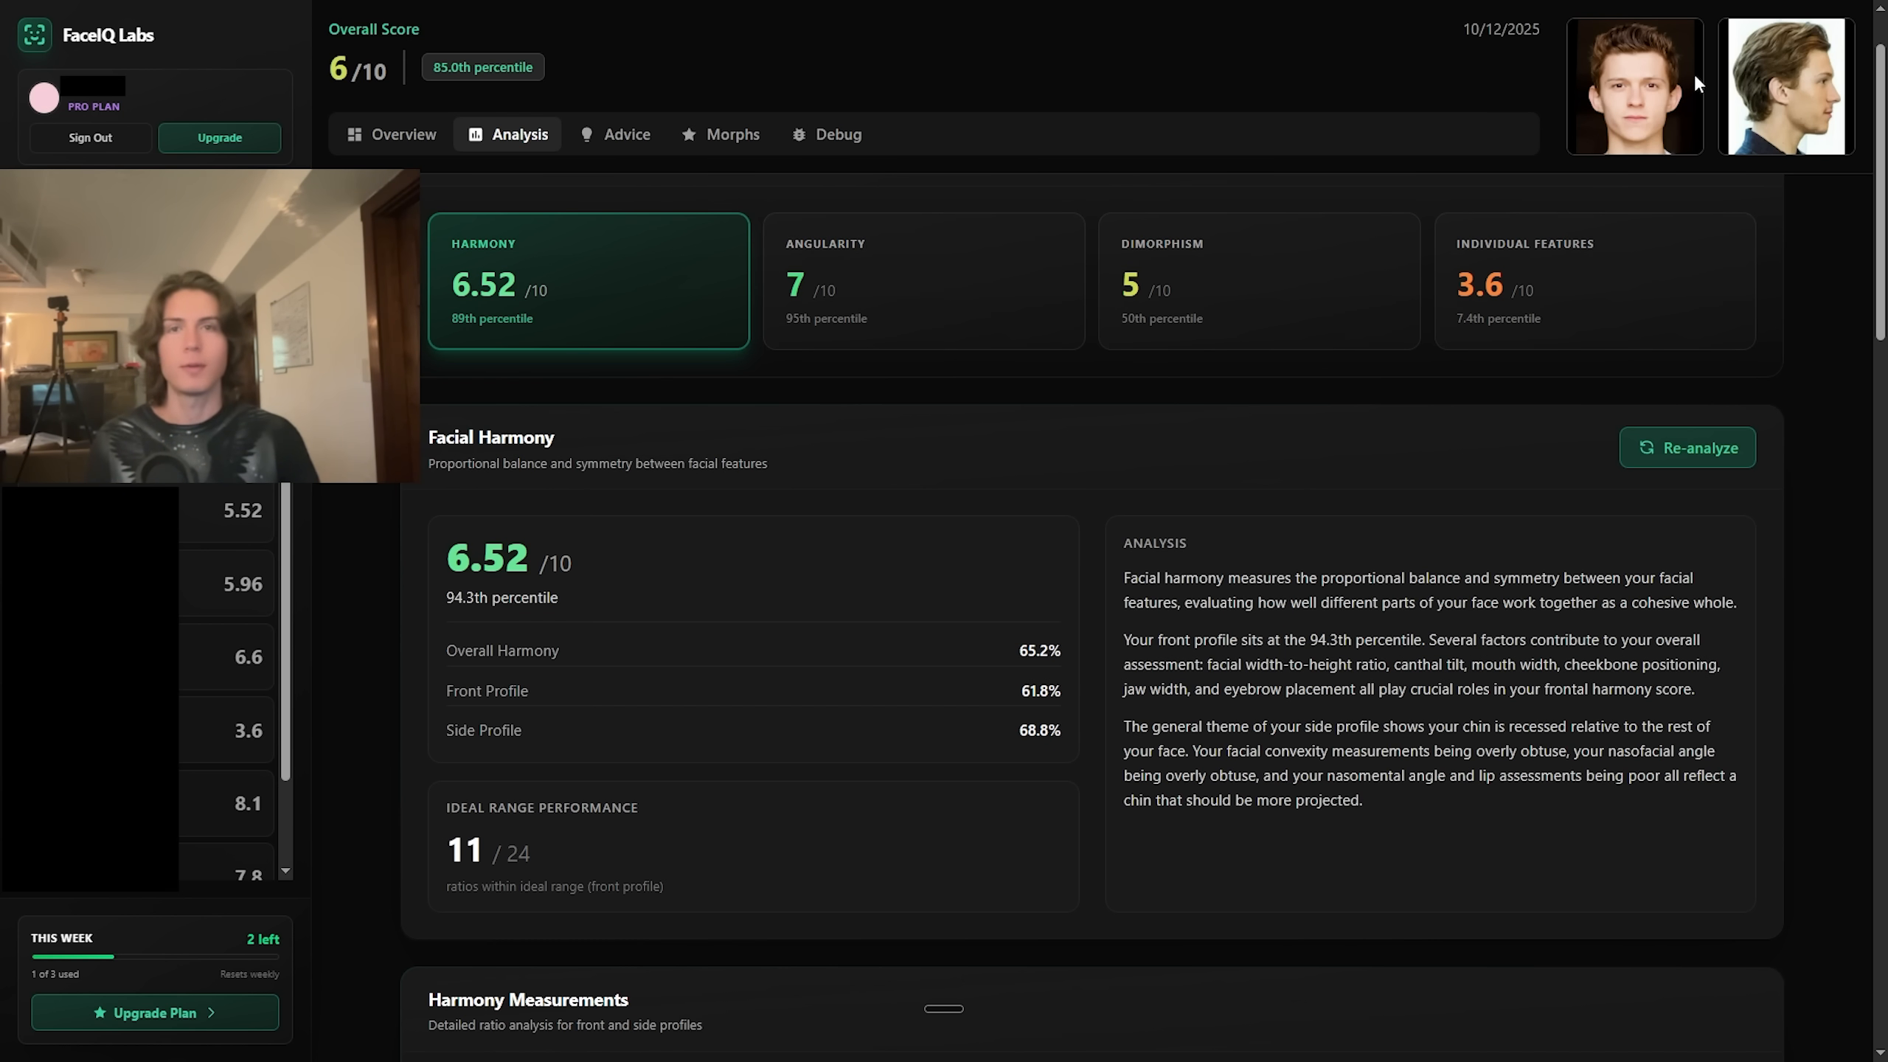
mouse_move(817, 94)
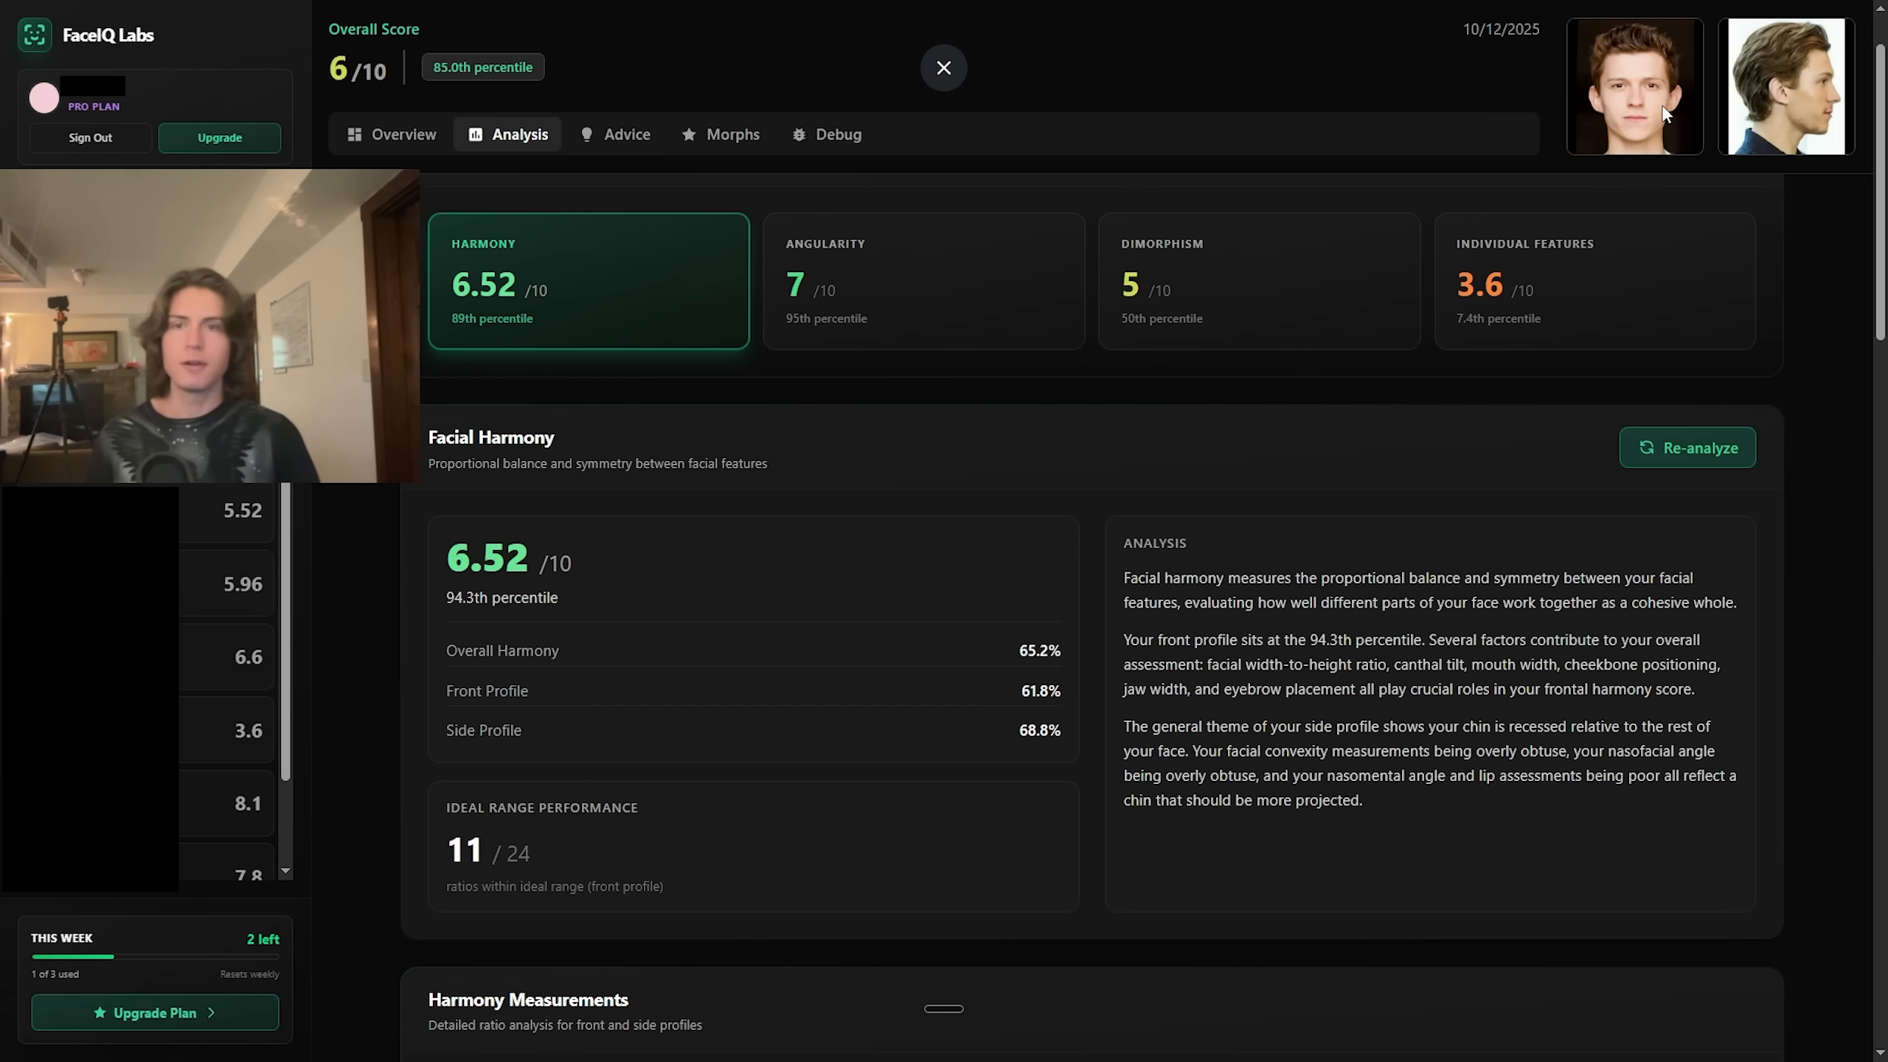
scroll(down, 3)
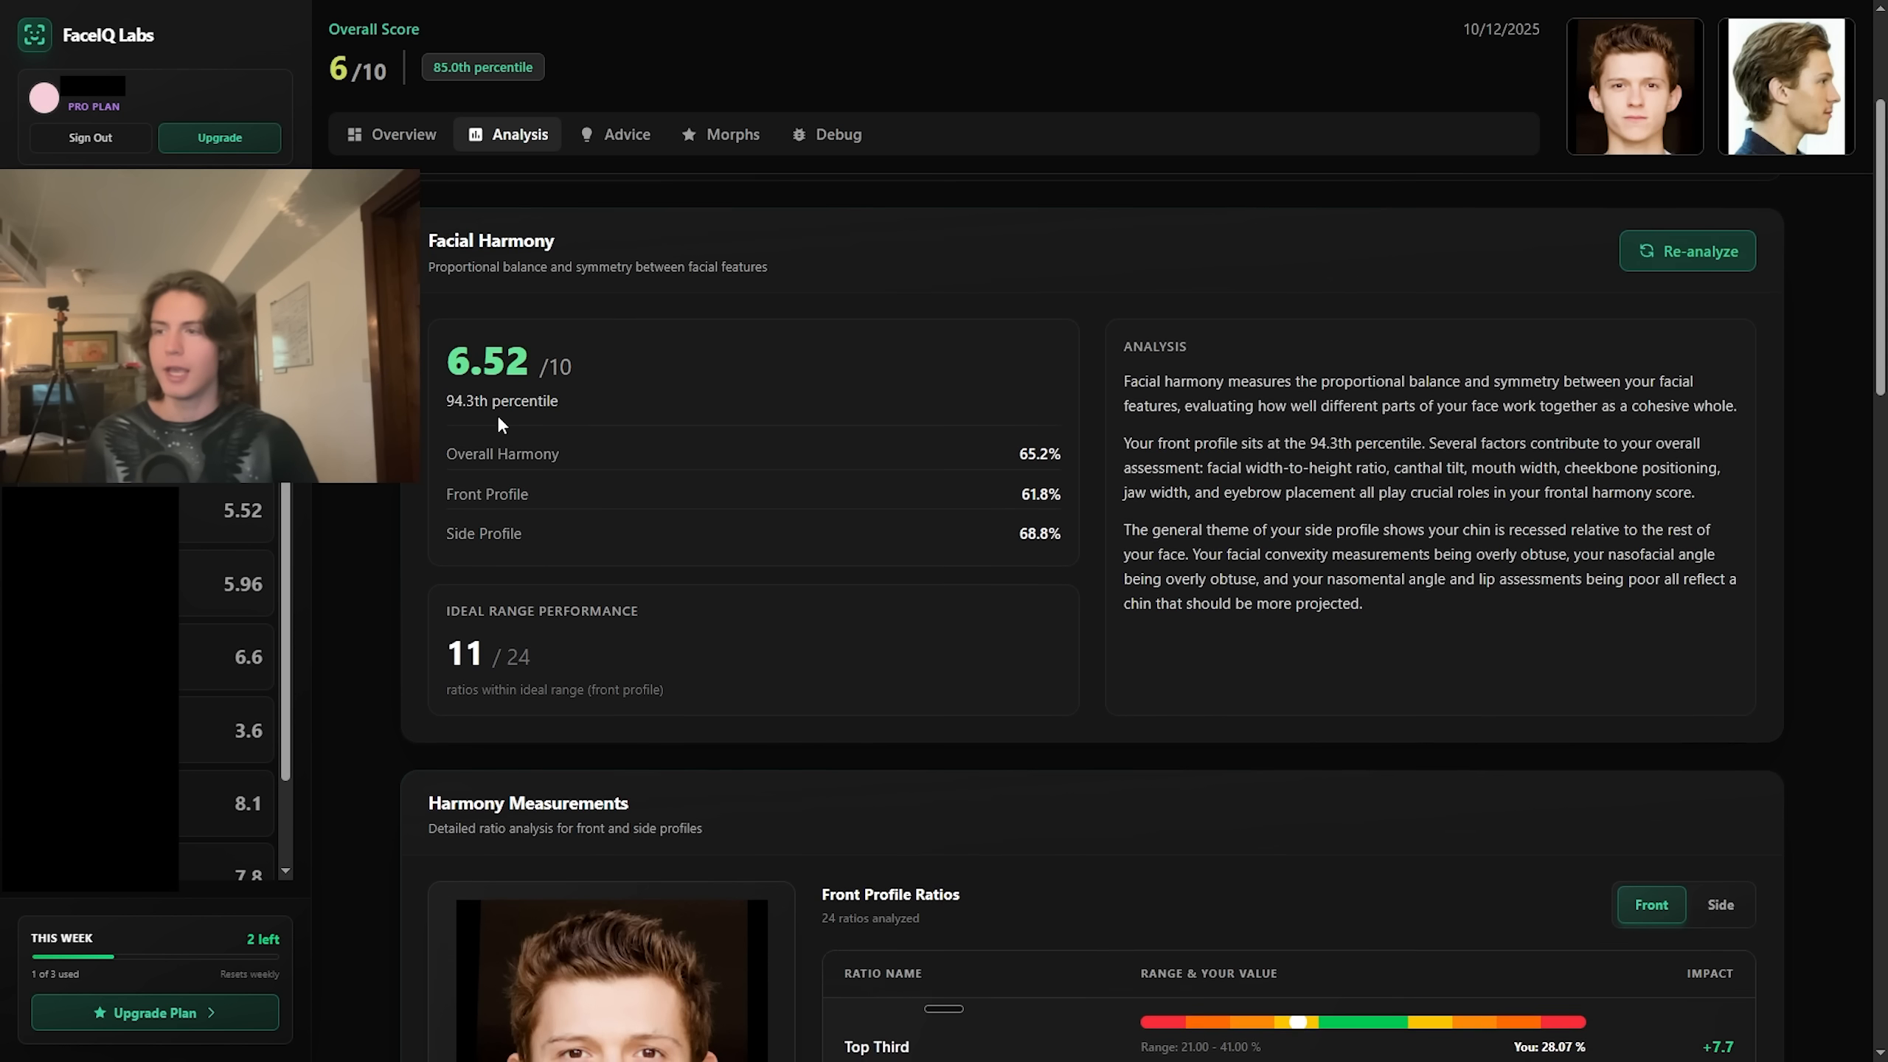
mouse_move(1117, 467)
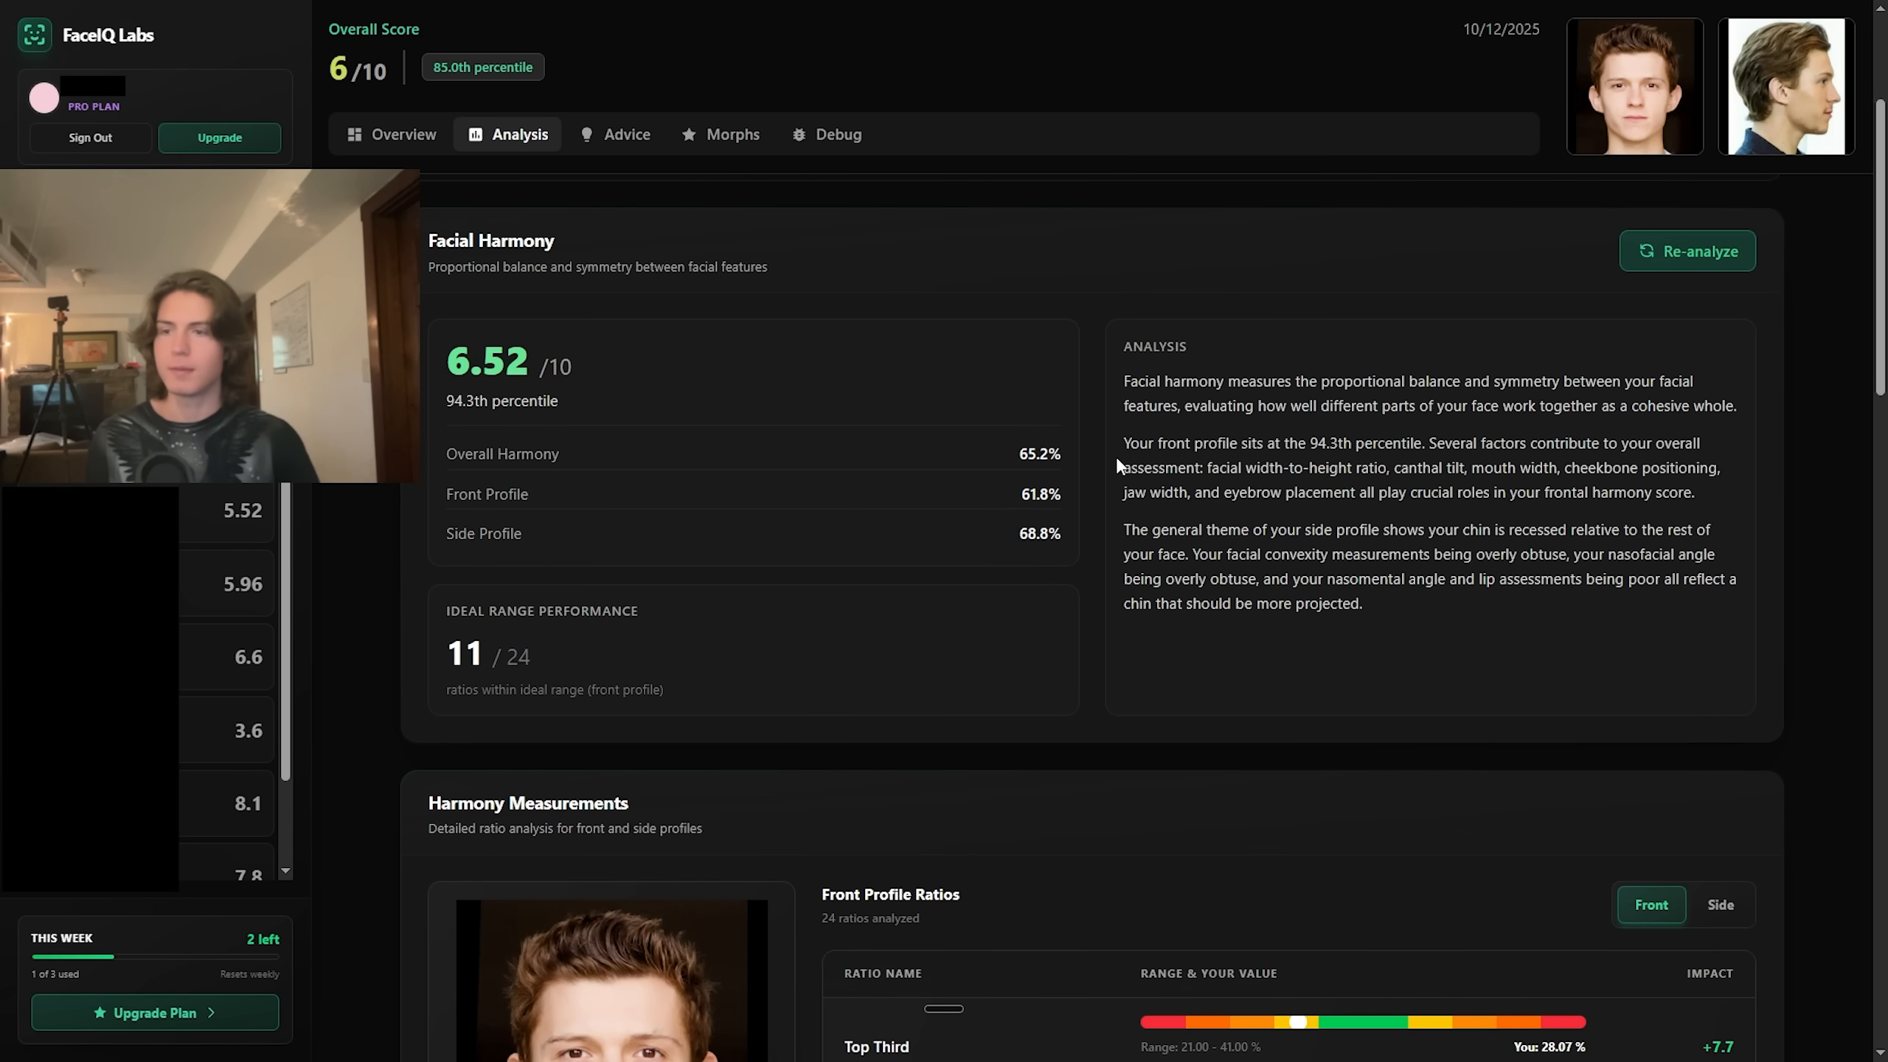
mouse_move(657, 562)
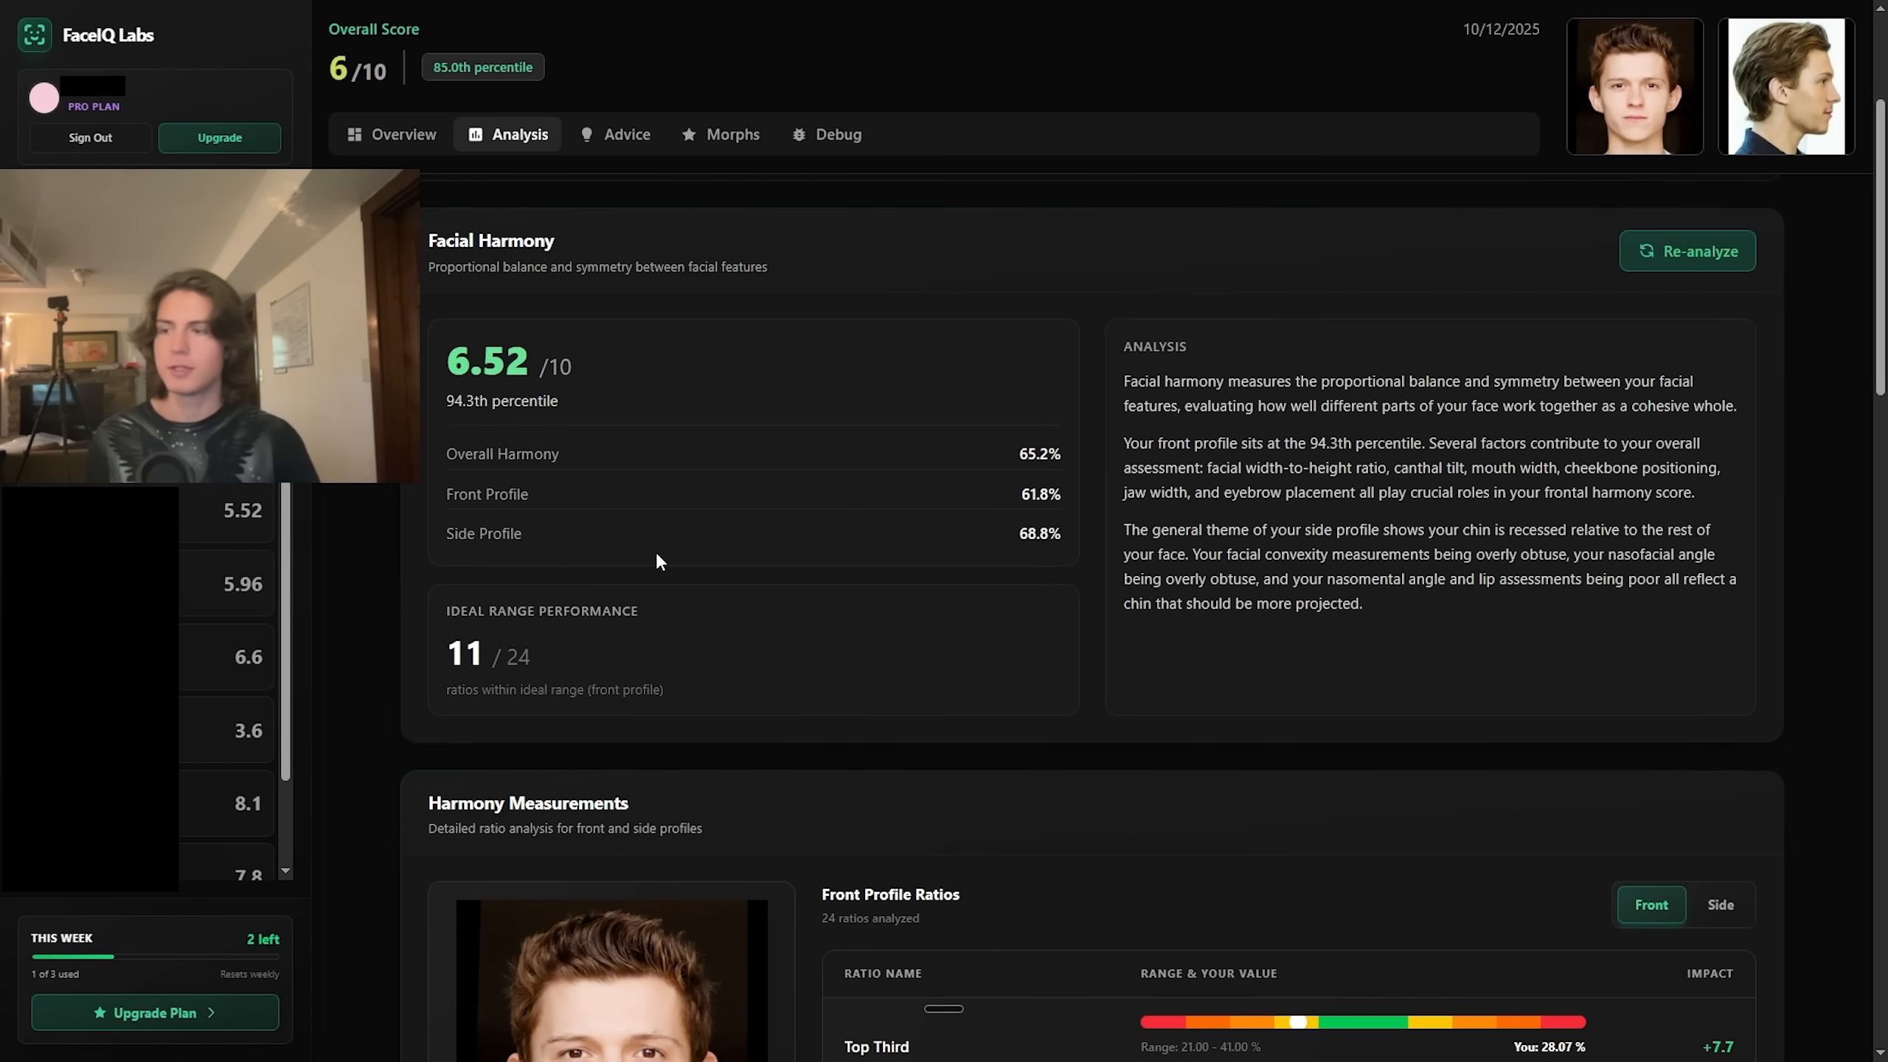
scroll(down, 3)
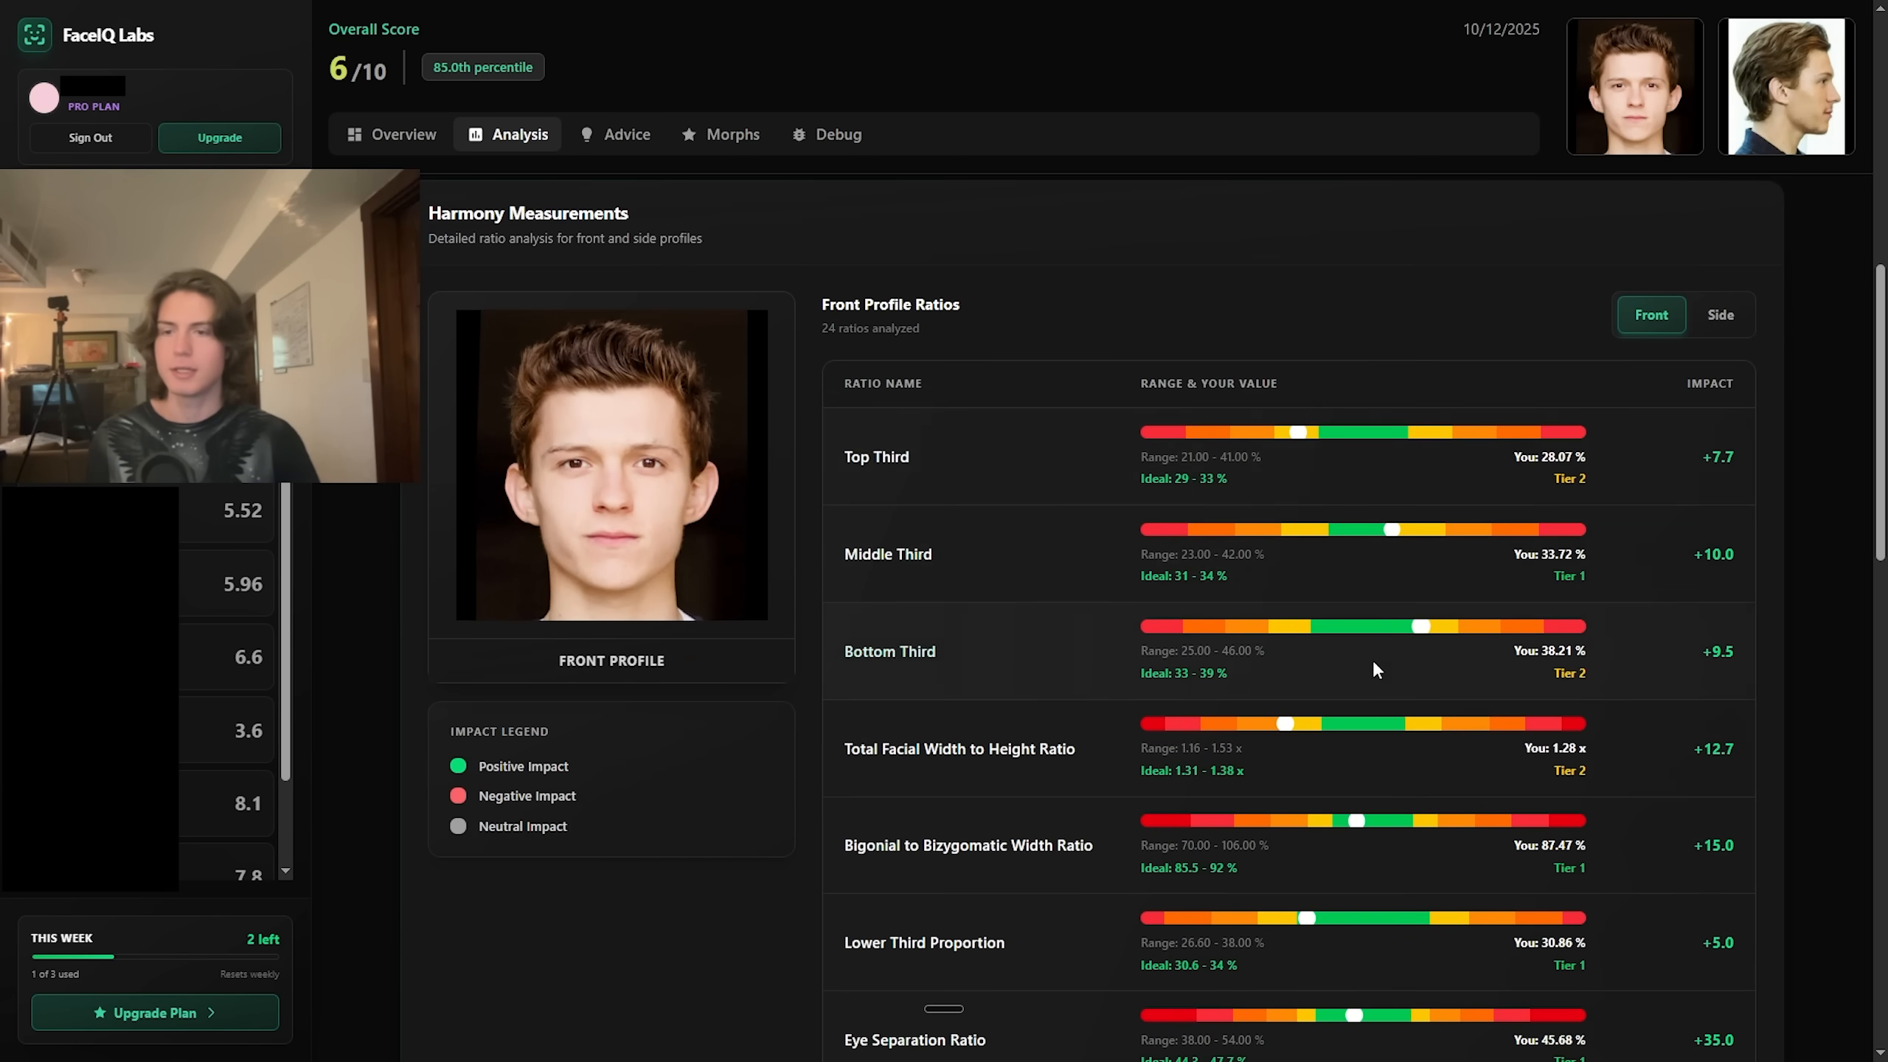
mouse_move(828, 488)
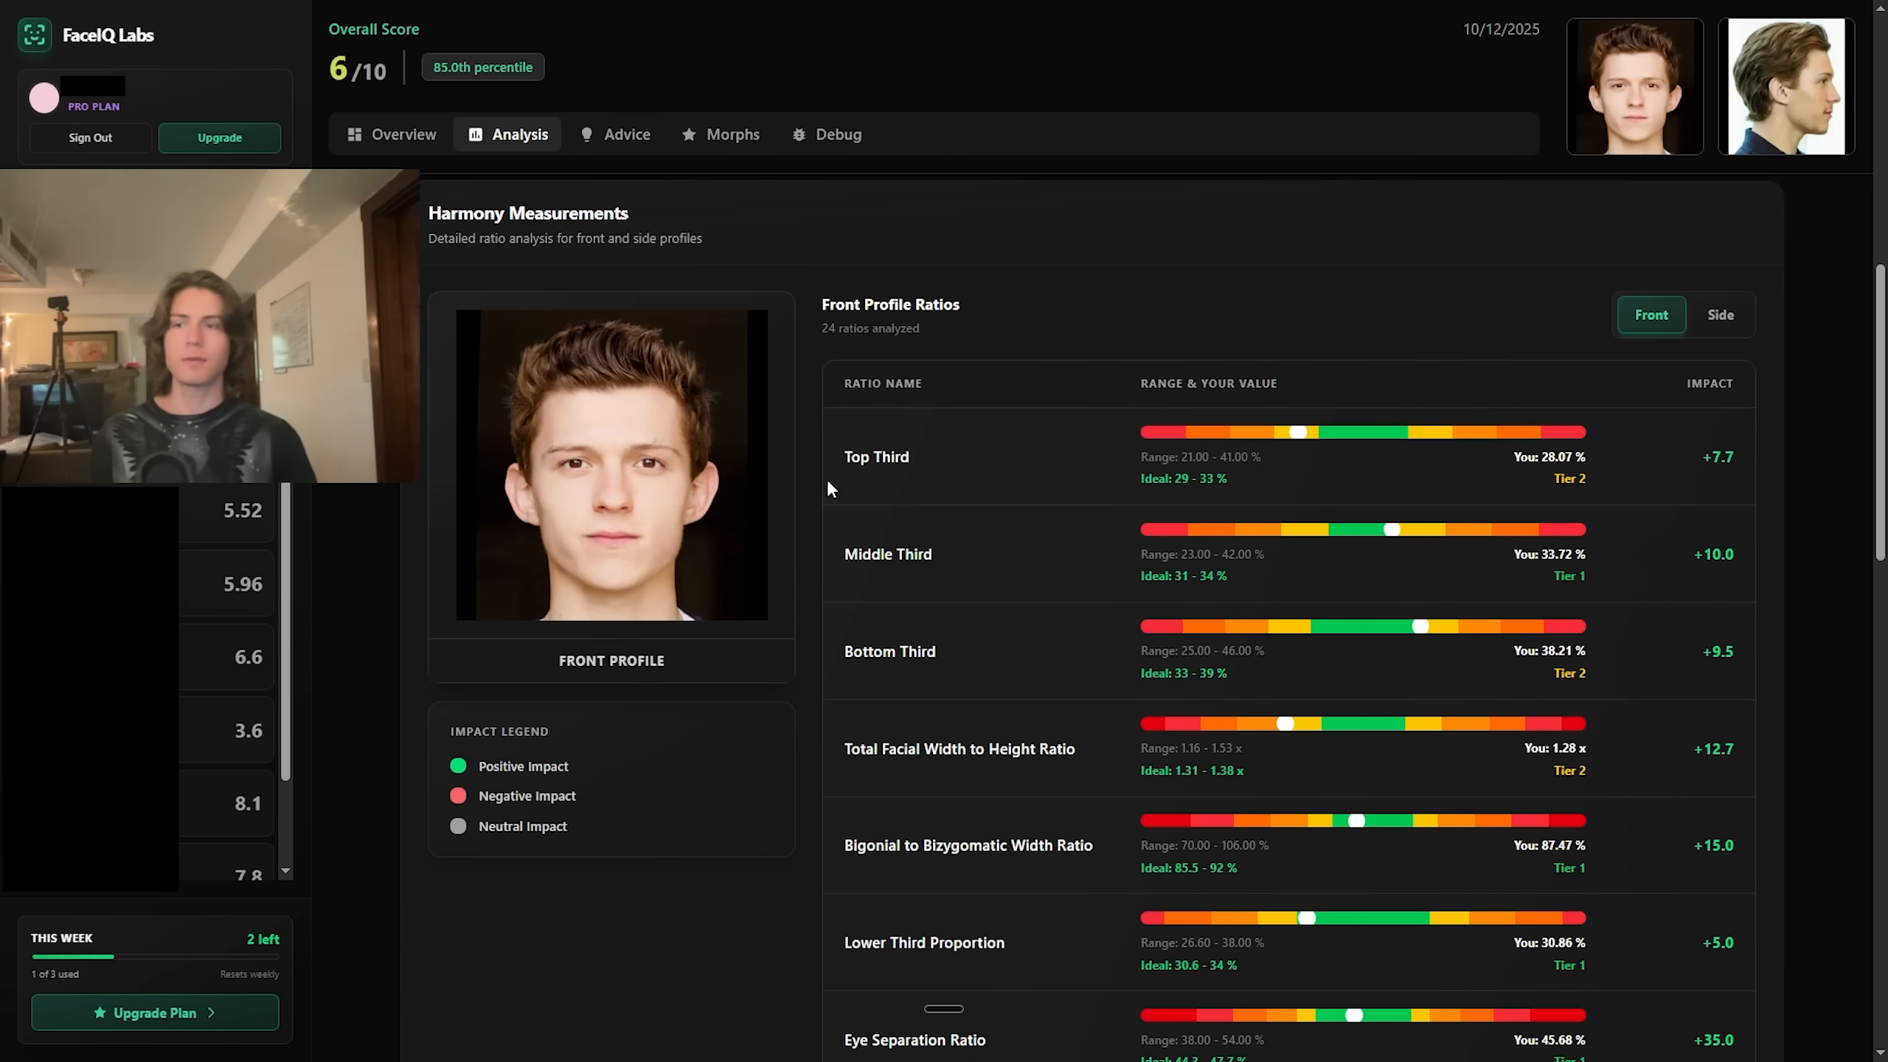
mouse_move(877, 457)
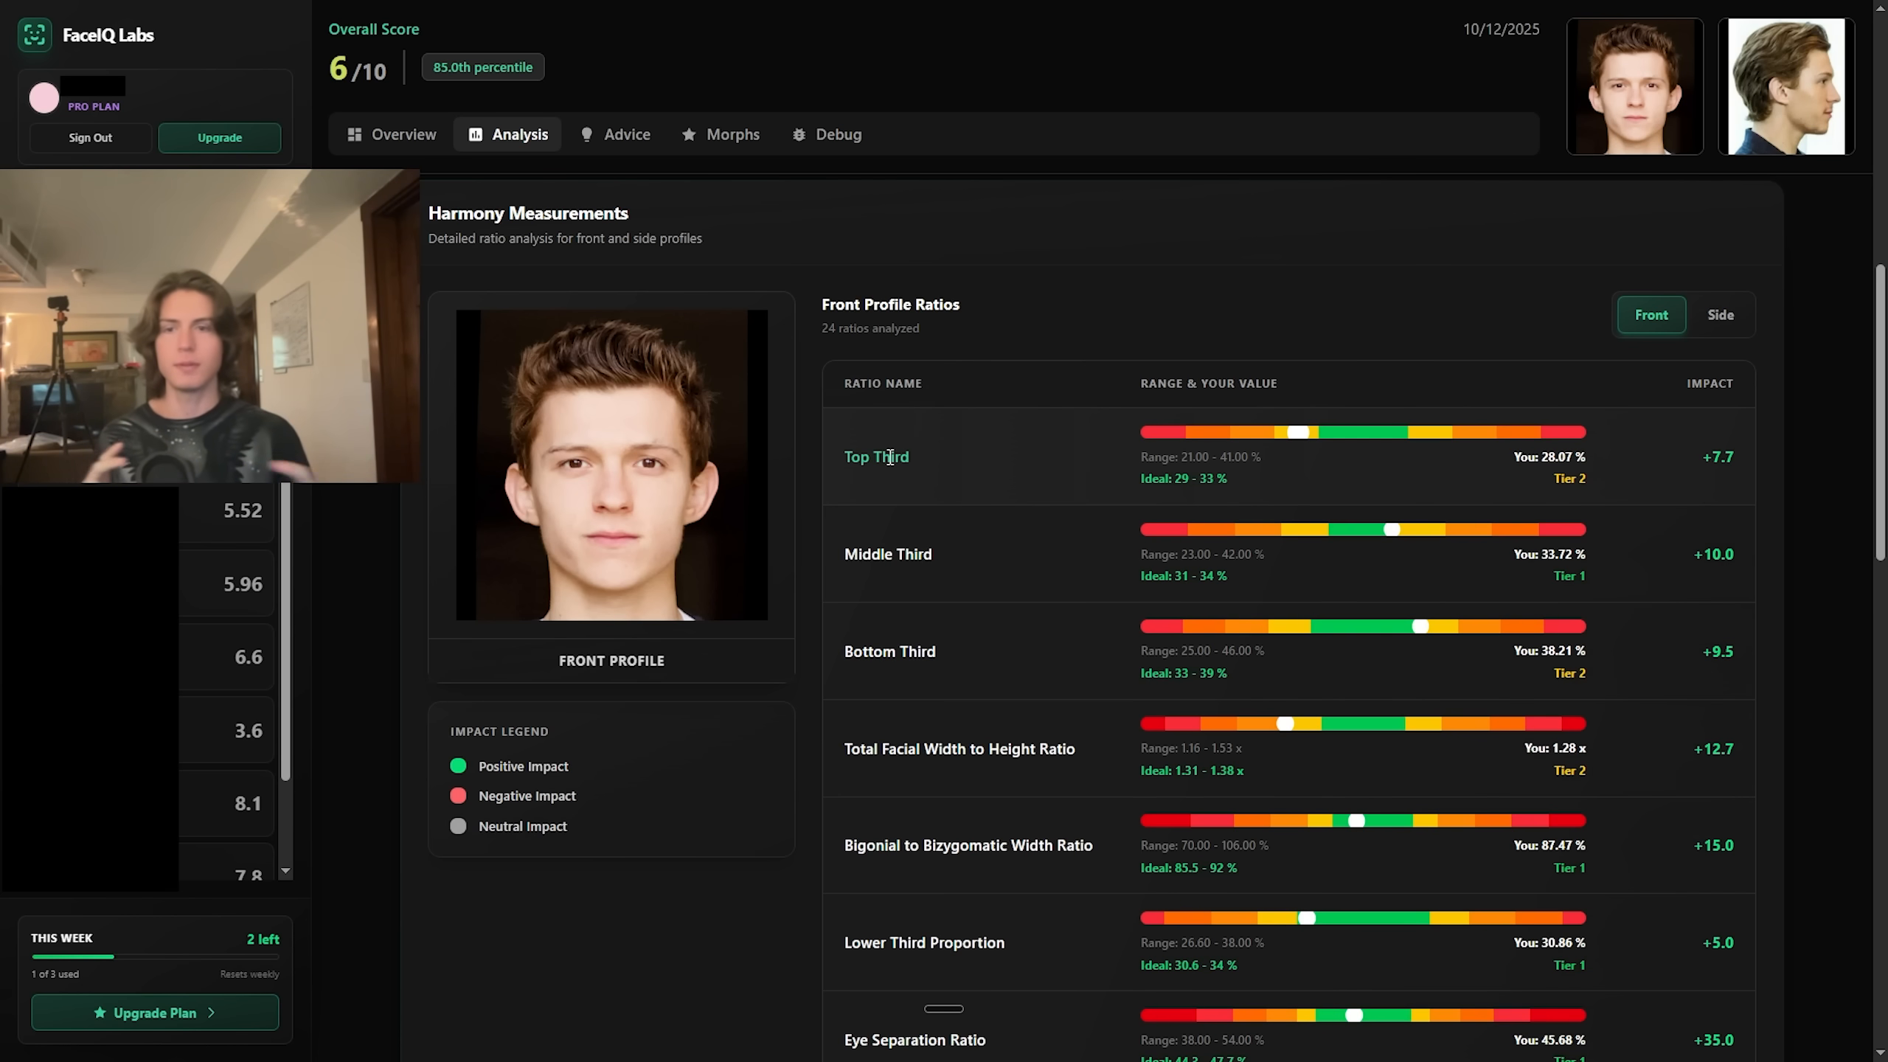
mouse_move(1700, 468)
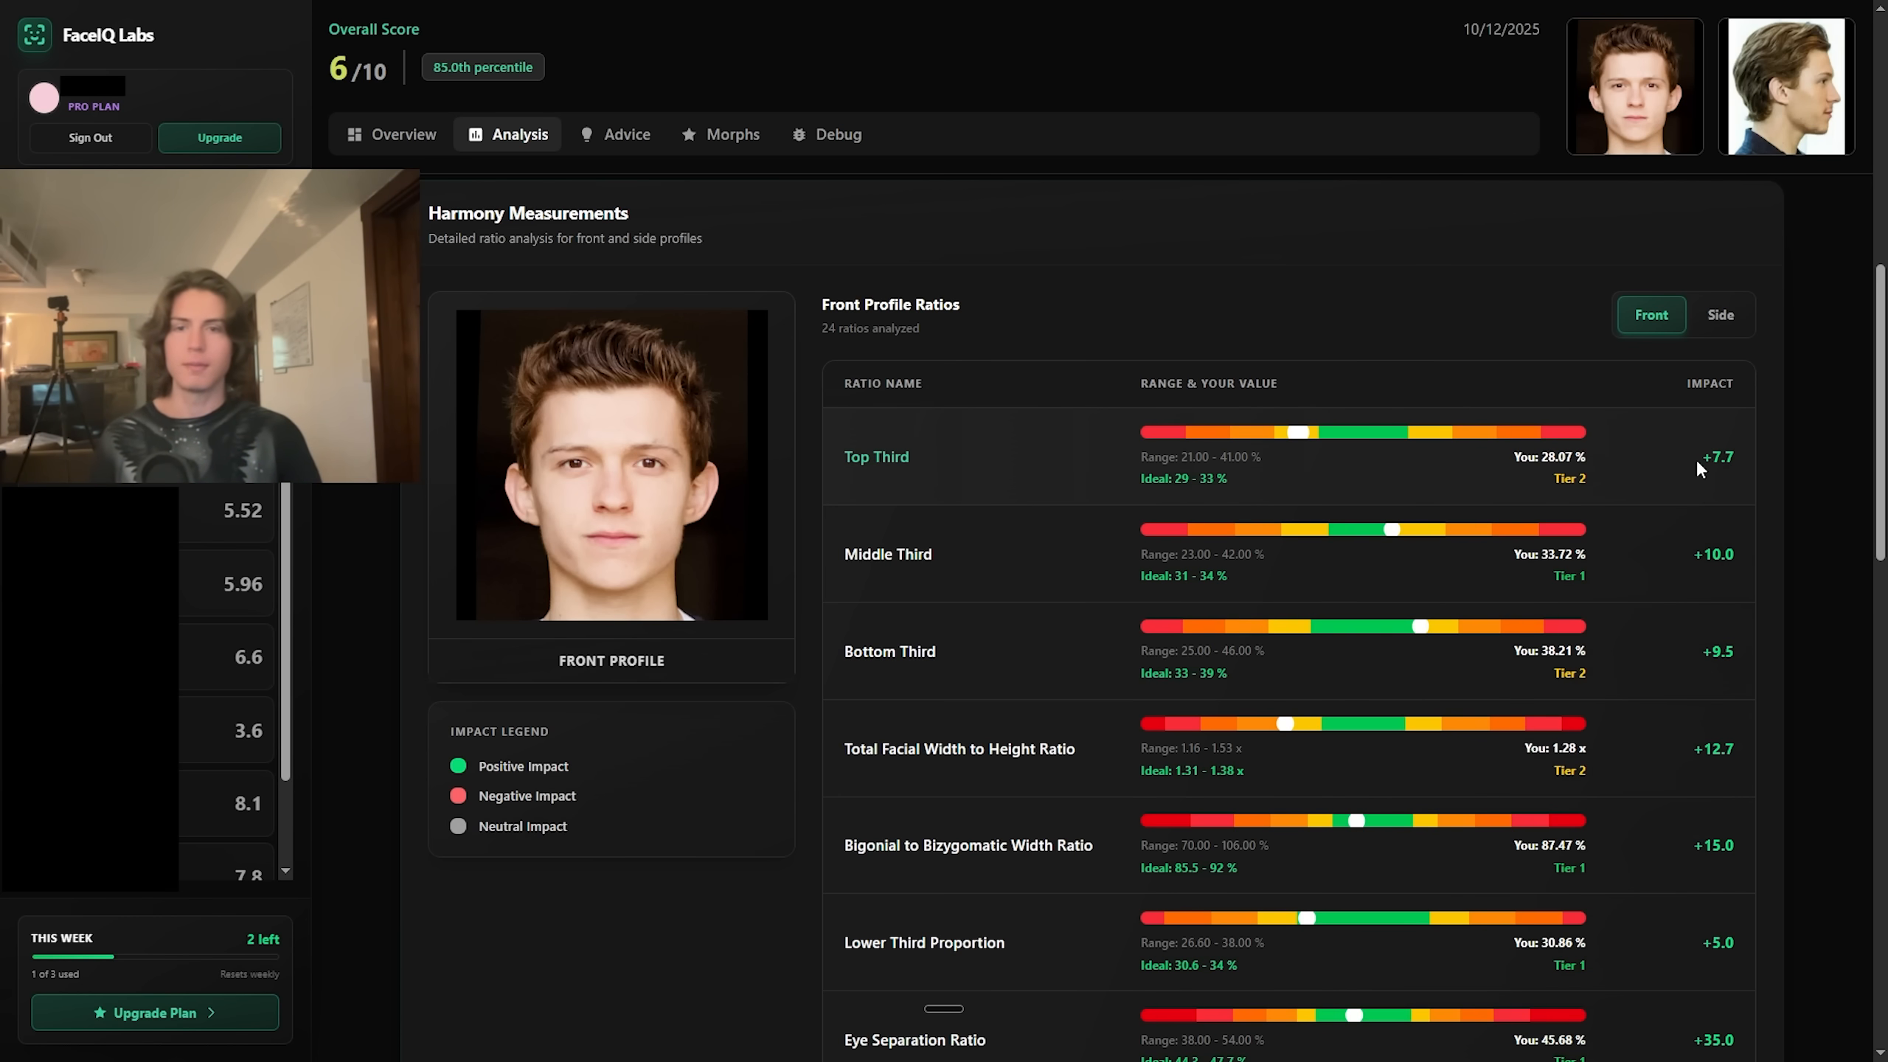
mouse_move(1382, 349)
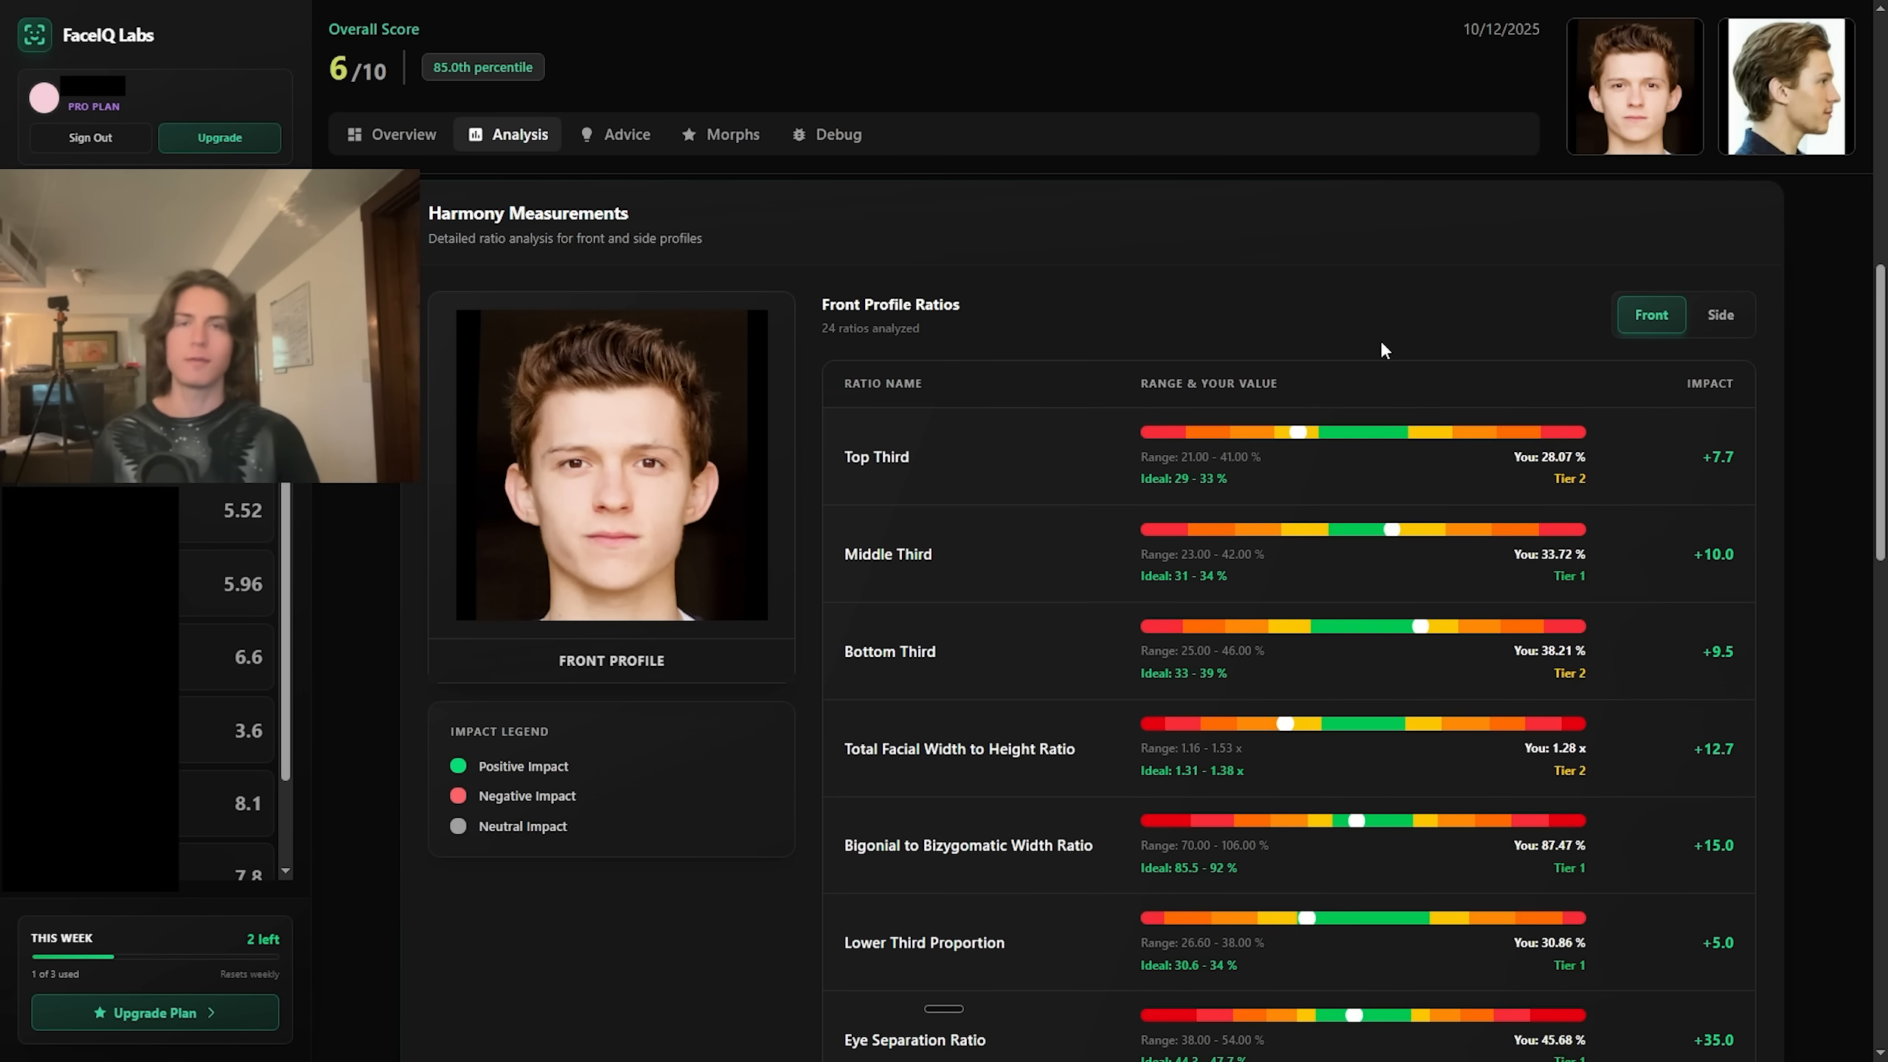
mouse_move(1482, 480)
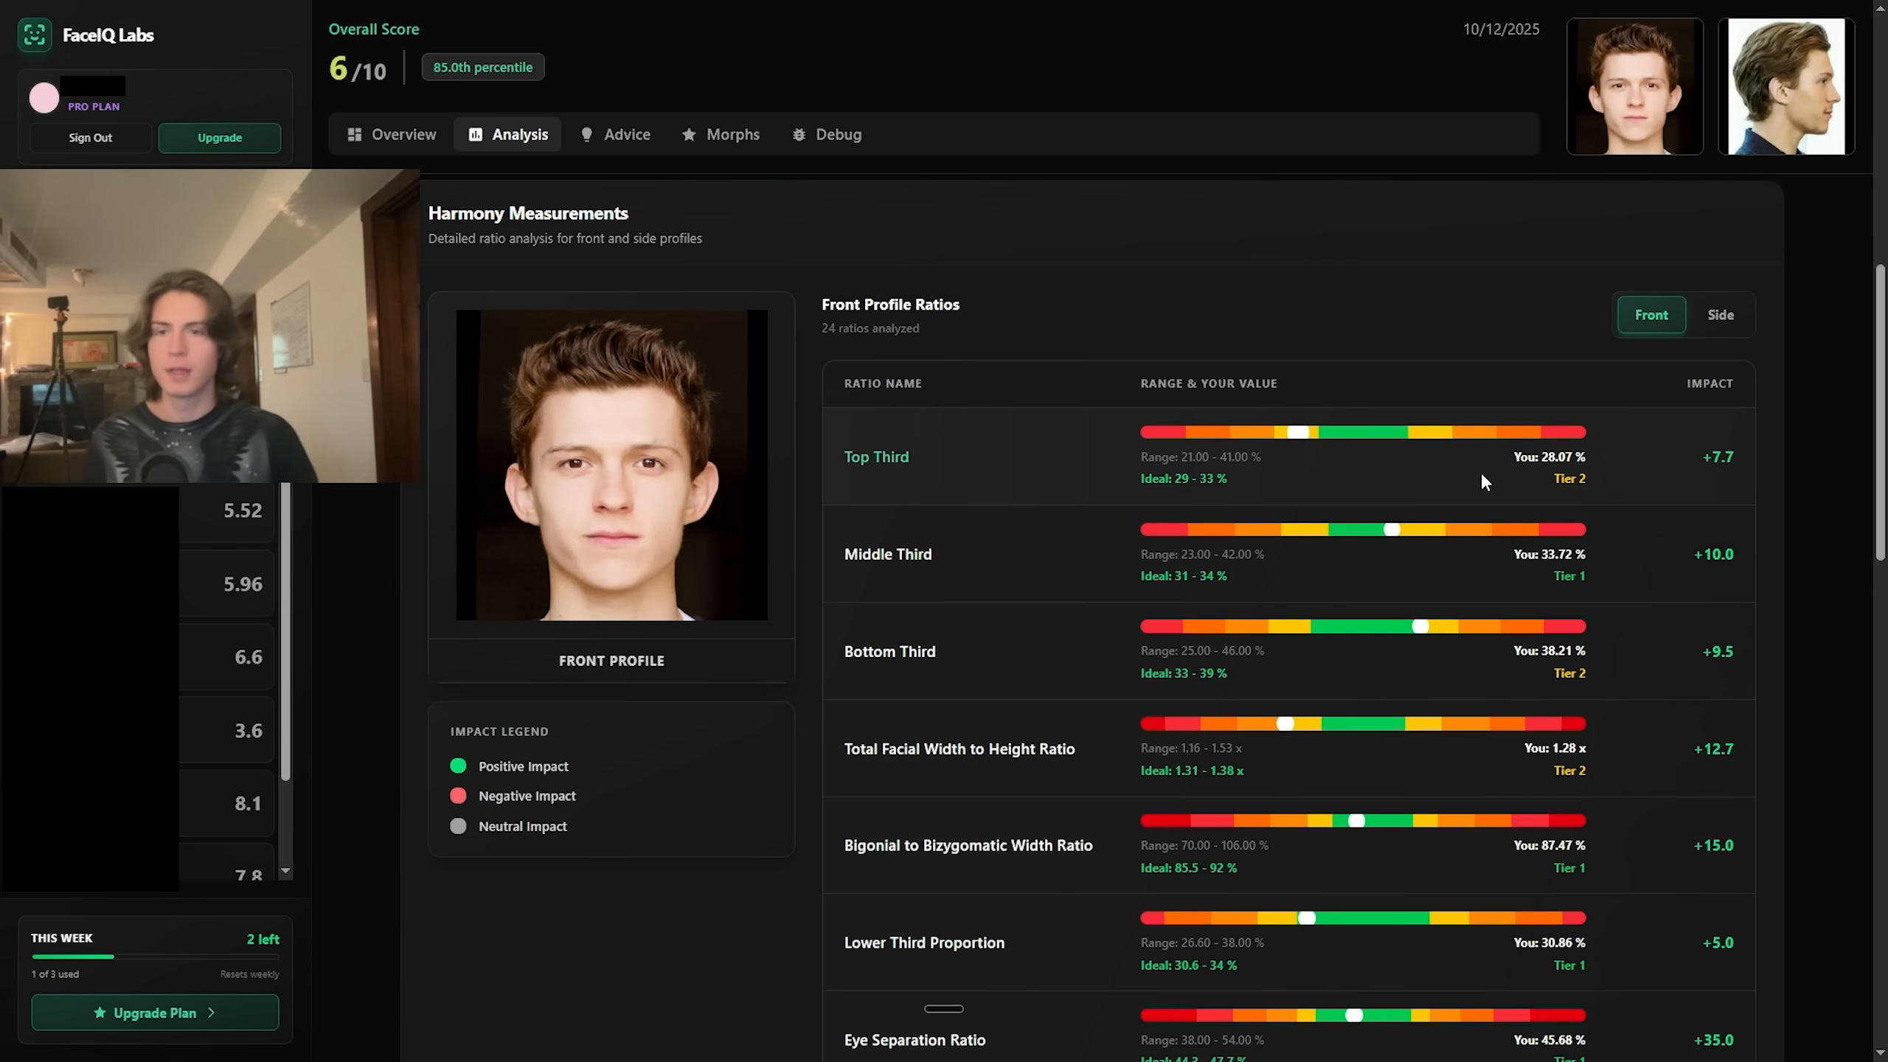
mouse_move(1264, 500)
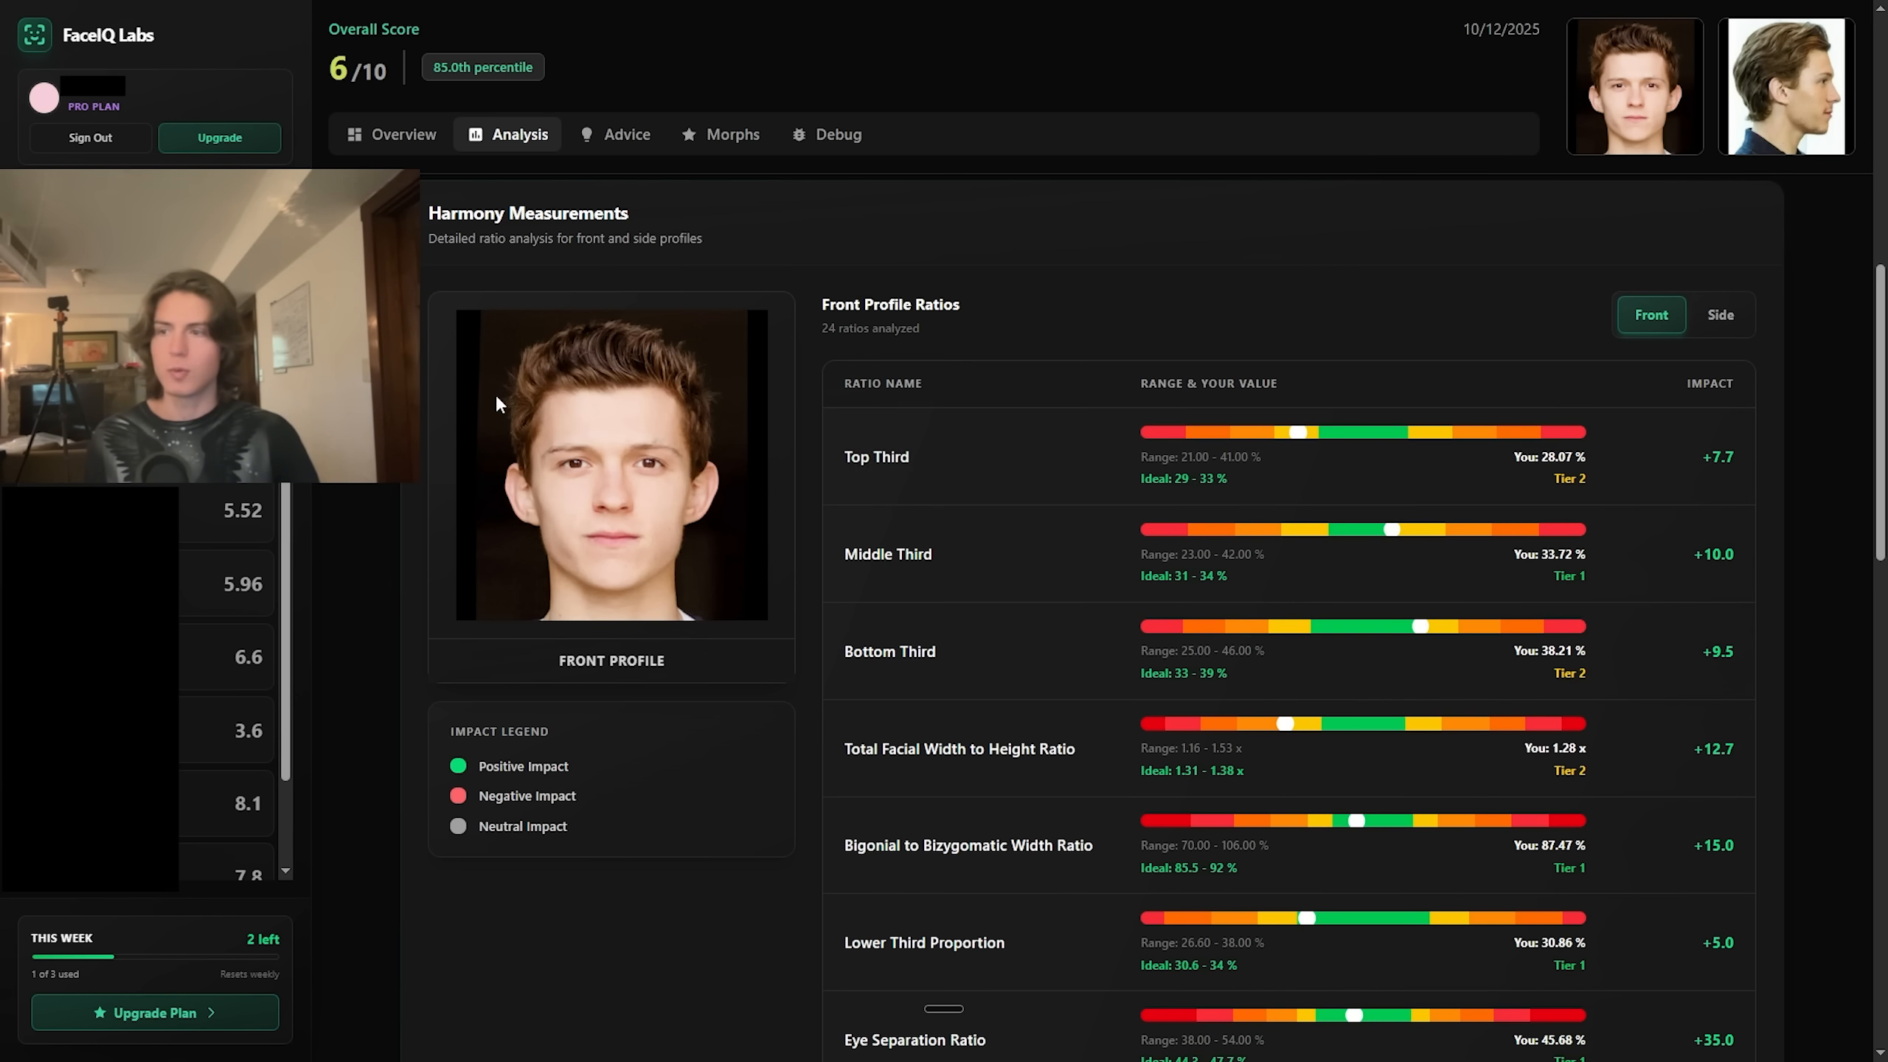
mouse_move(1308, 350)
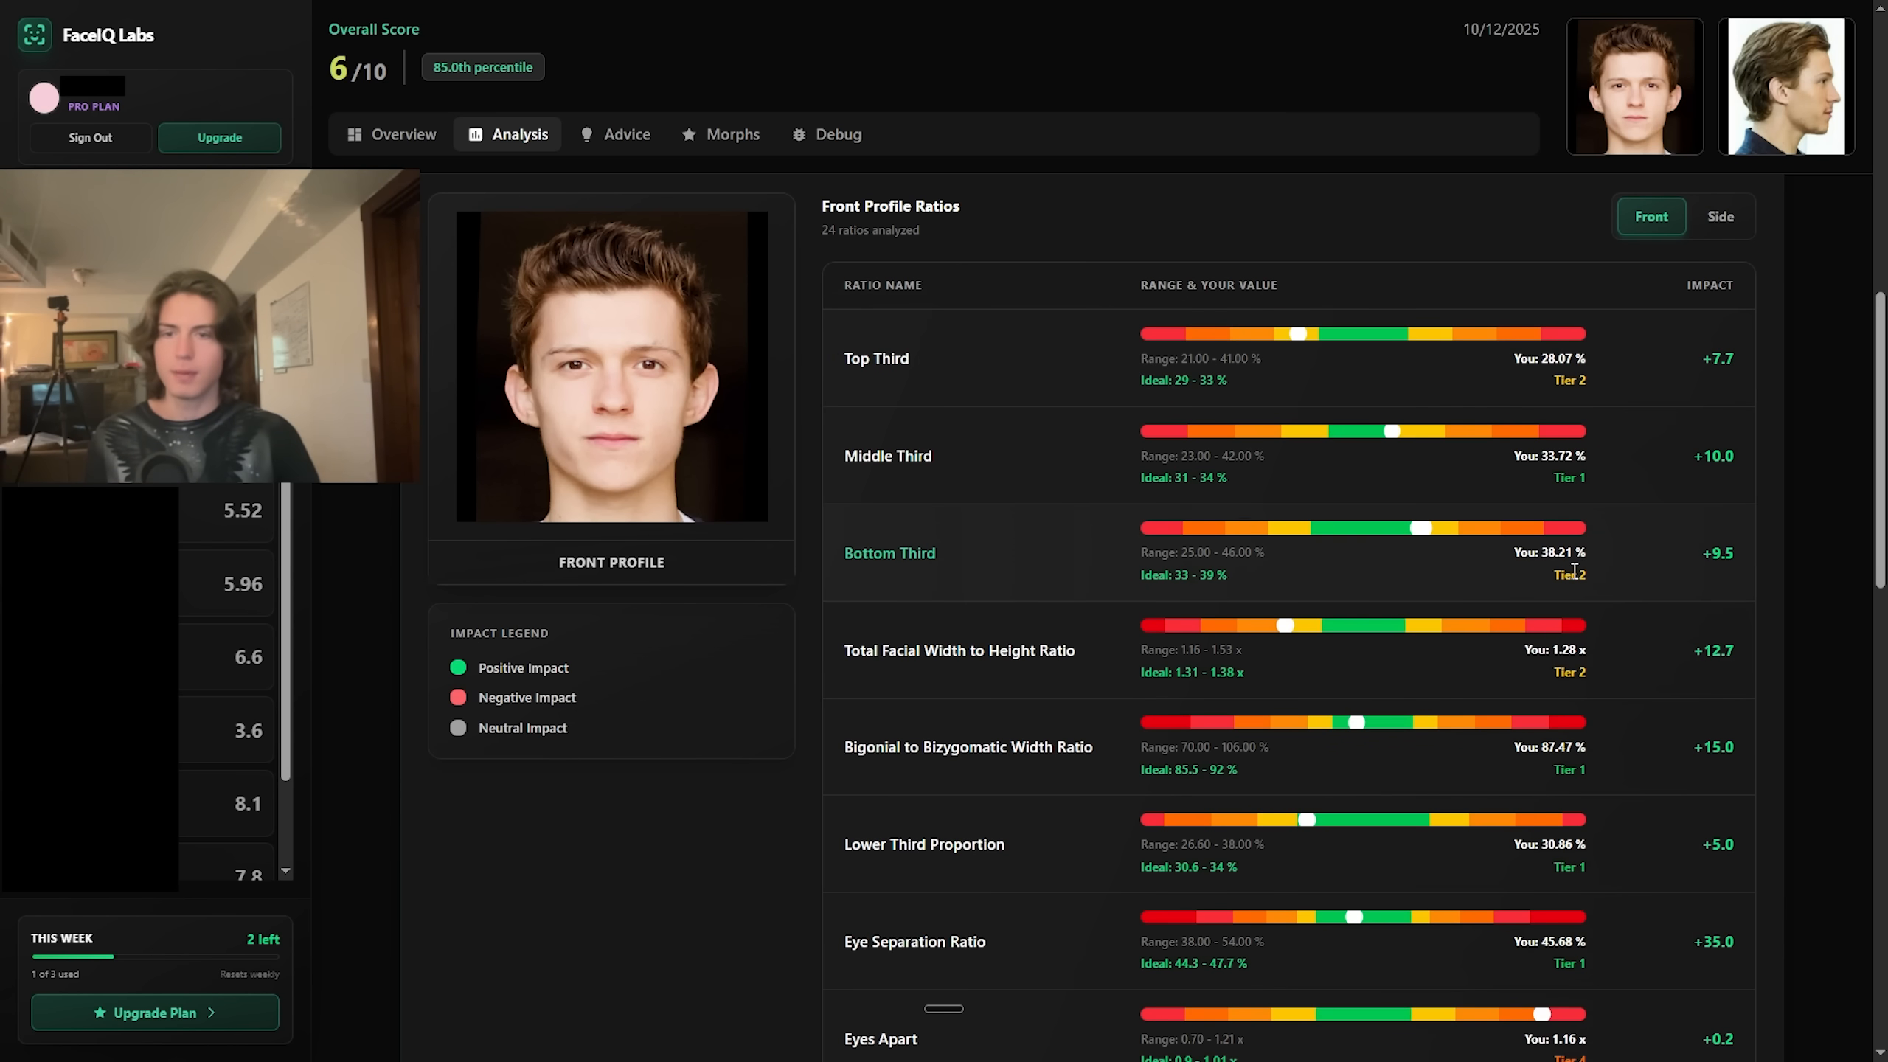
mouse_move(615, 413)
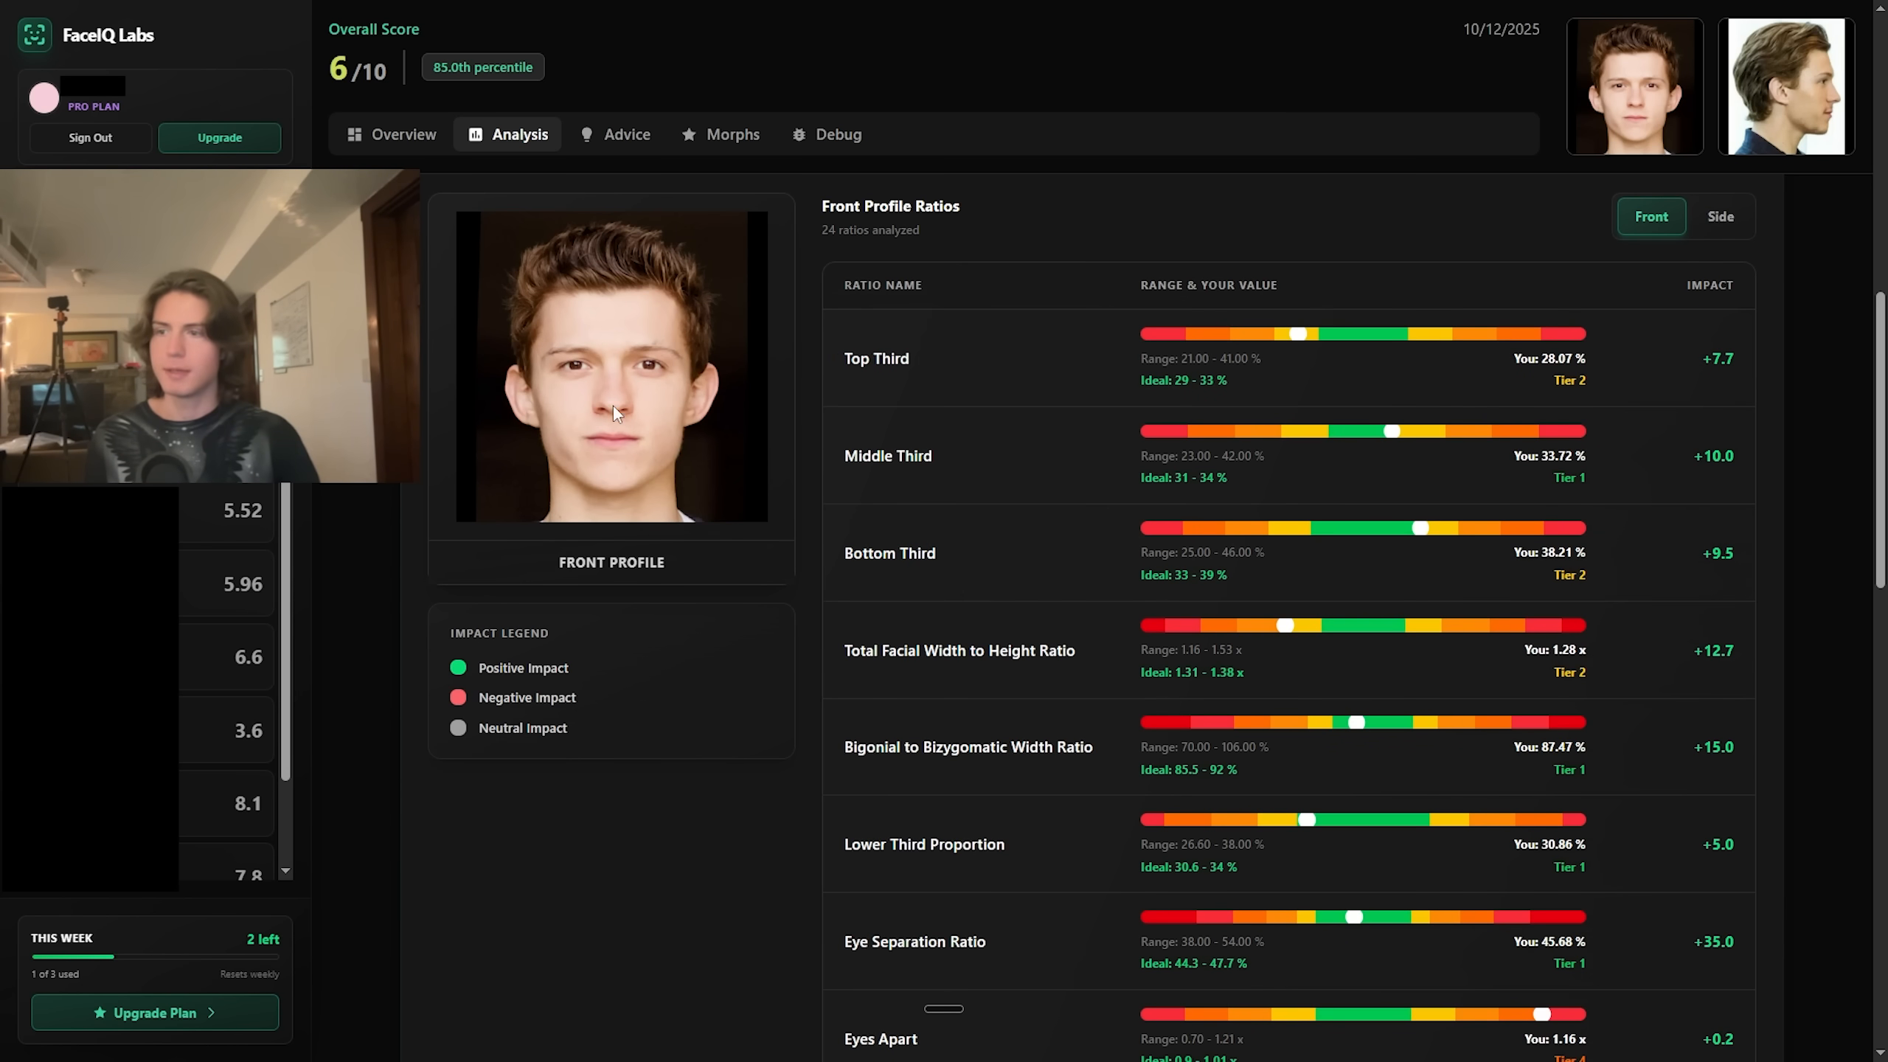
mouse_move(1345, 399)
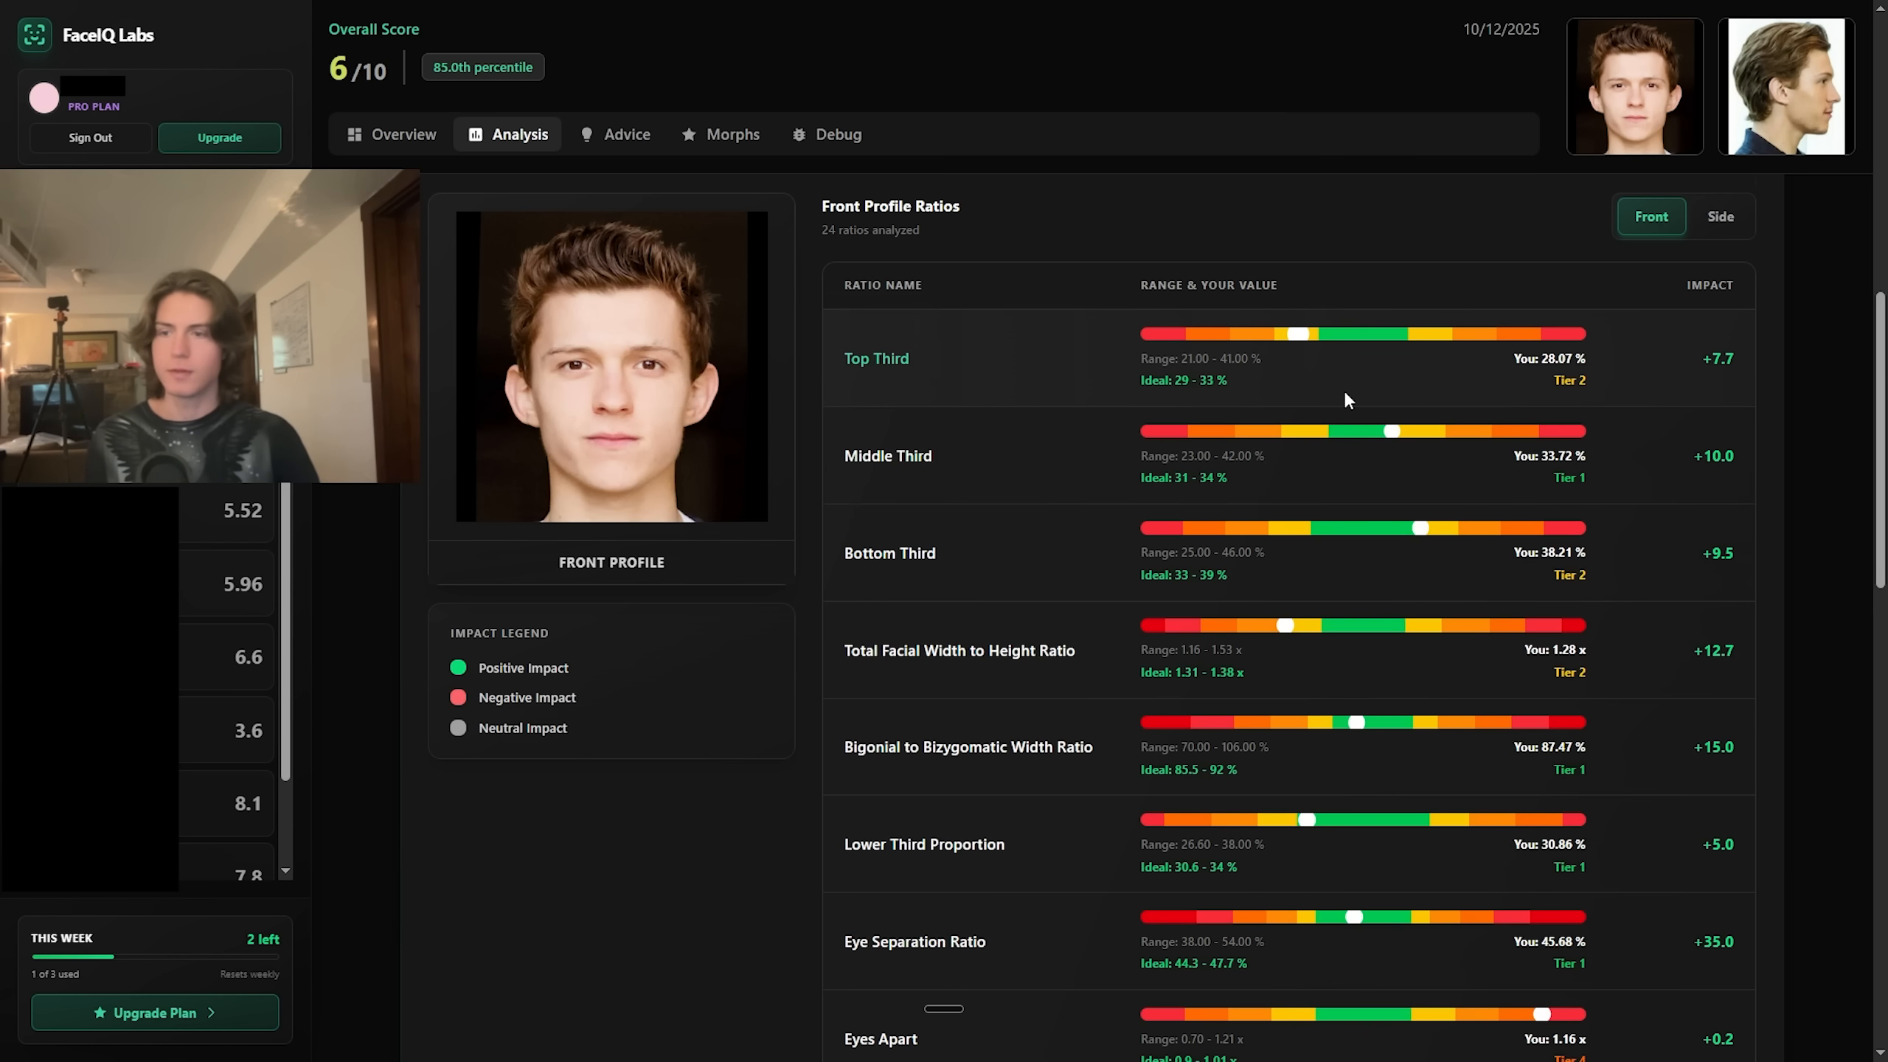
scroll(down, 3)
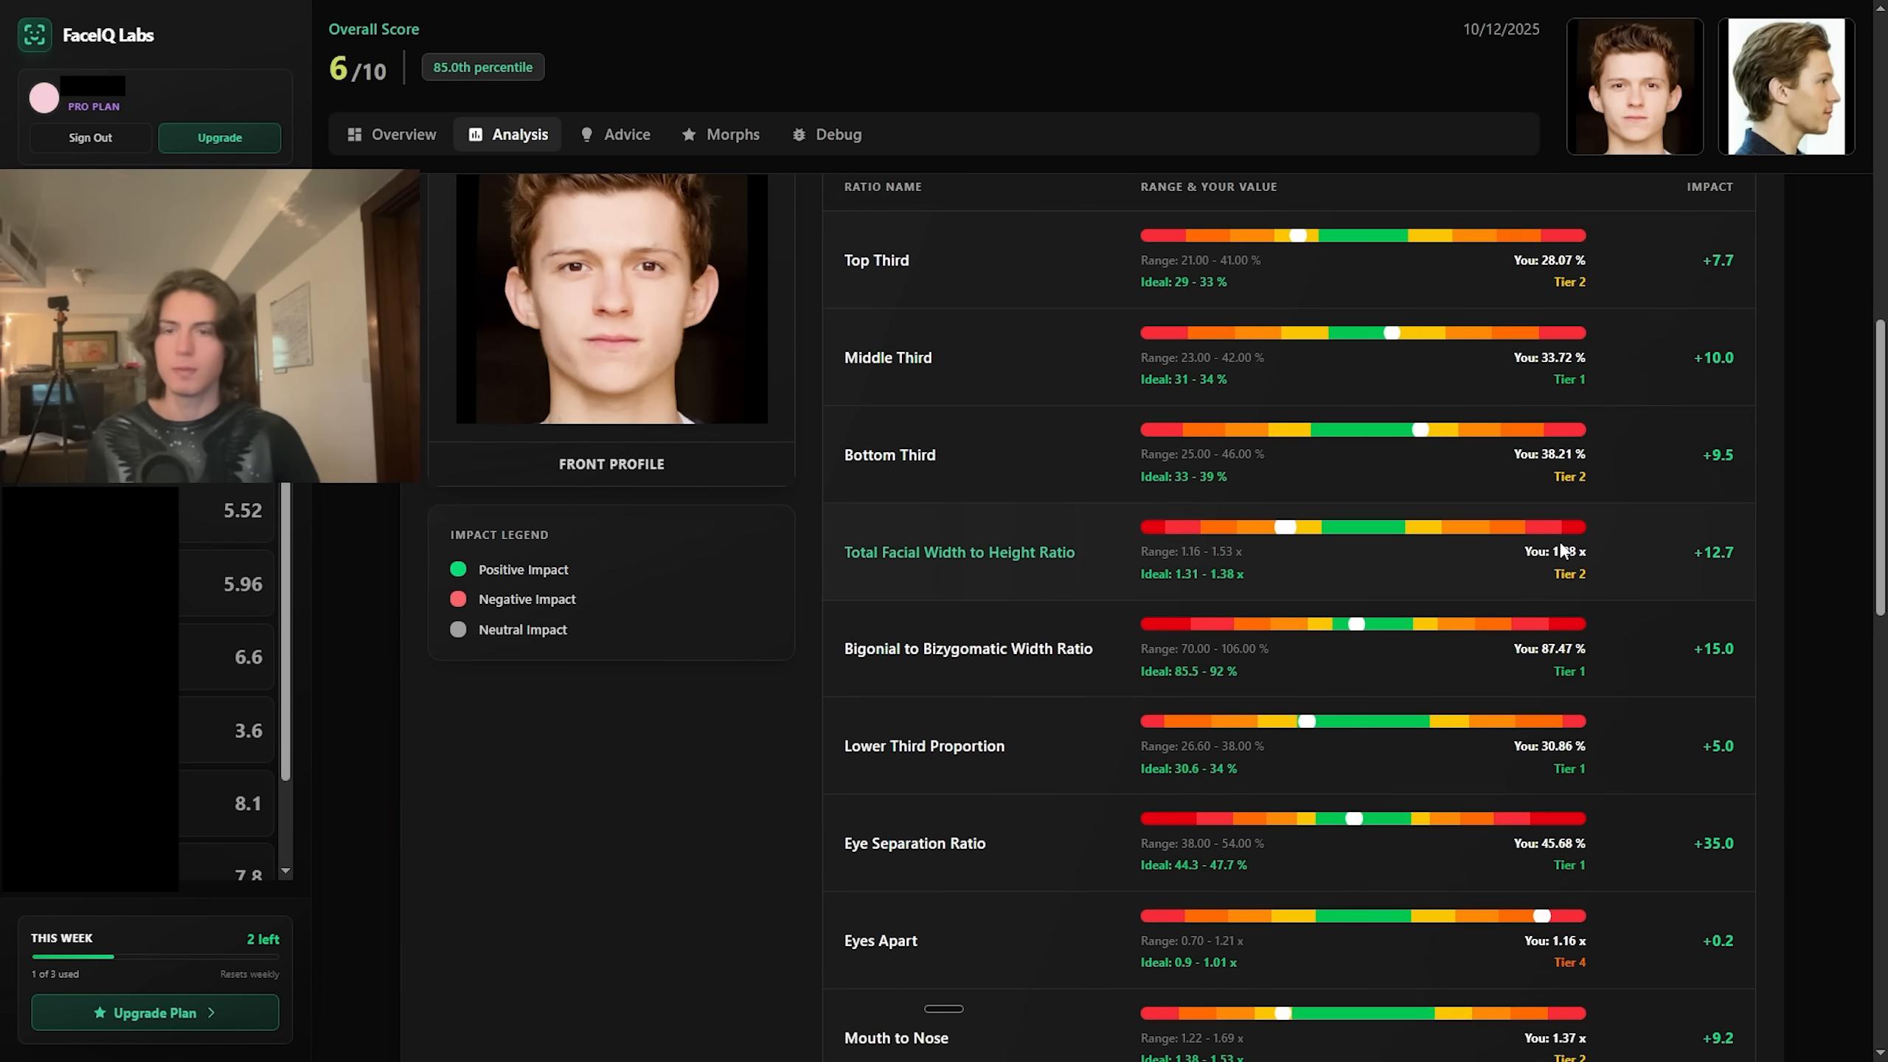
scroll(up, 3)
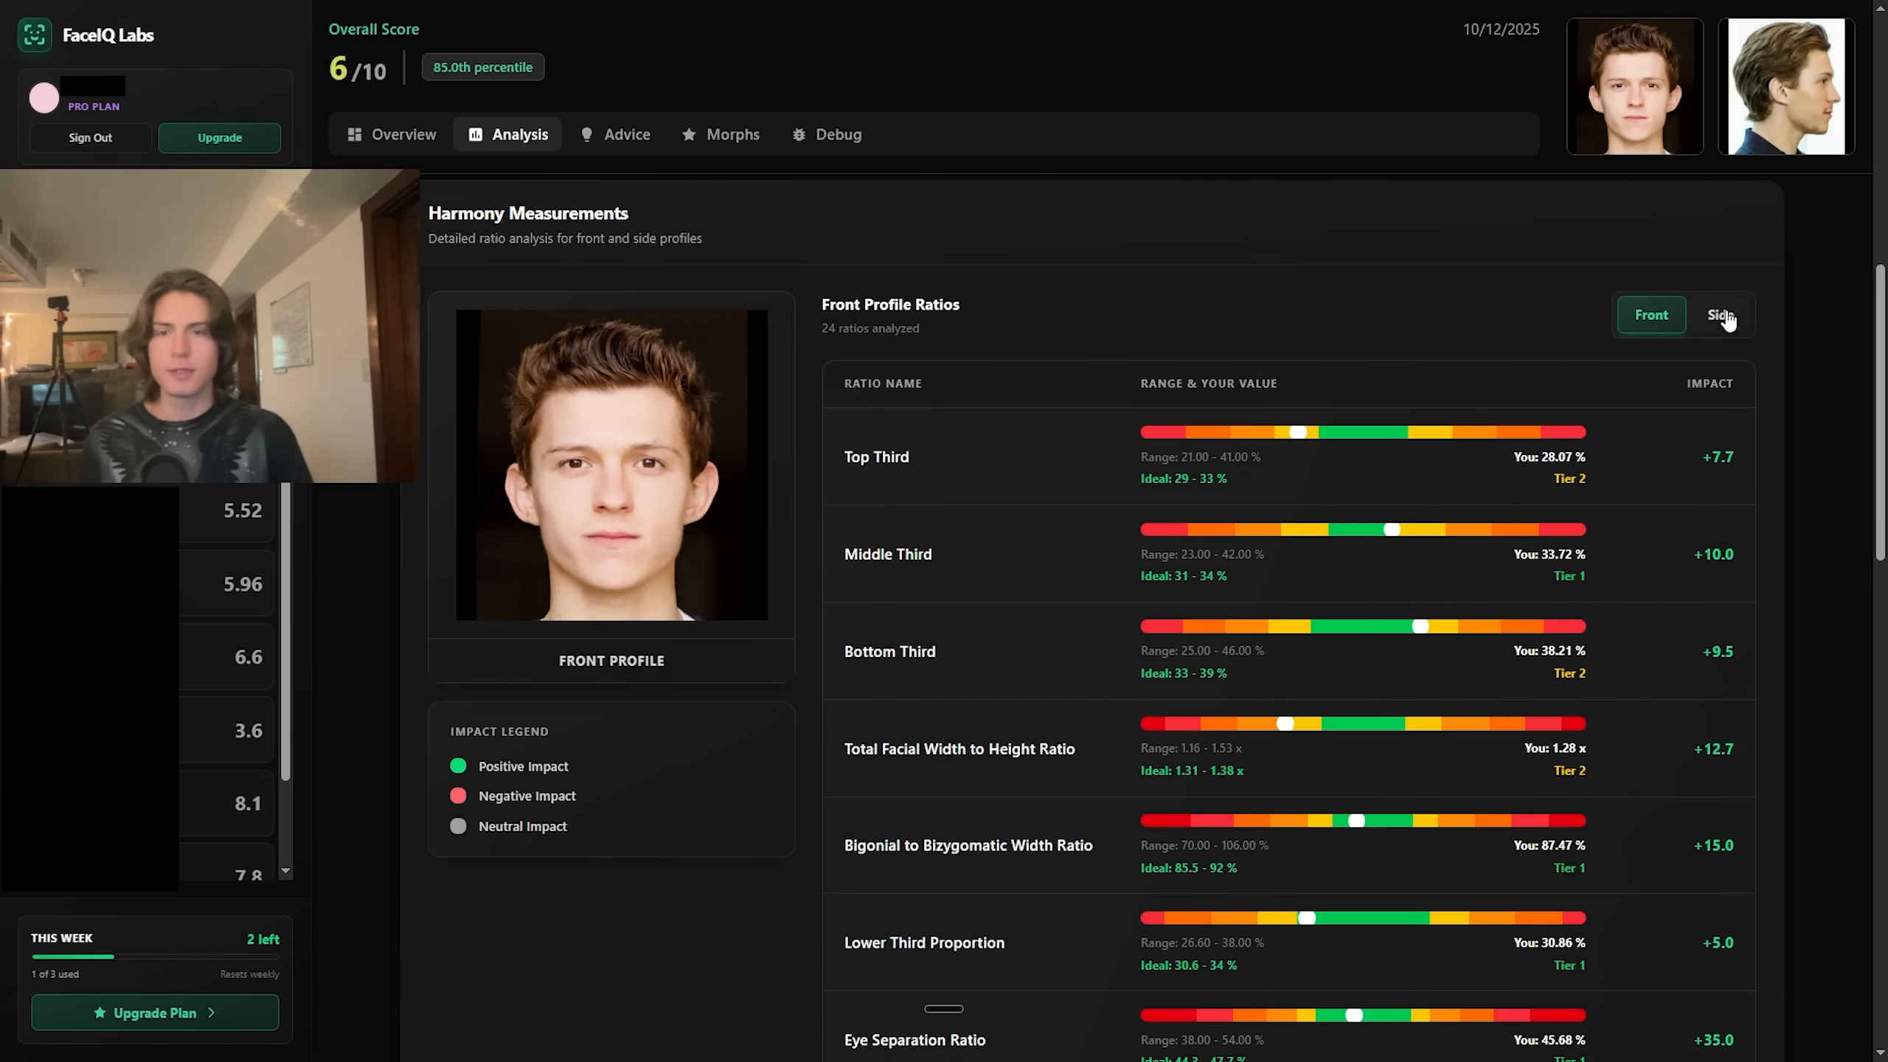
Show the 26 side-profile ratios, then return up to Four Pillars Analysis
click(1719, 315)
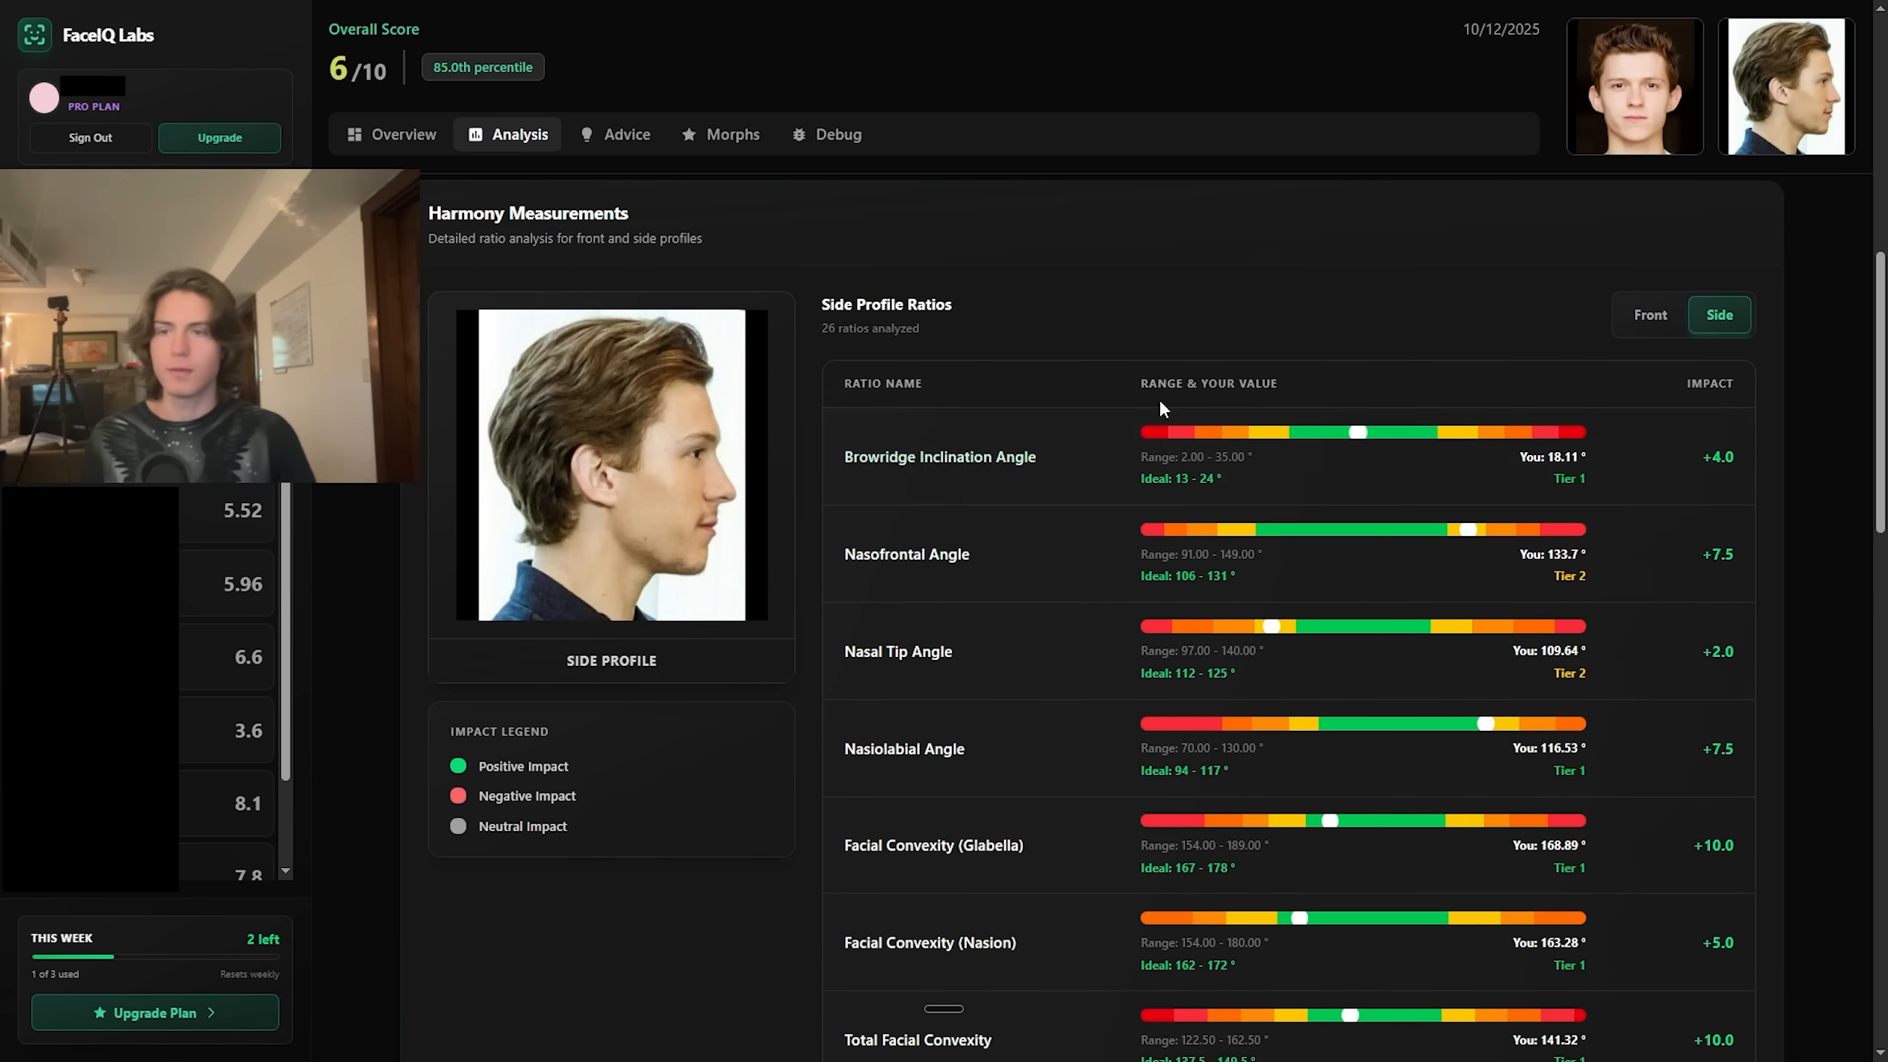
scroll(up, 3)
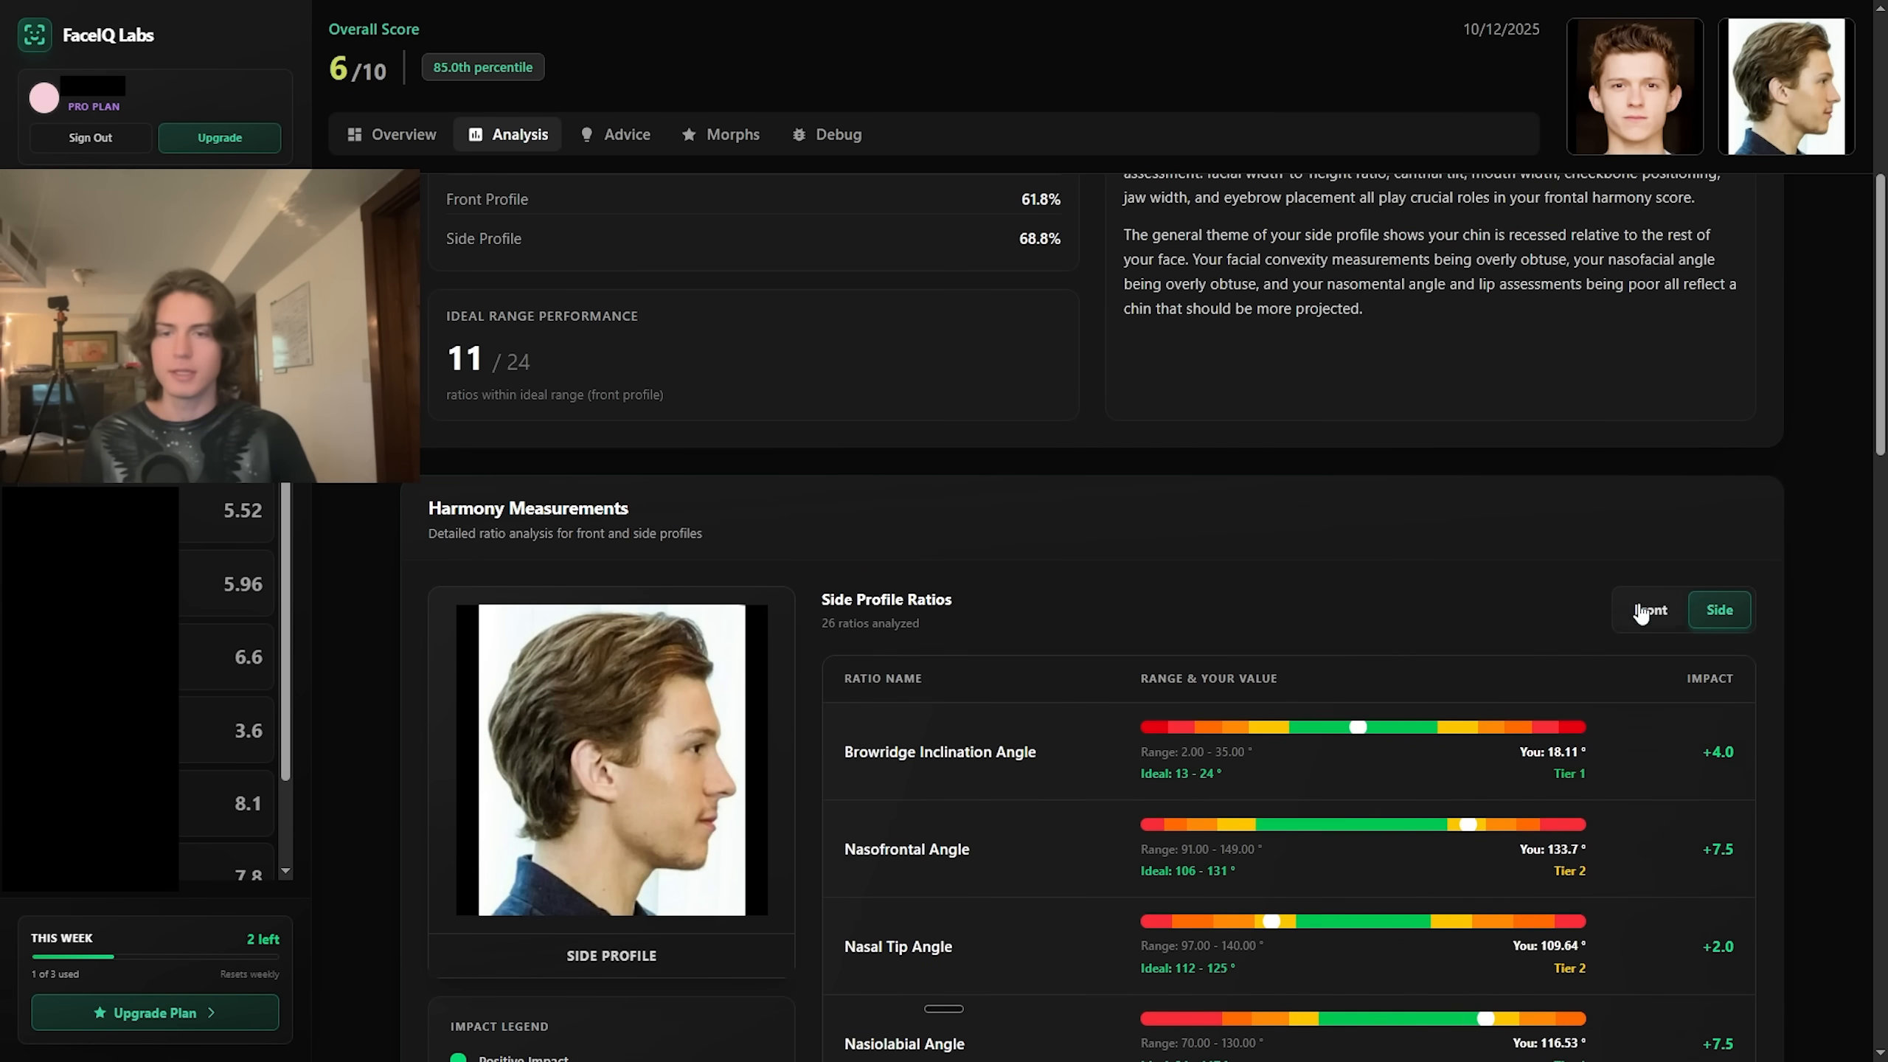
scroll(up, 3)
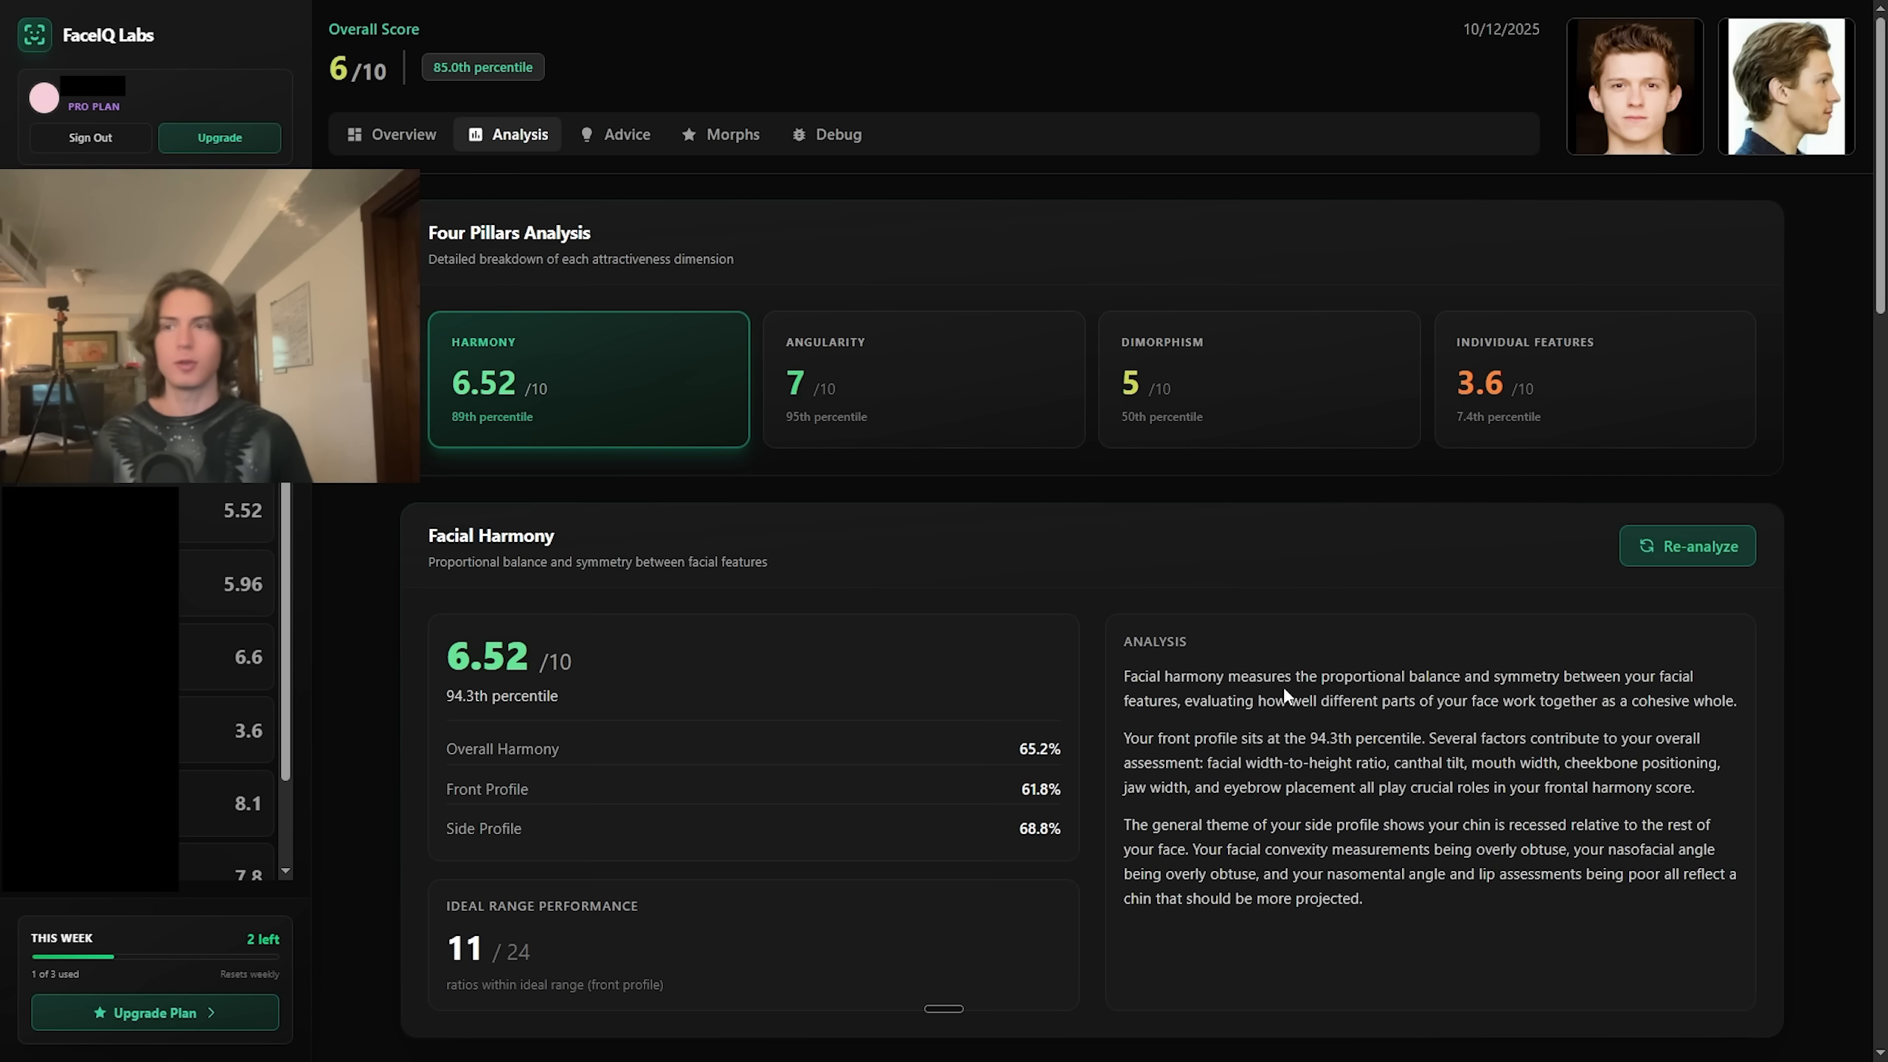
mouse_move(1072, 503)
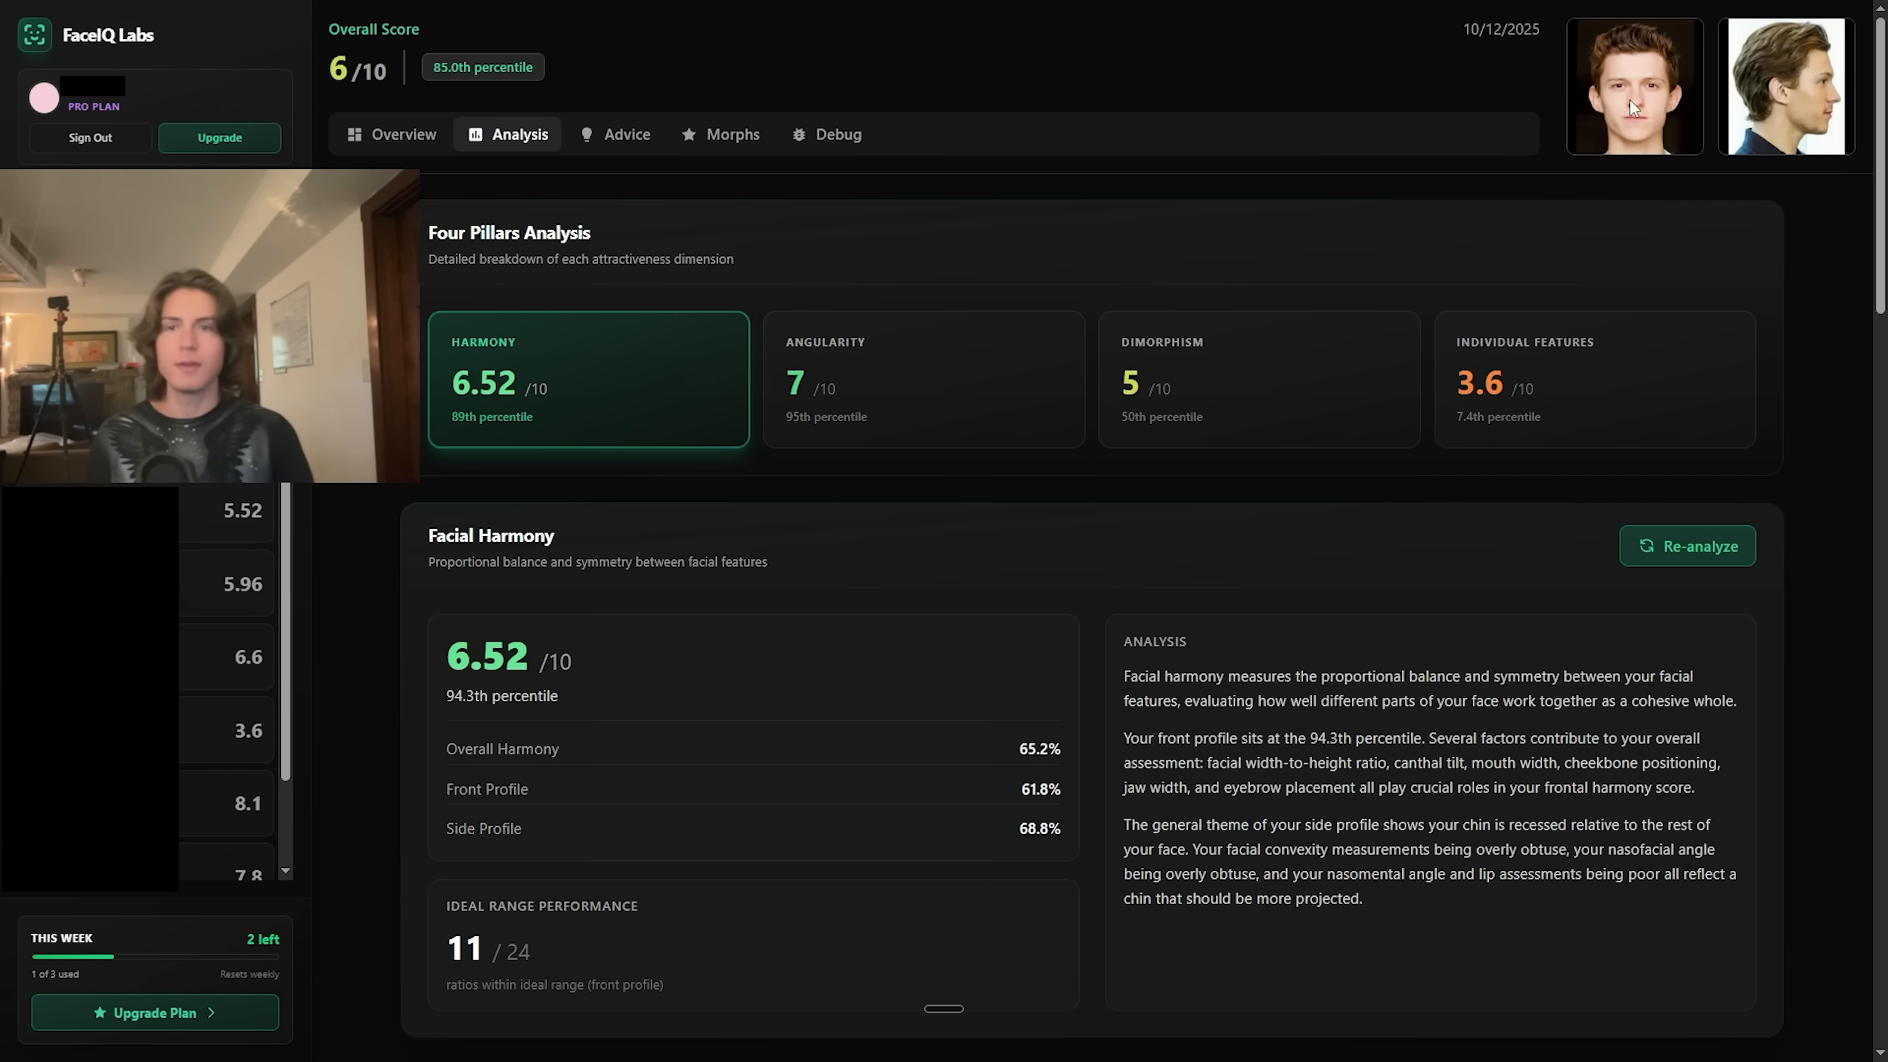
mouse_move(1196, 316)
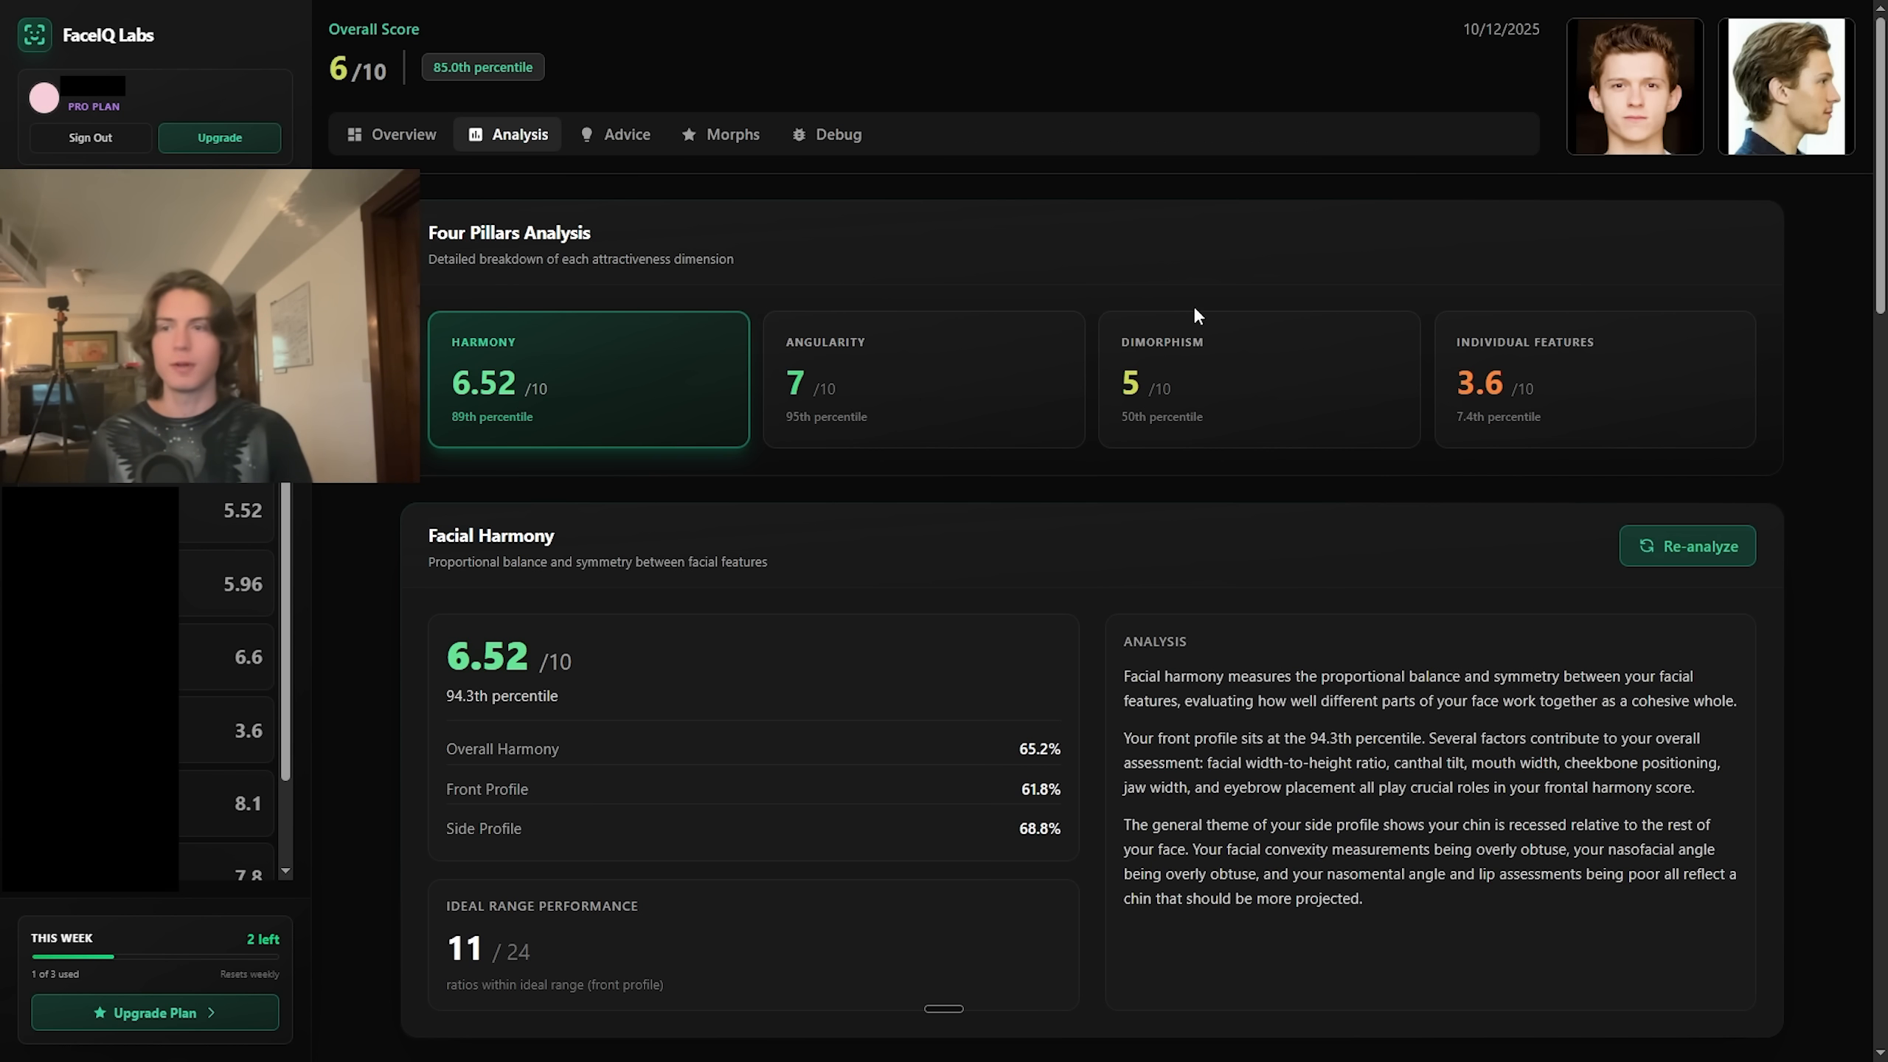
mouse_move(1551, 220)
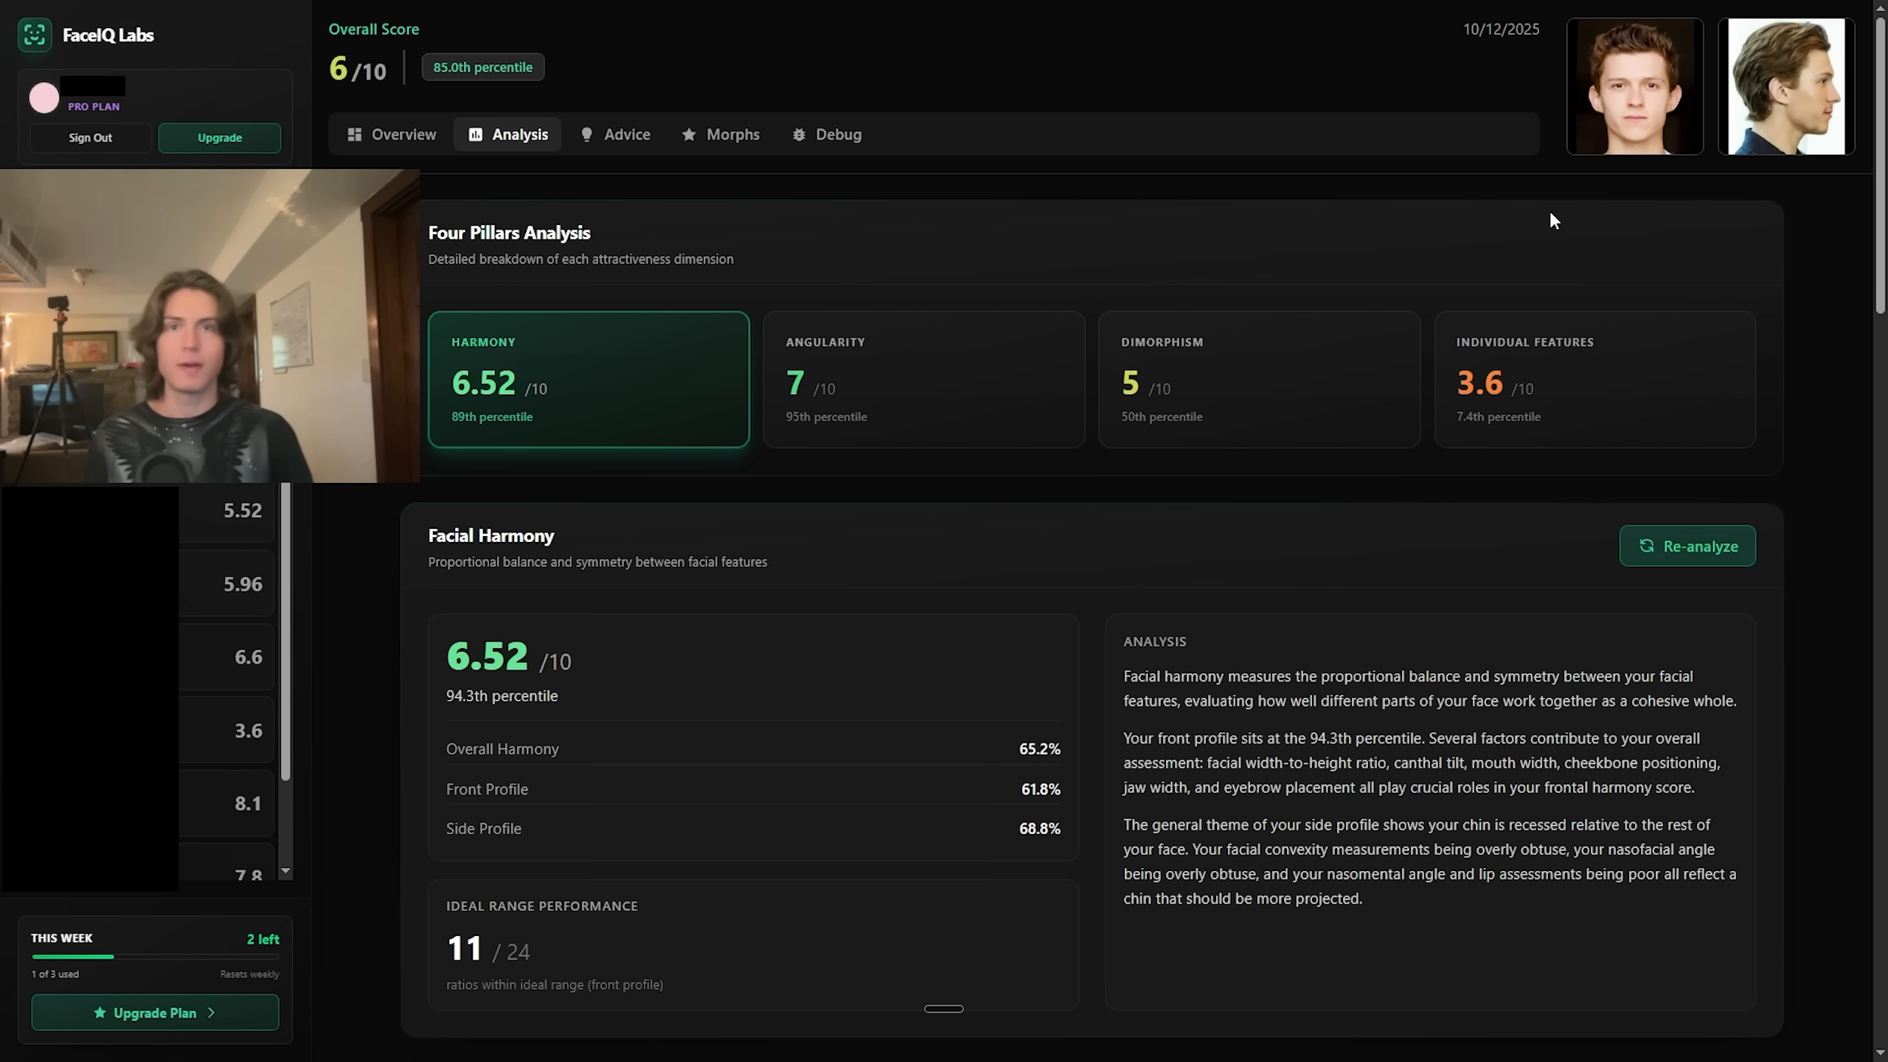
mouse_move(1145, 430)
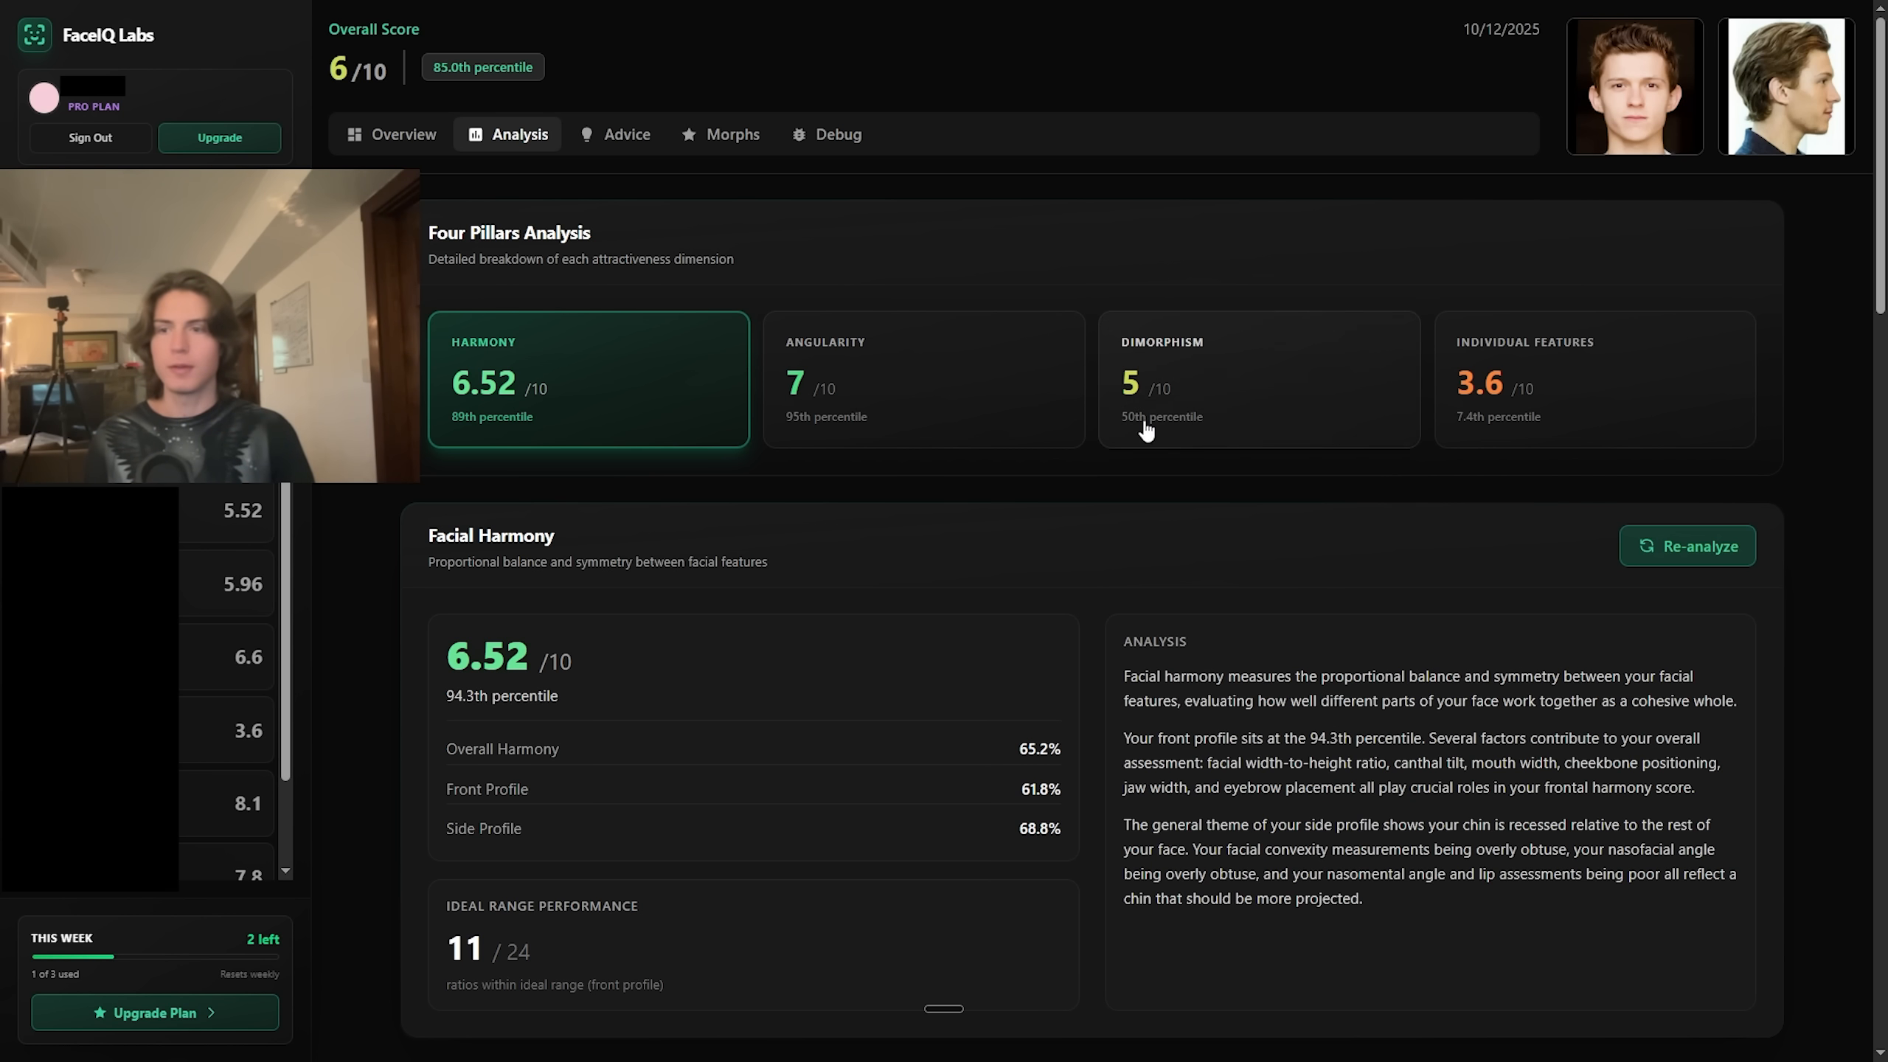
mouse_move(1355, 206)
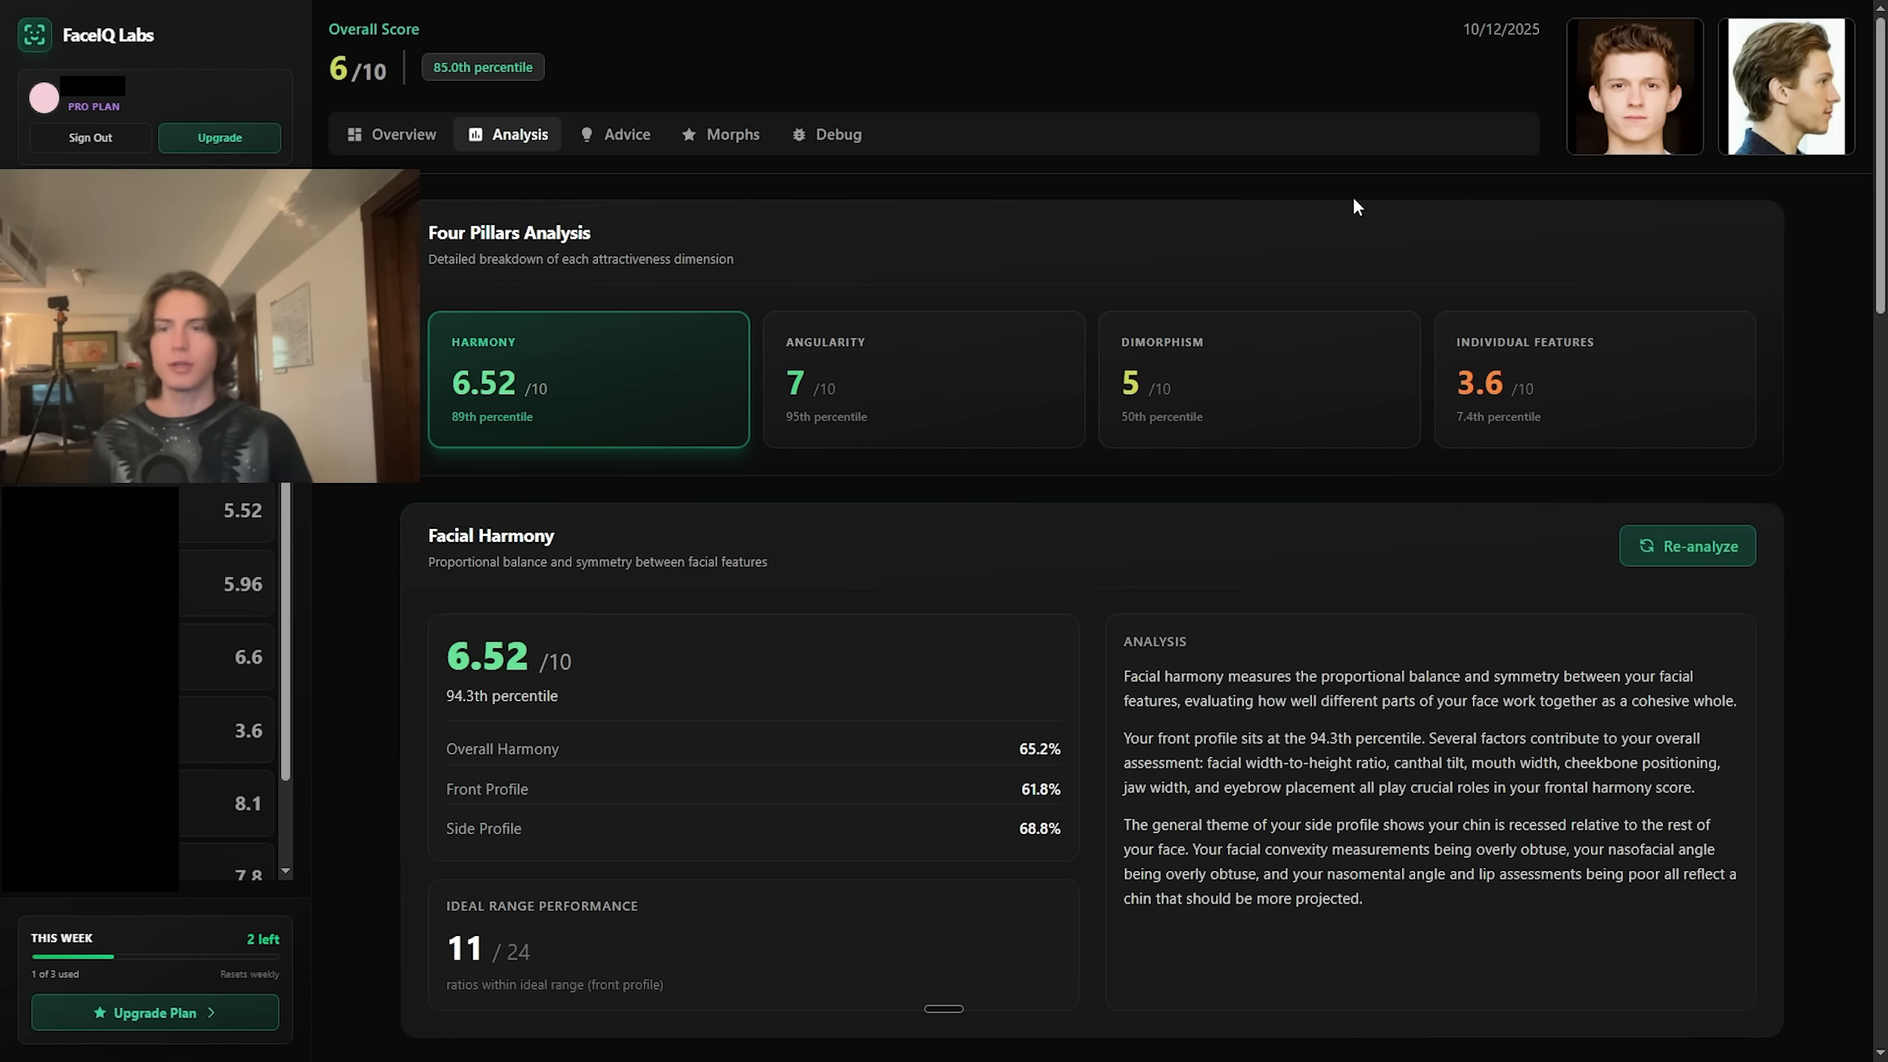
mouse_move(1461, 434)
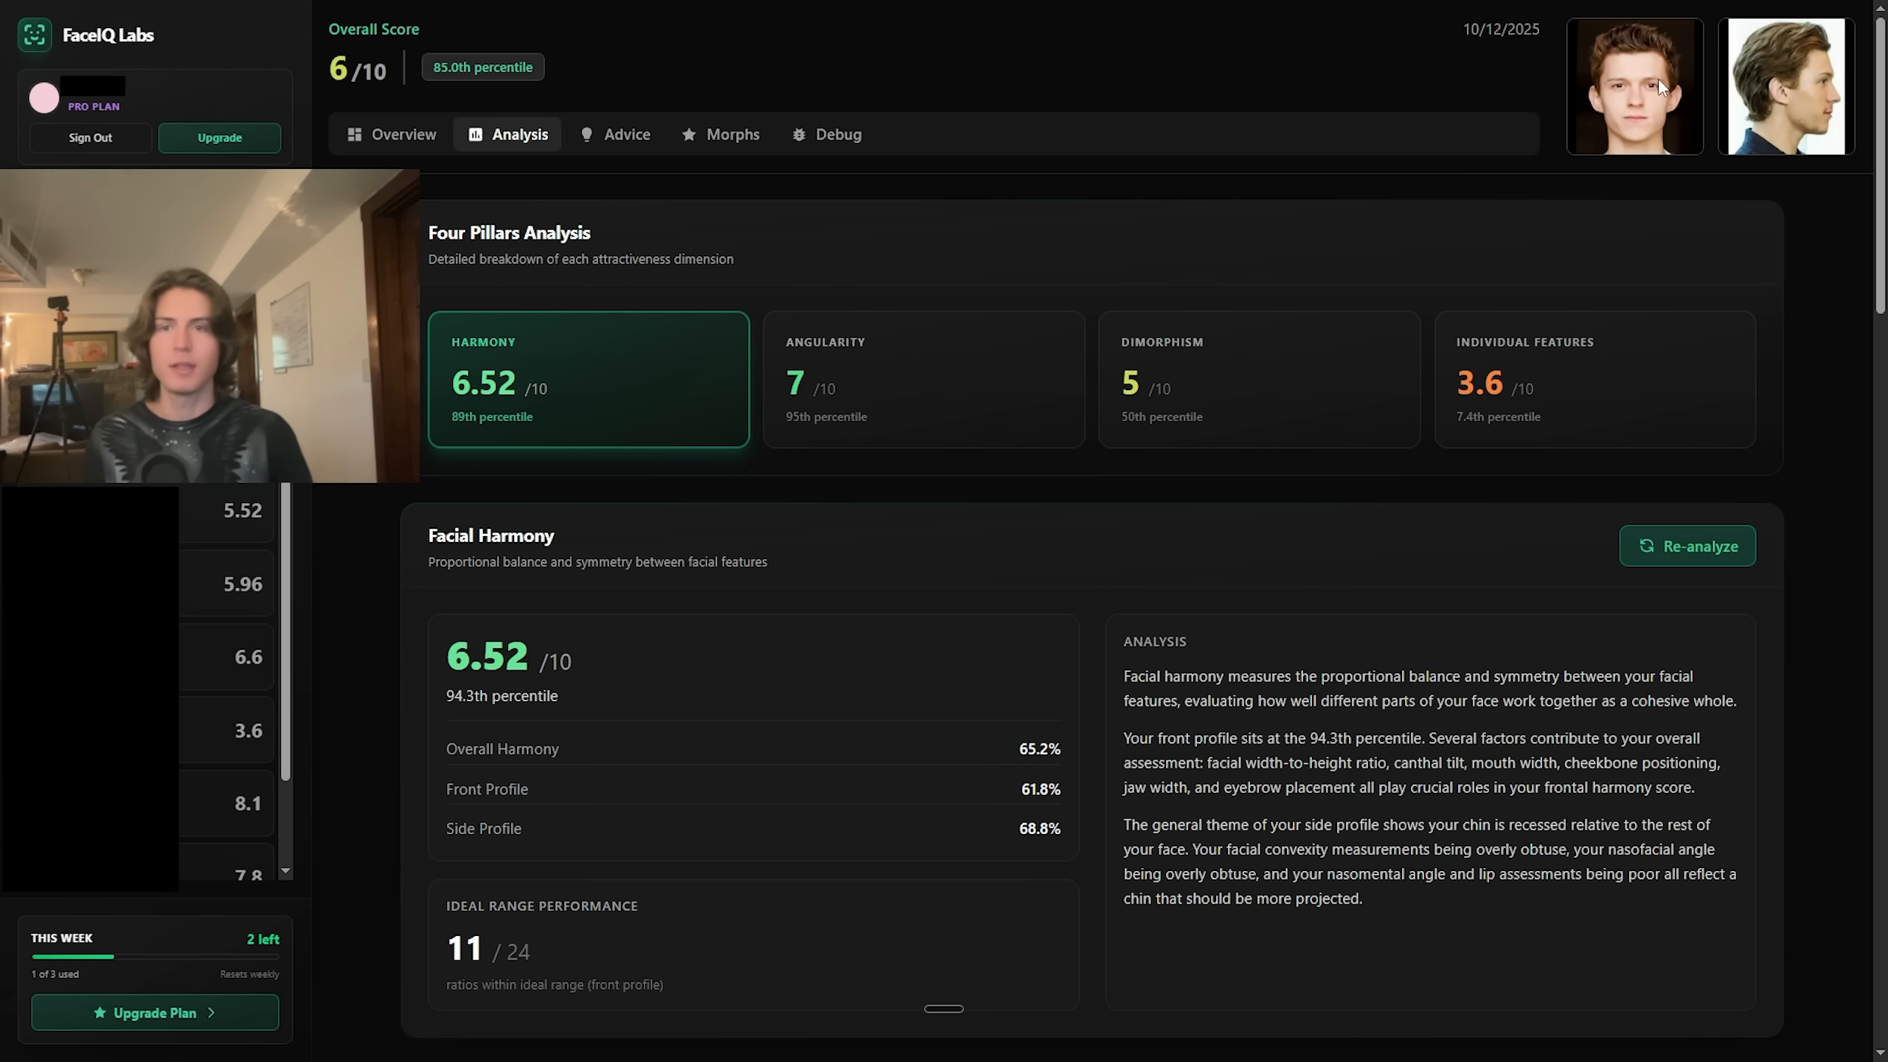
mouse_move(1589, 108)
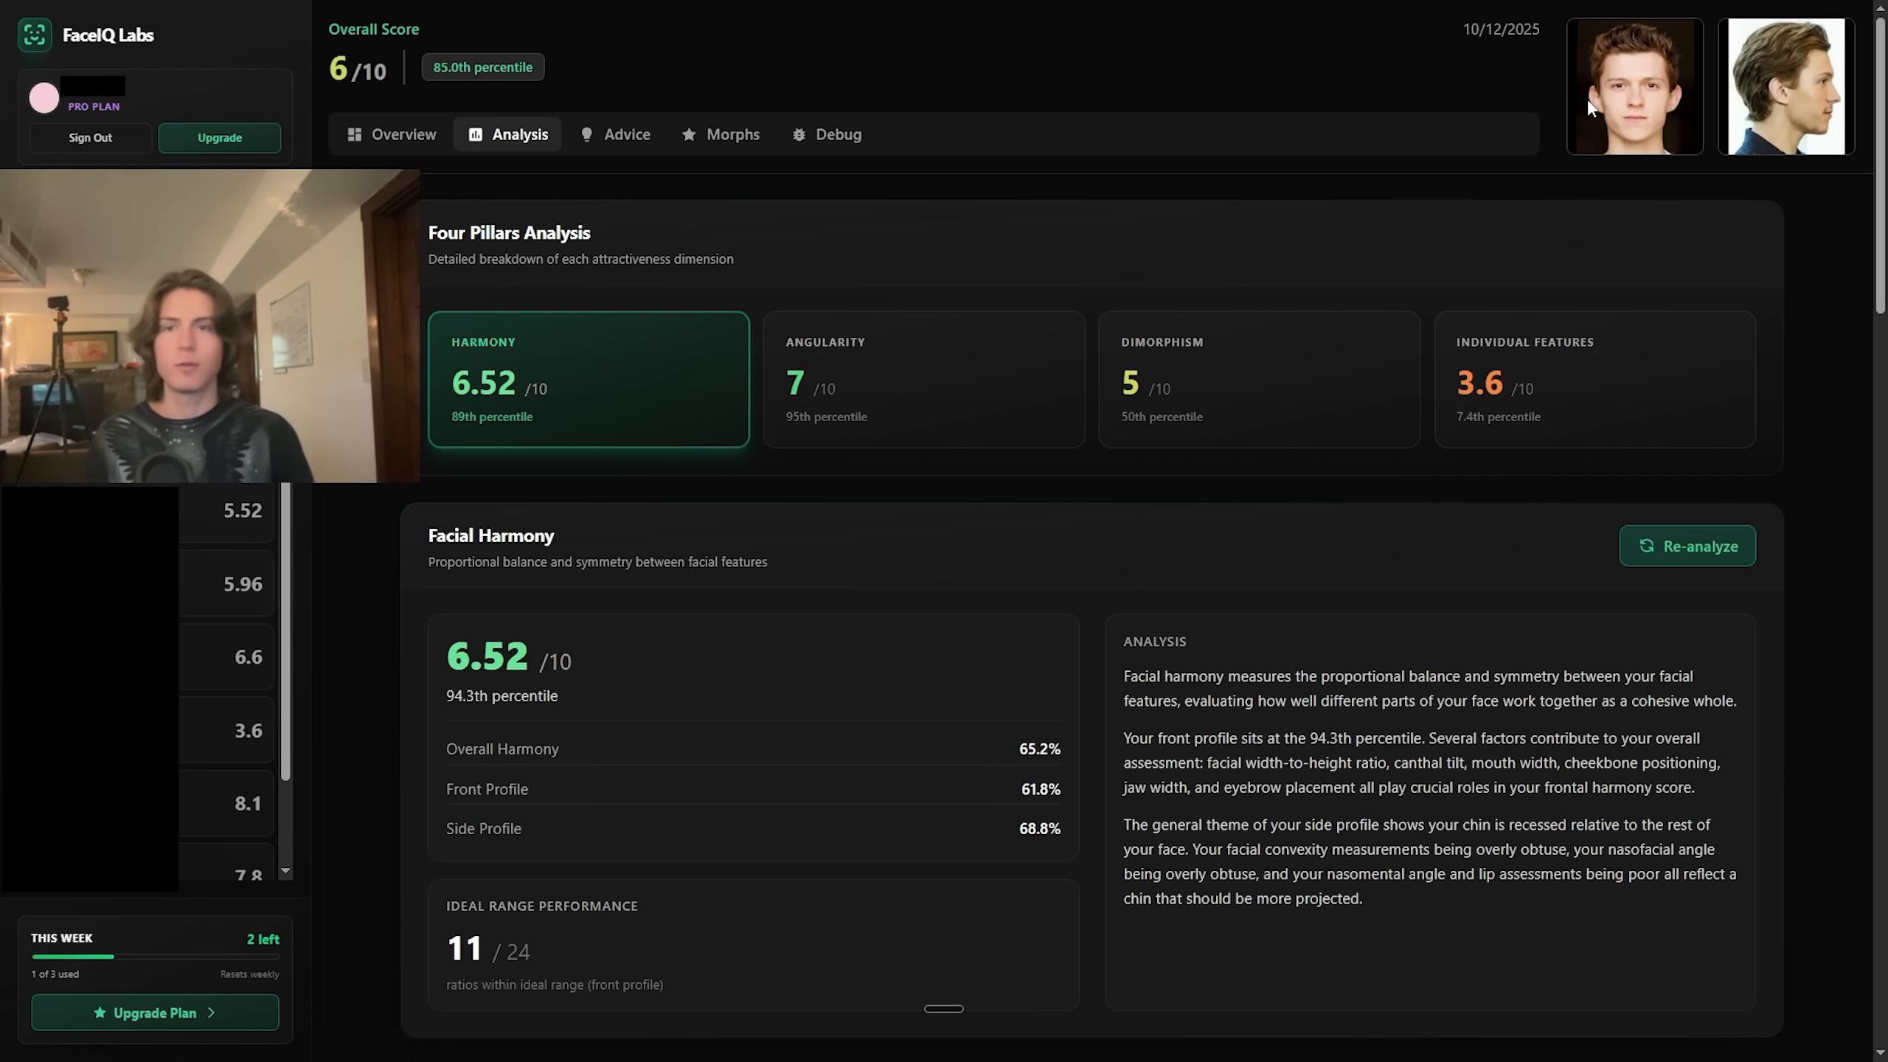
mouse_move(1624, 93)
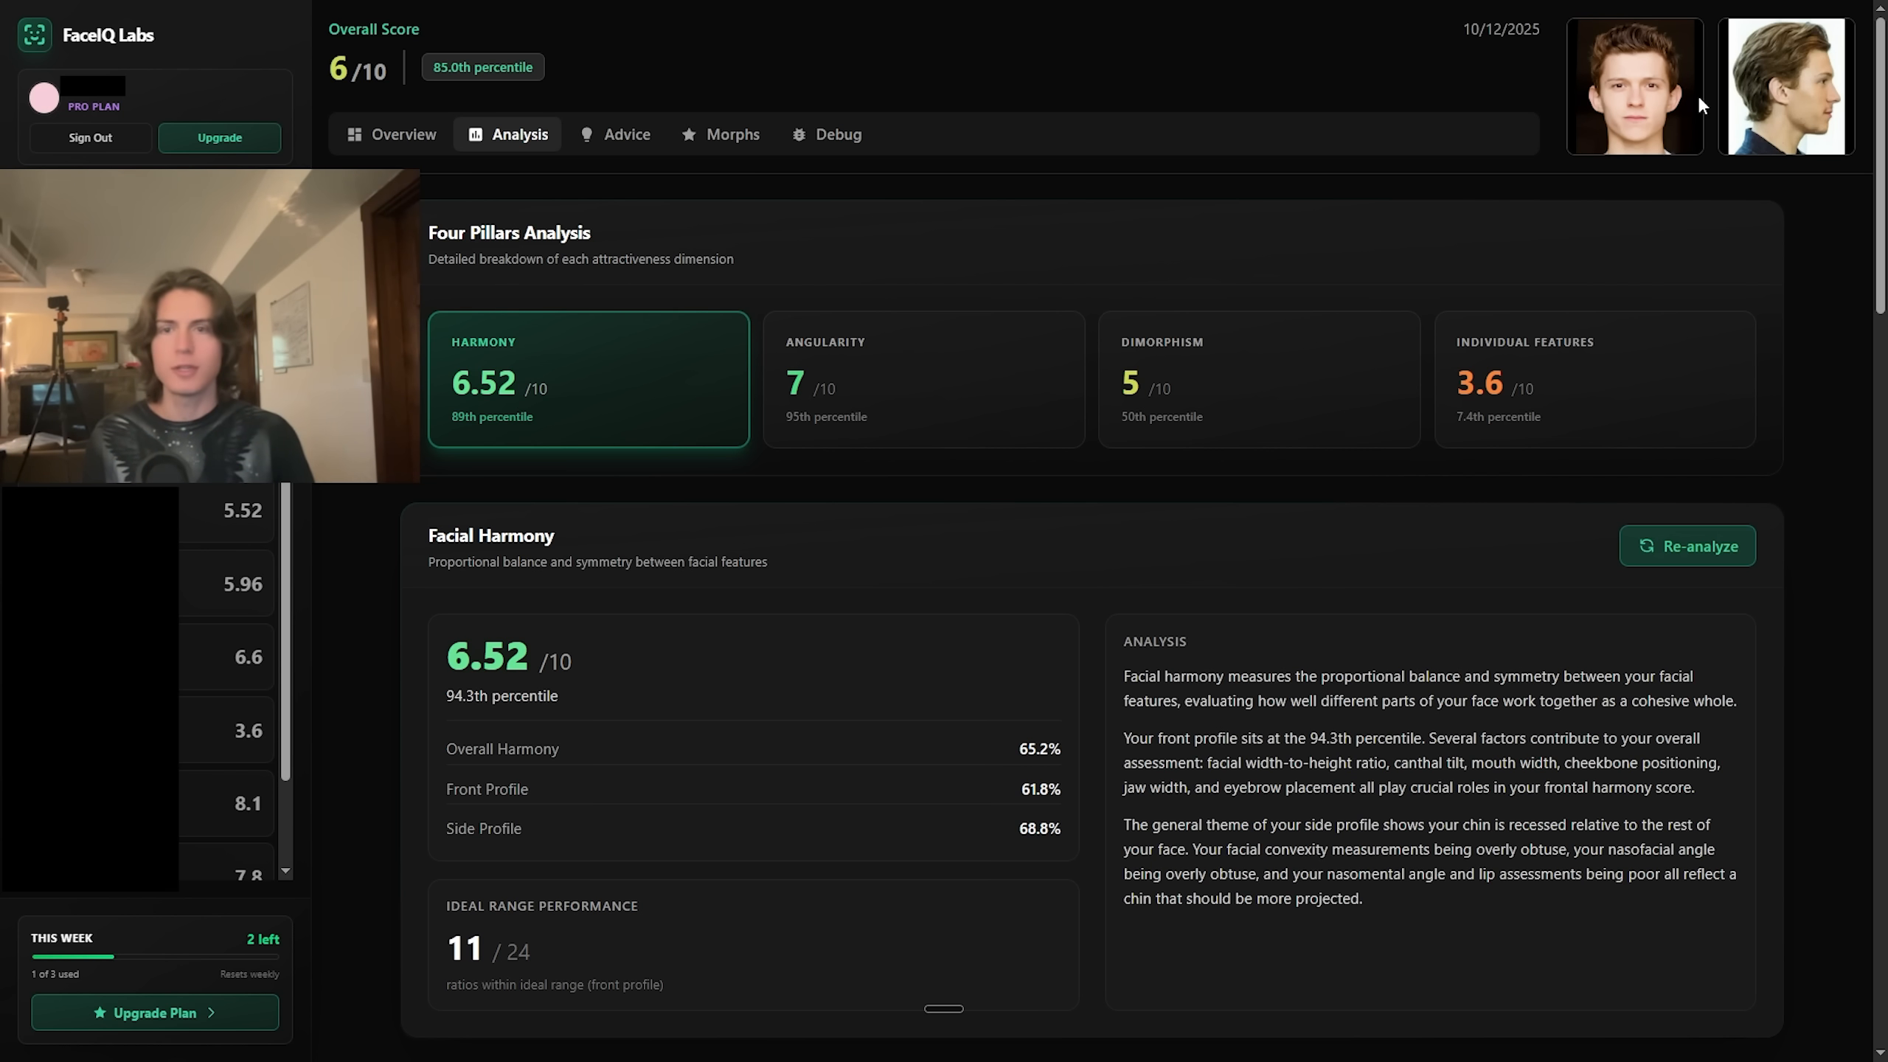
mouse_move(1262, 166)
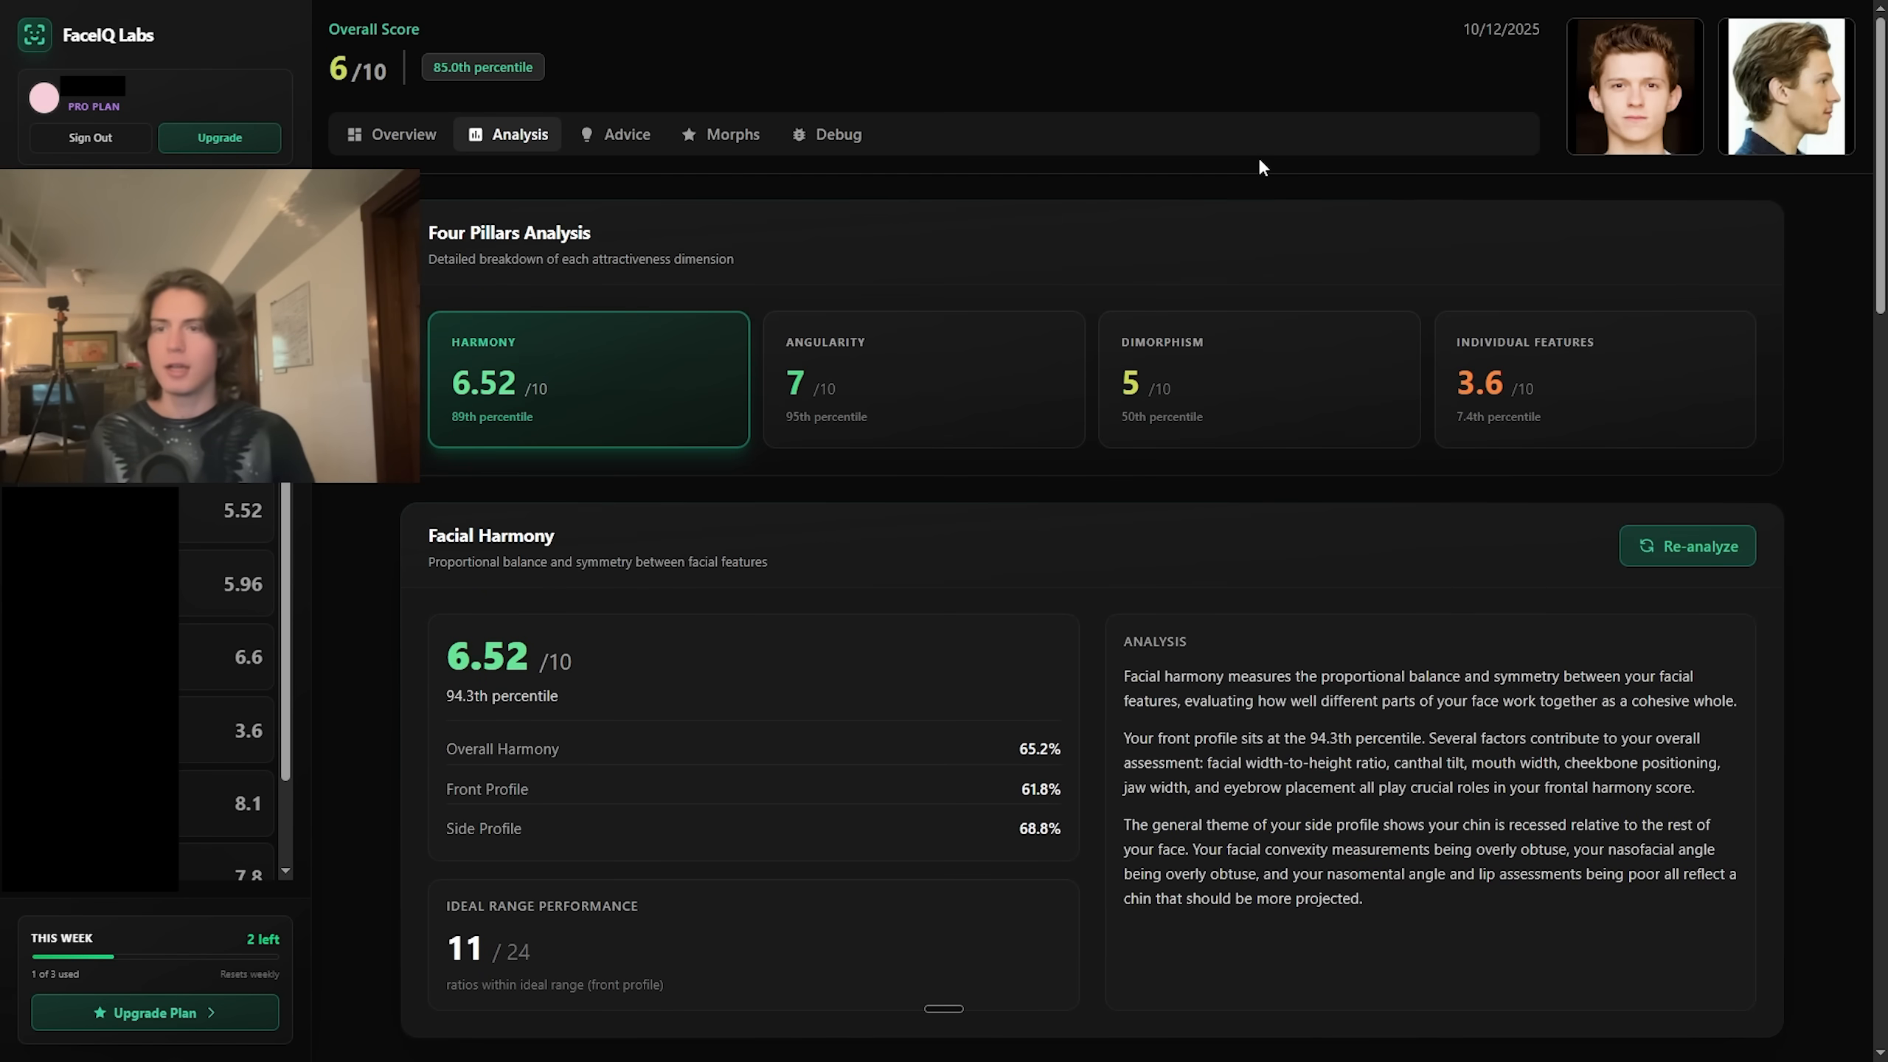
mouse_move(732, 134)
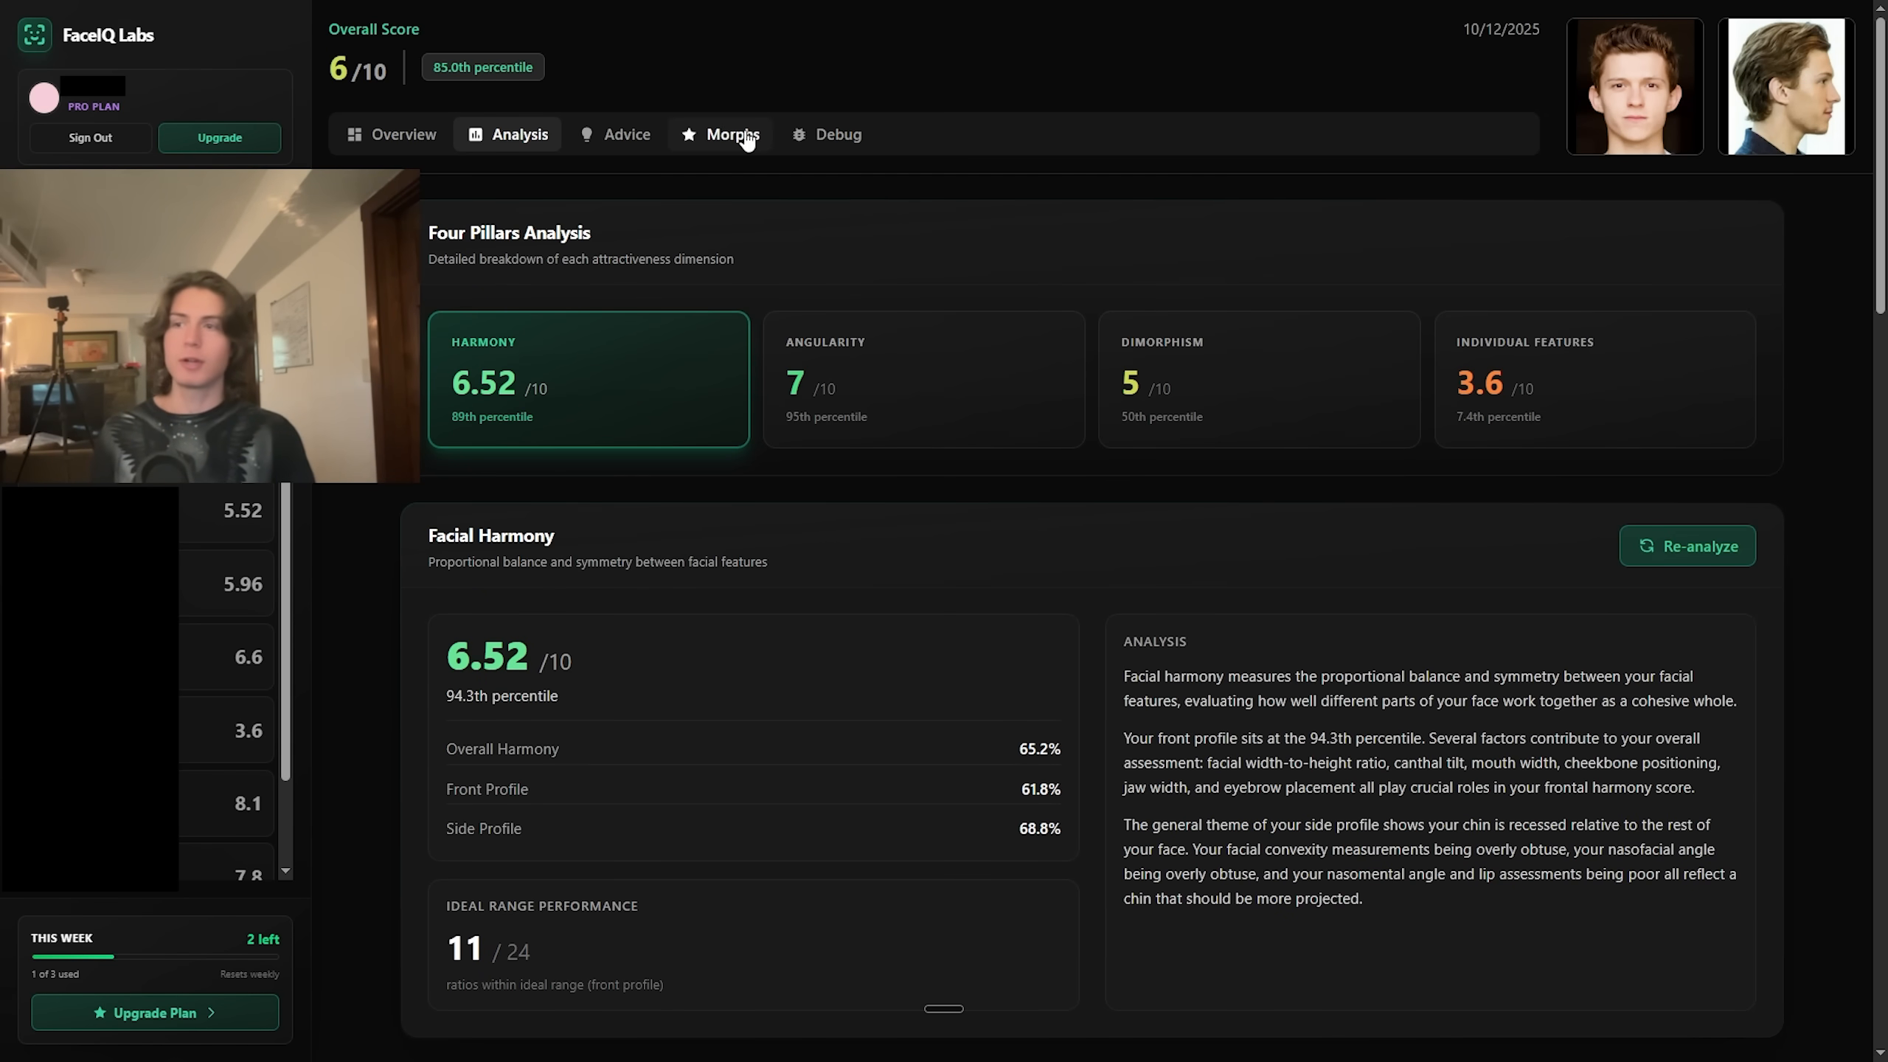
mouse_move(906, 162)
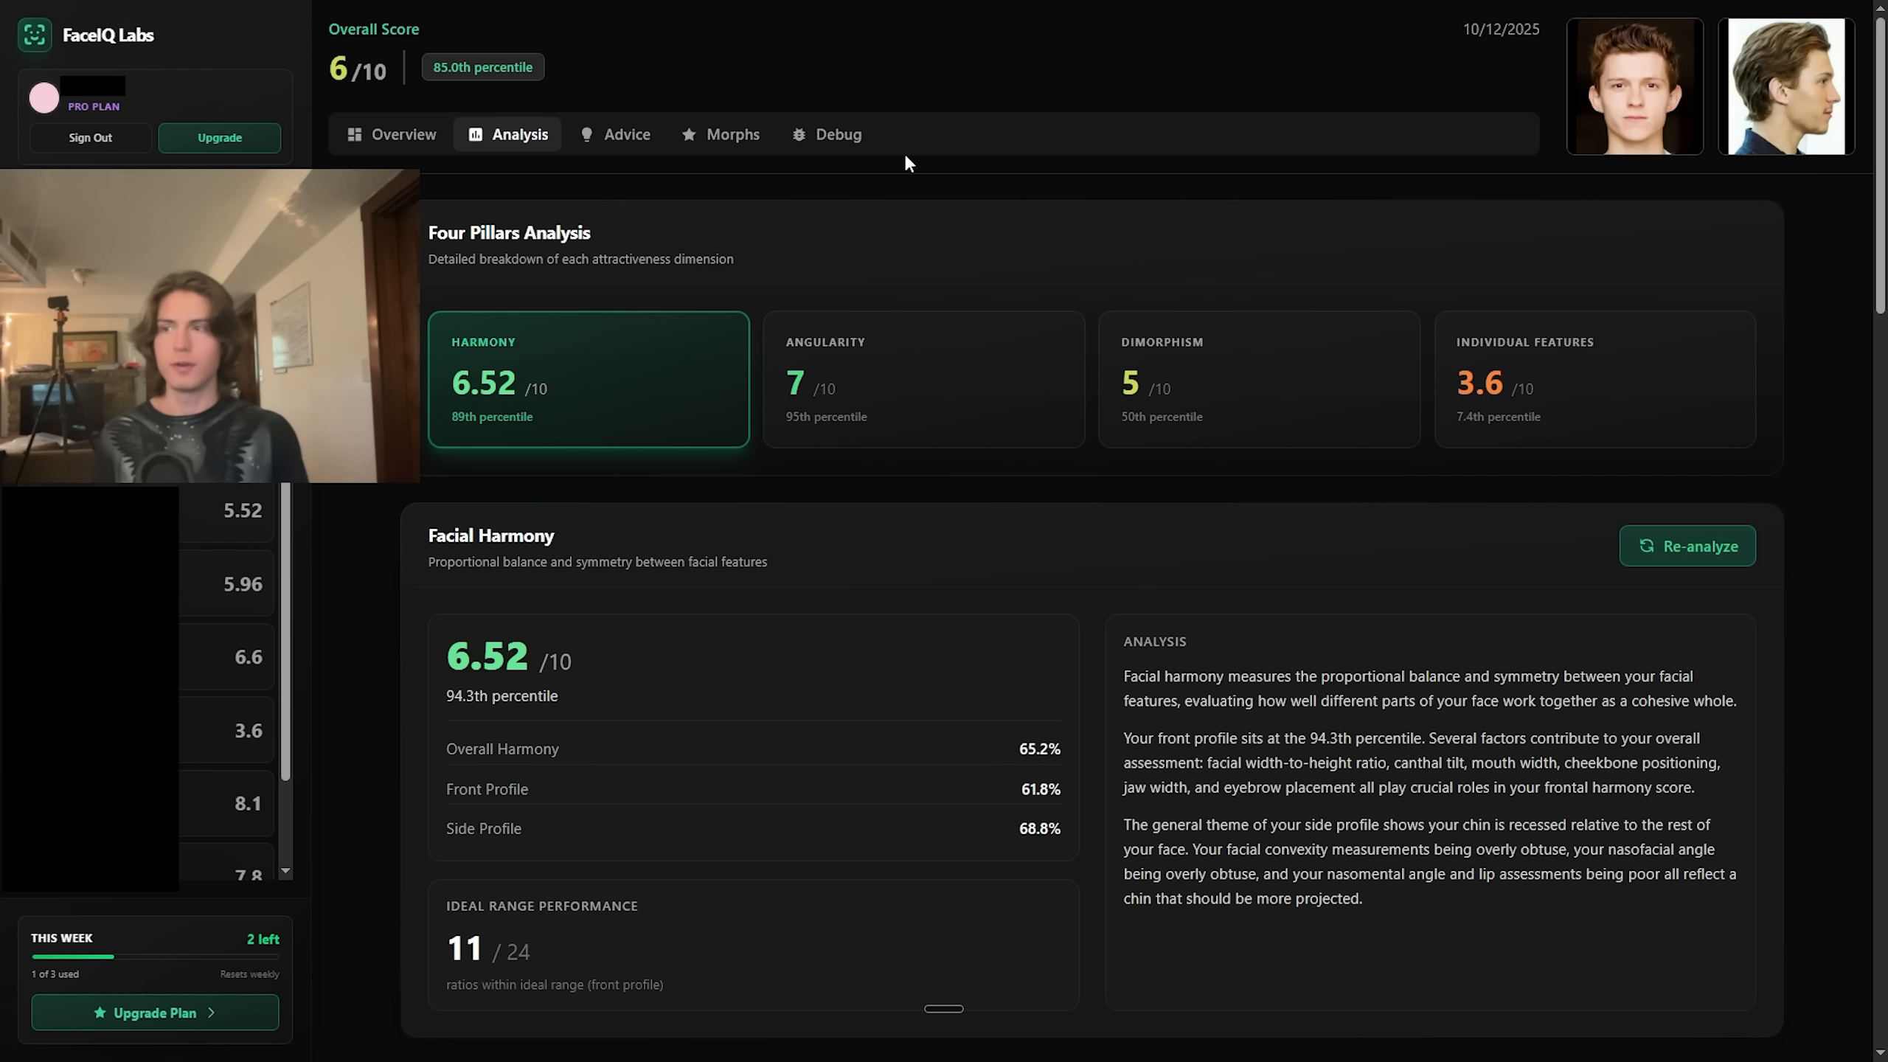
mouse_move(625, 133)
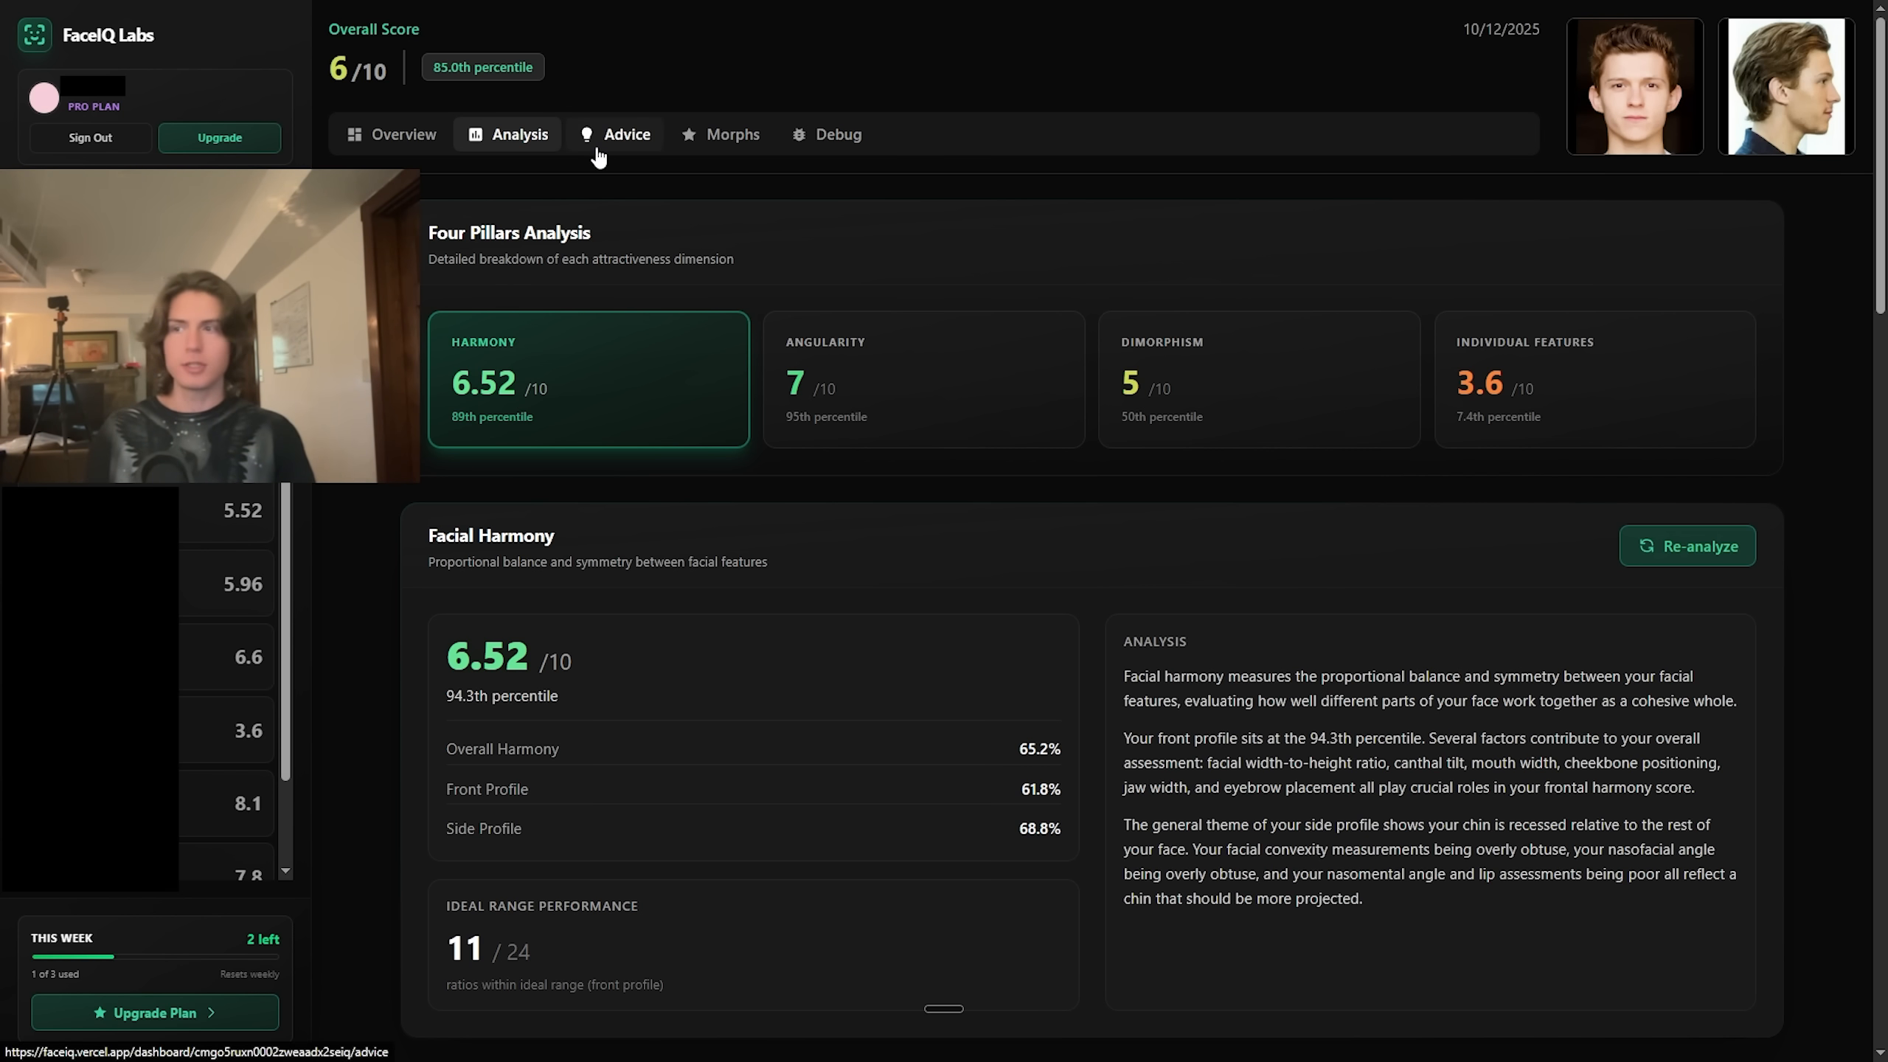
Open the Advice tab and view the Foundation Phase and Primary Surgery roadmap cards
click(626, 133)
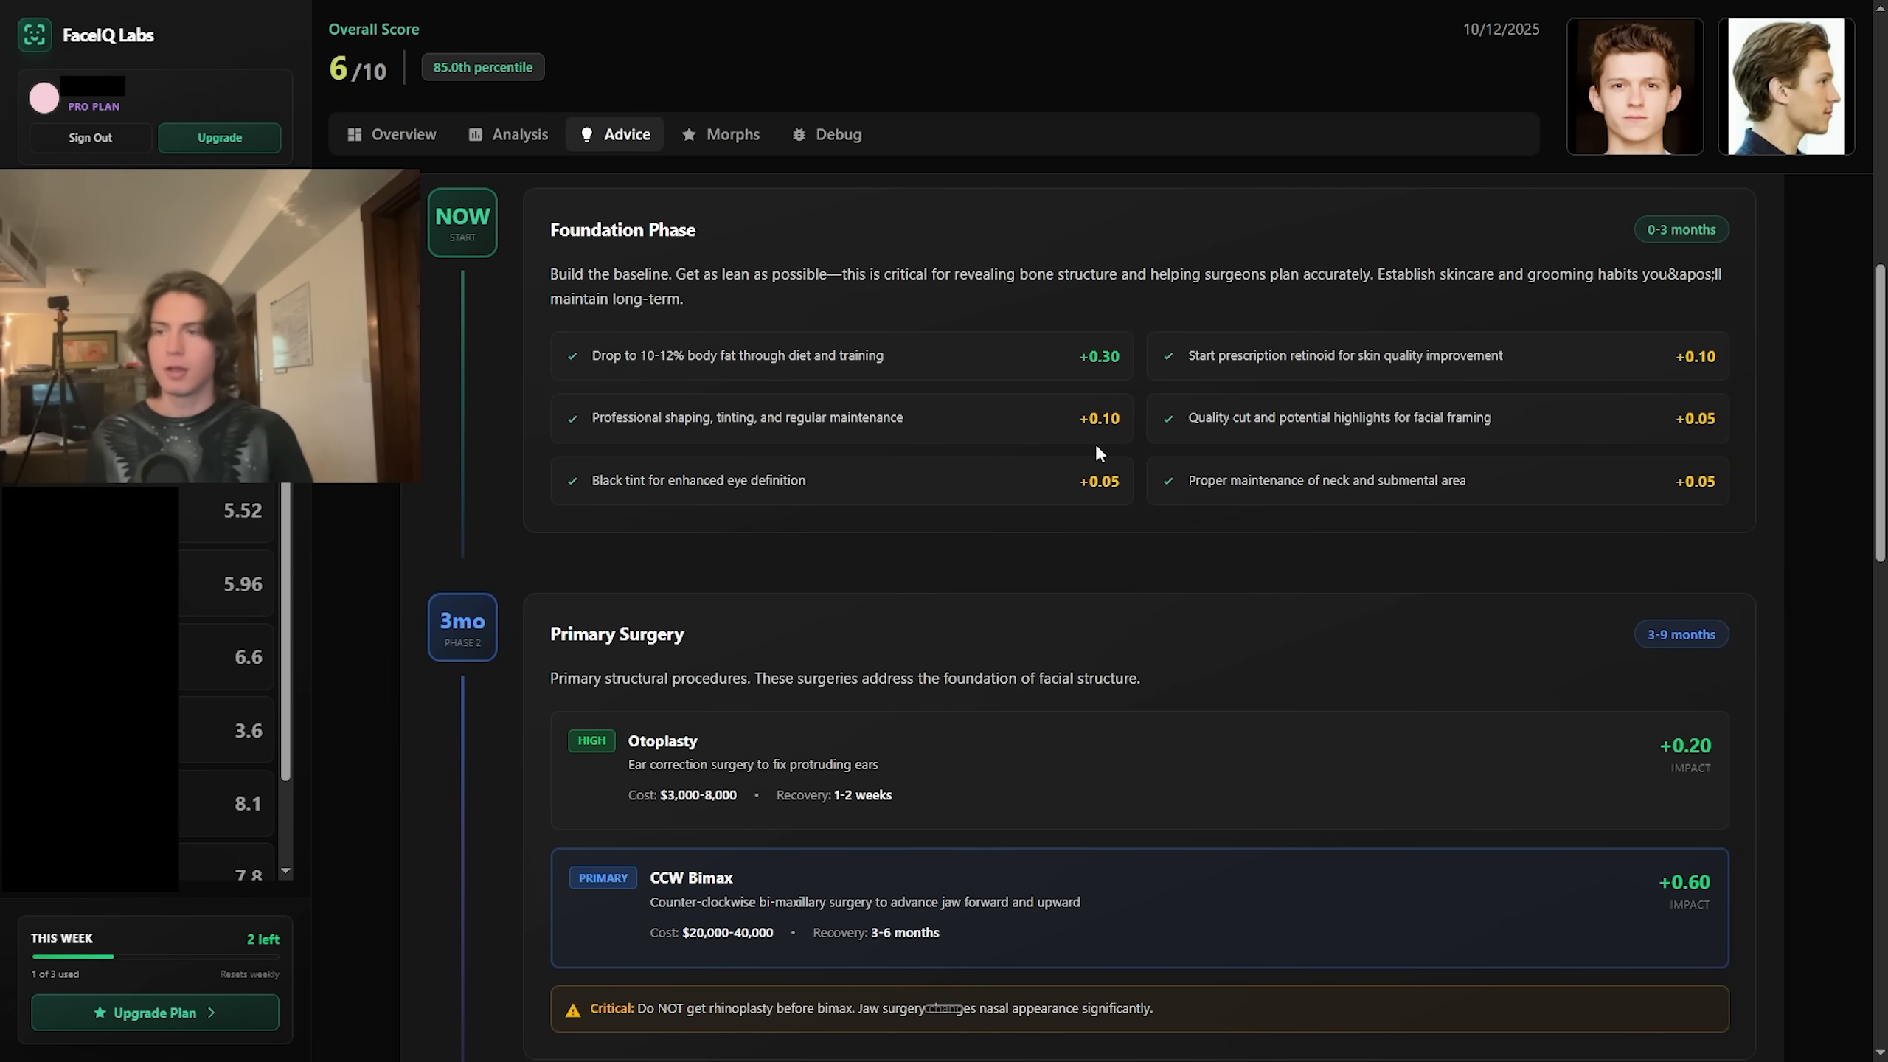
scroll(down, 3)
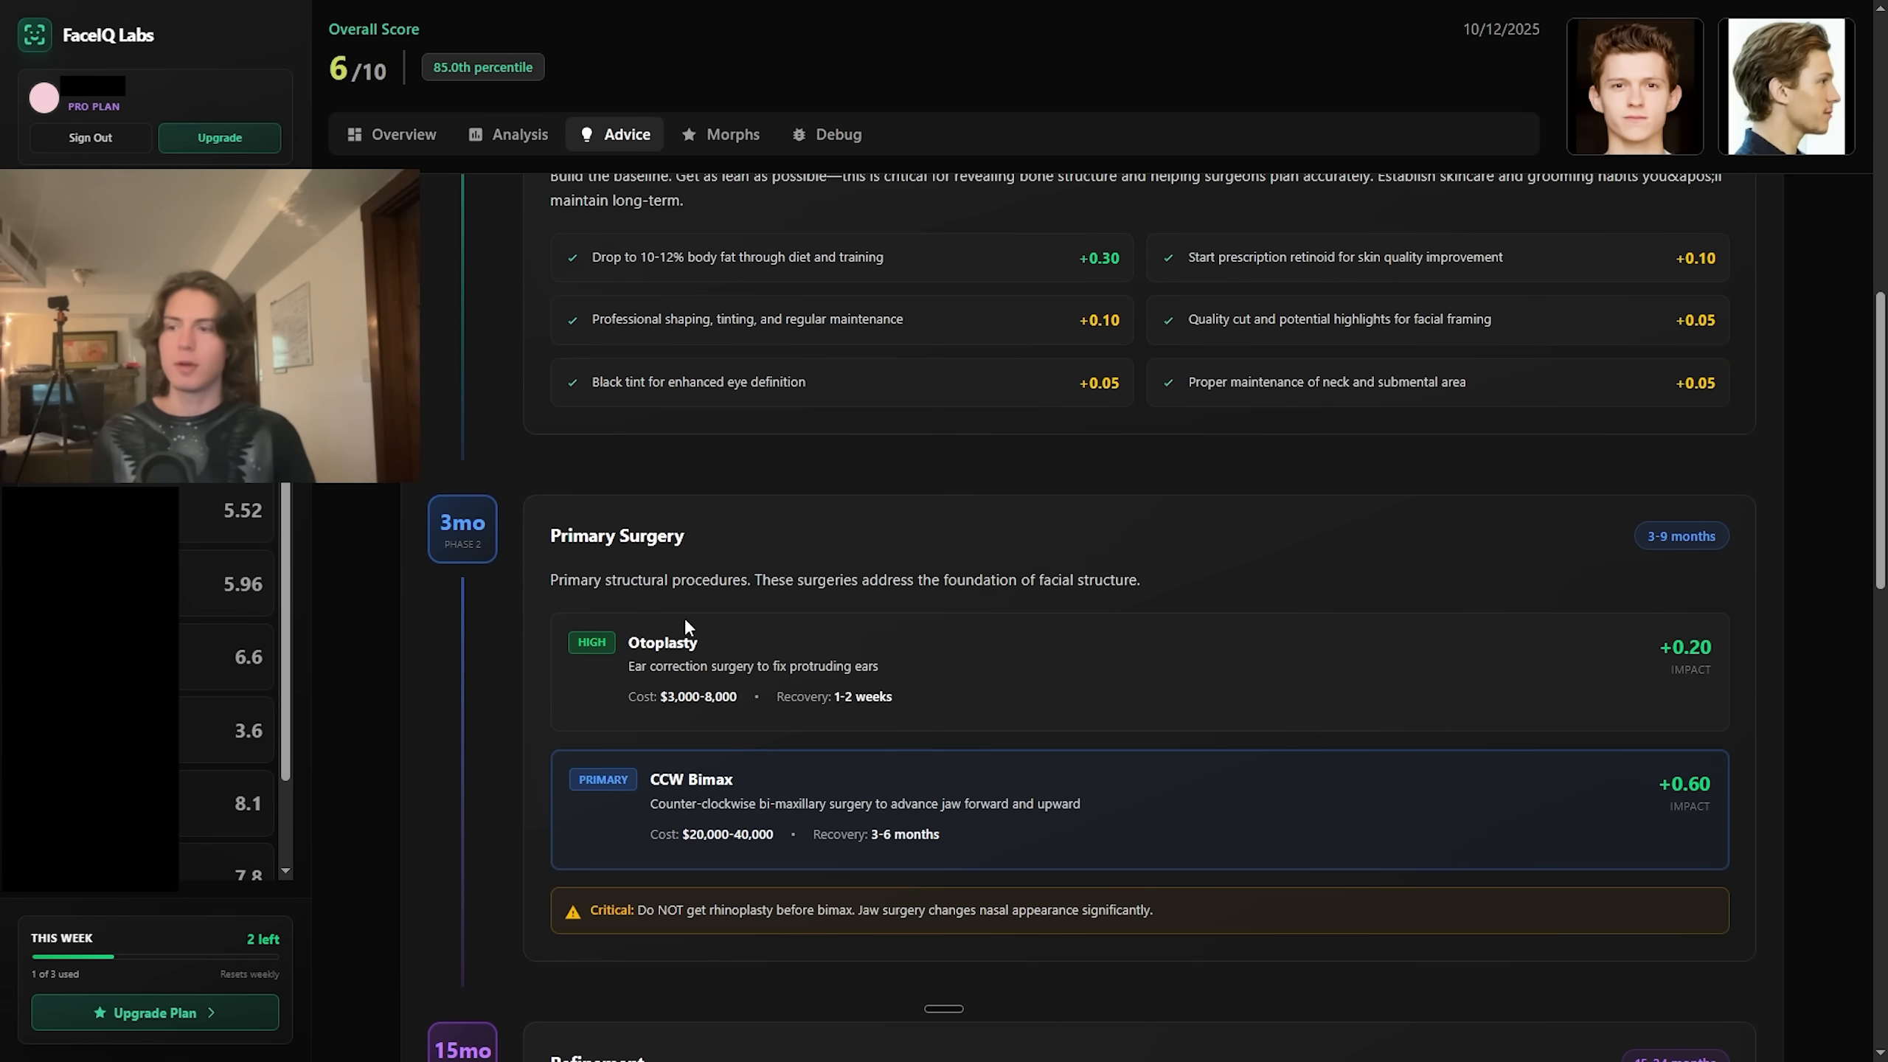
mouse_move(1719, 539)
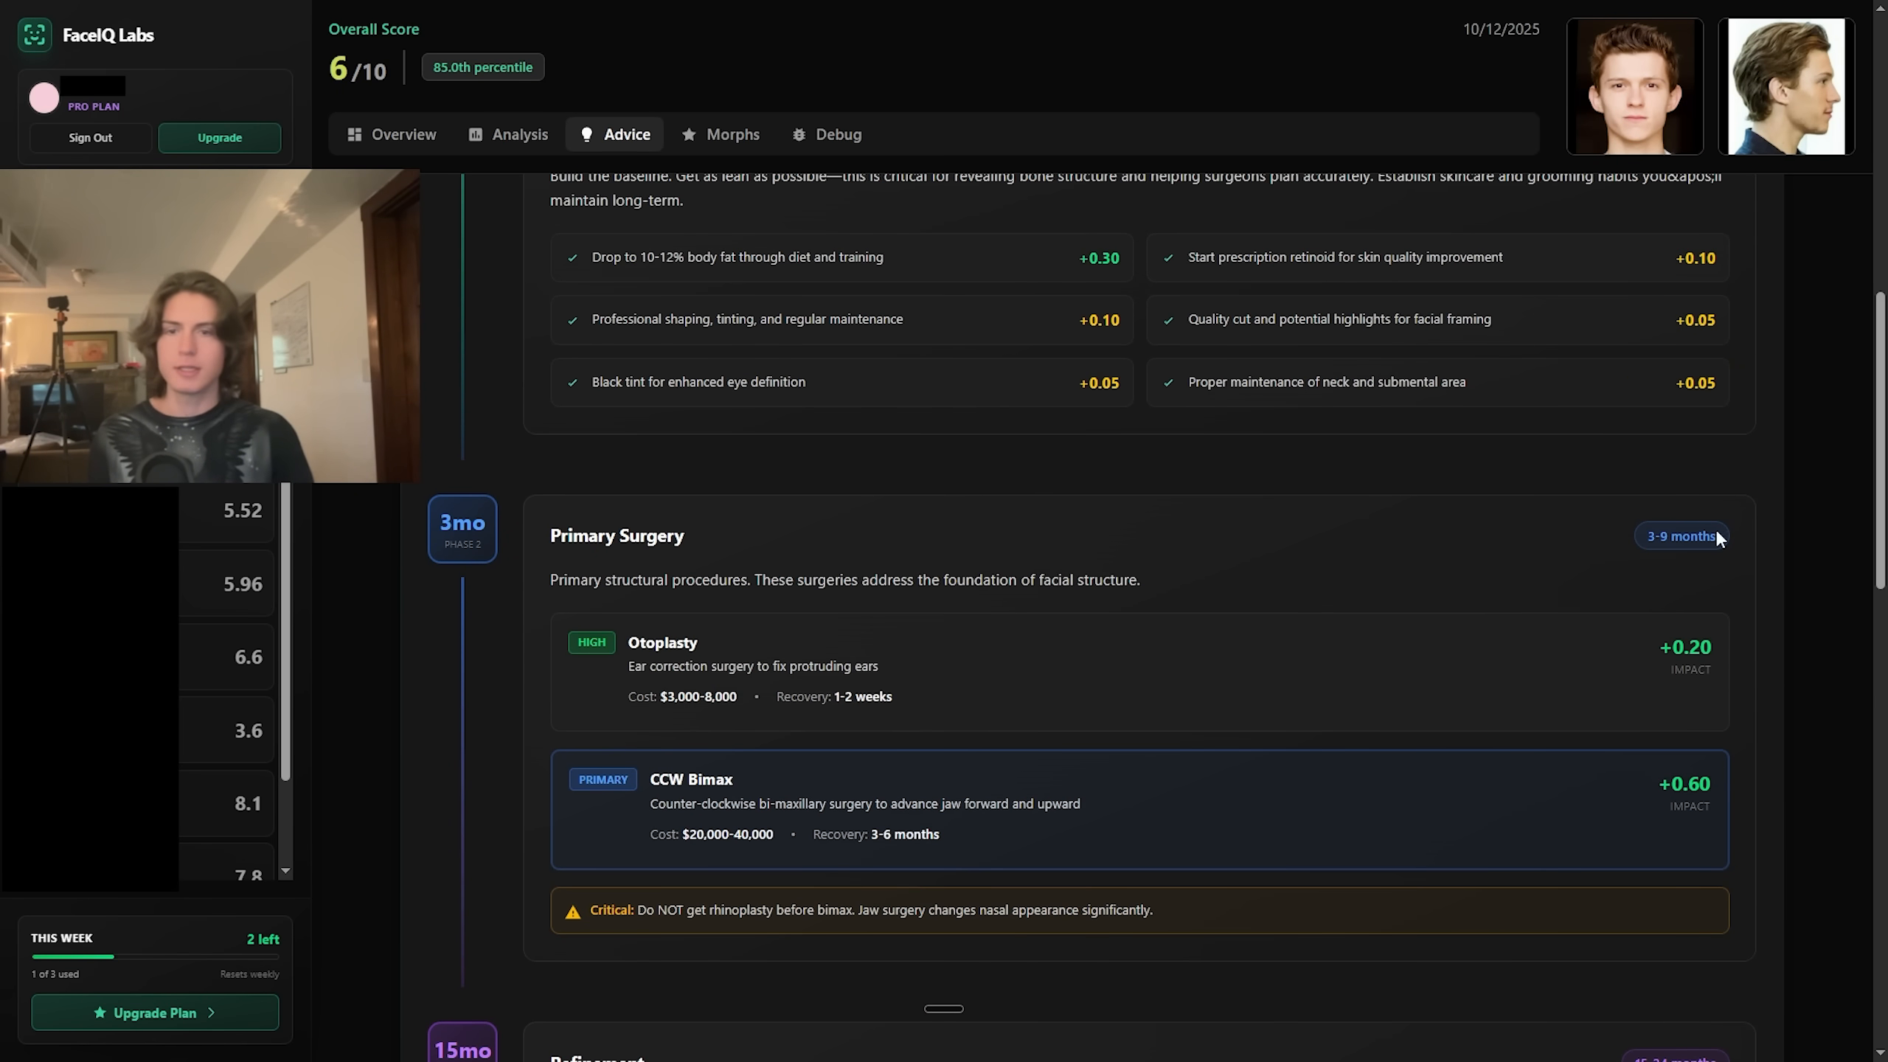
mouse_move(1718, 559)
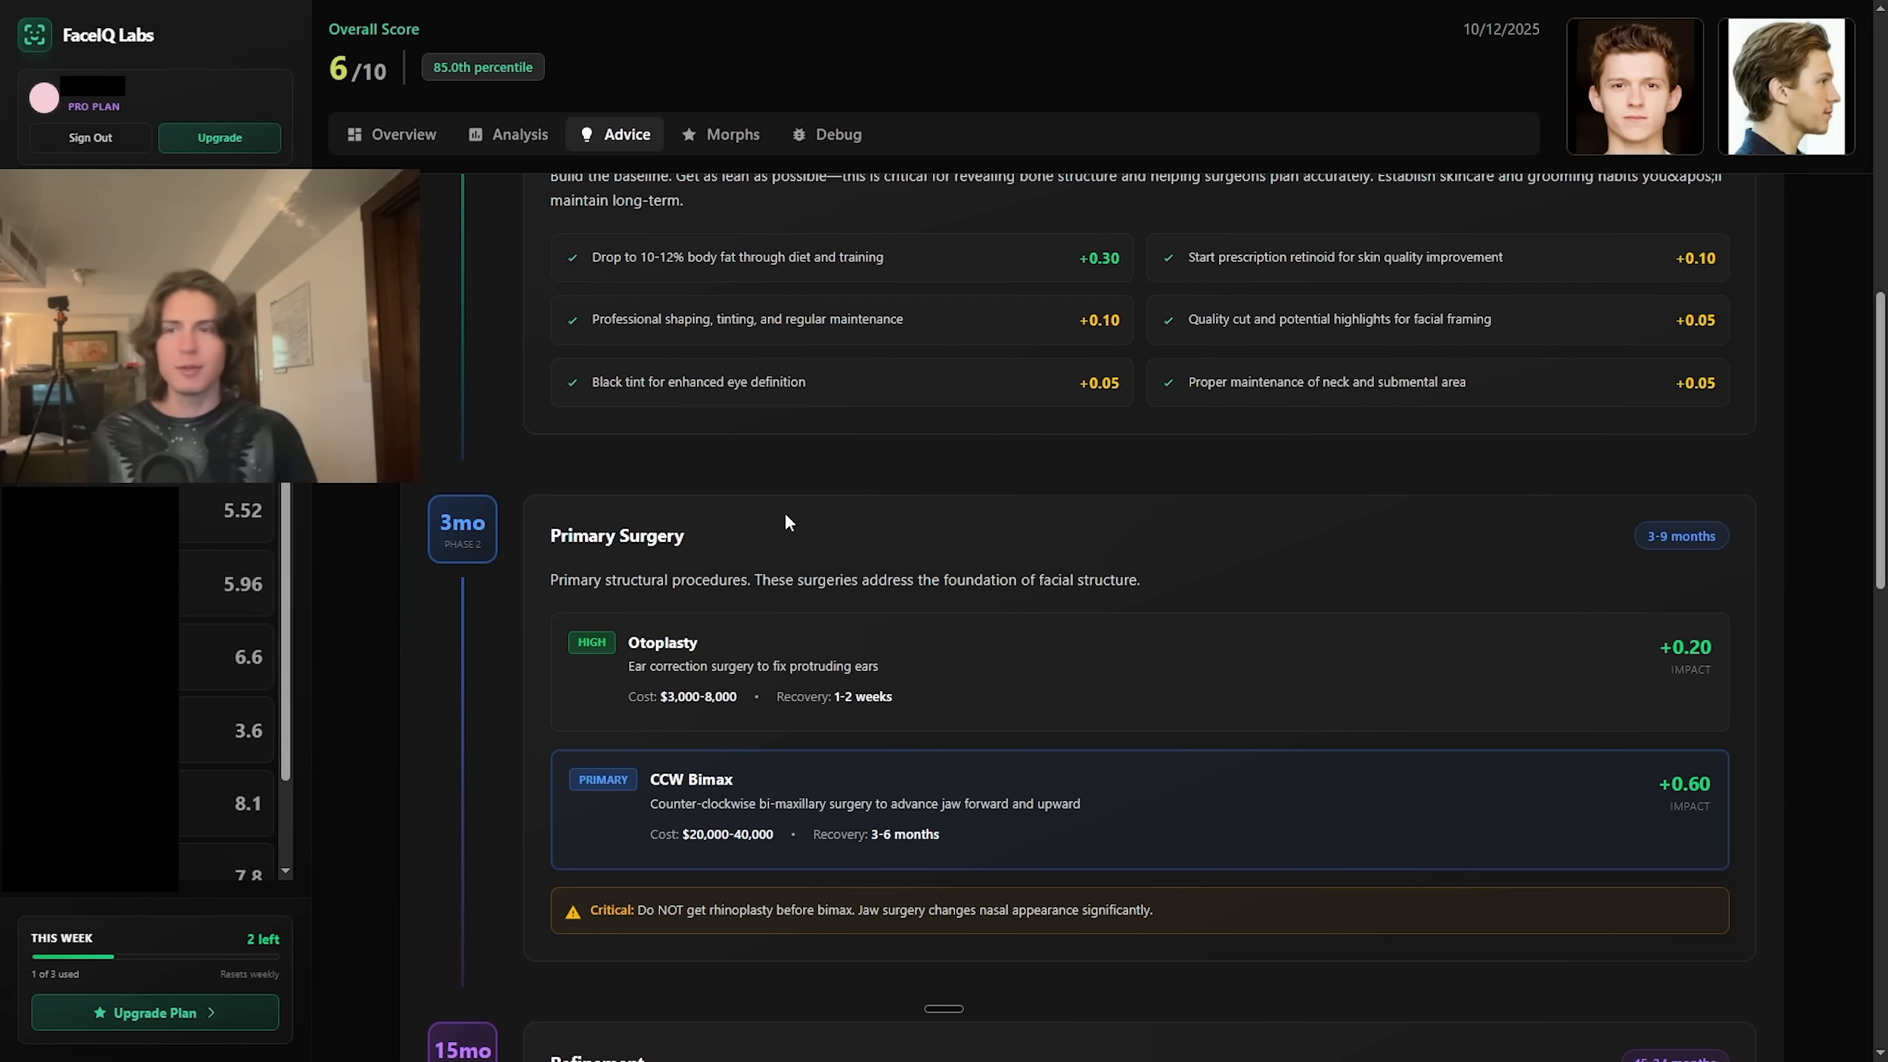
mouse_move(1764, 797)
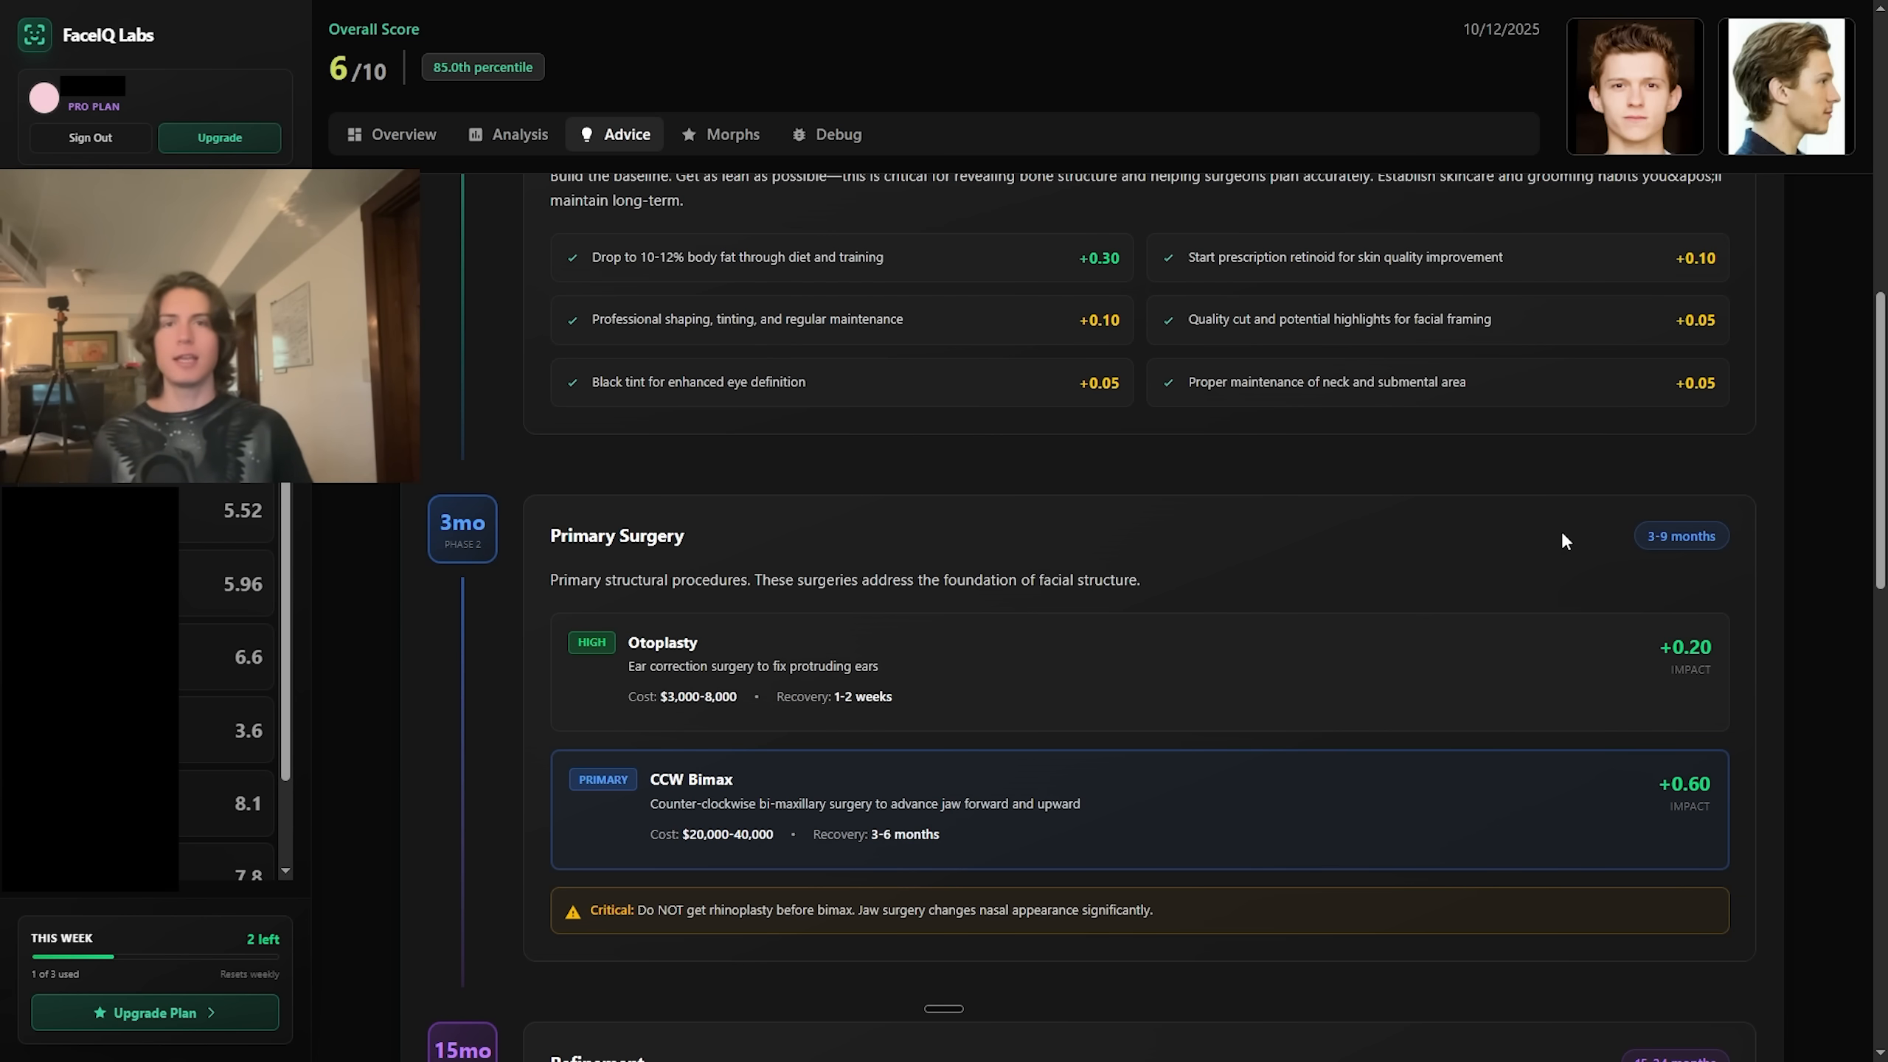
mouse_move(1218, 319)
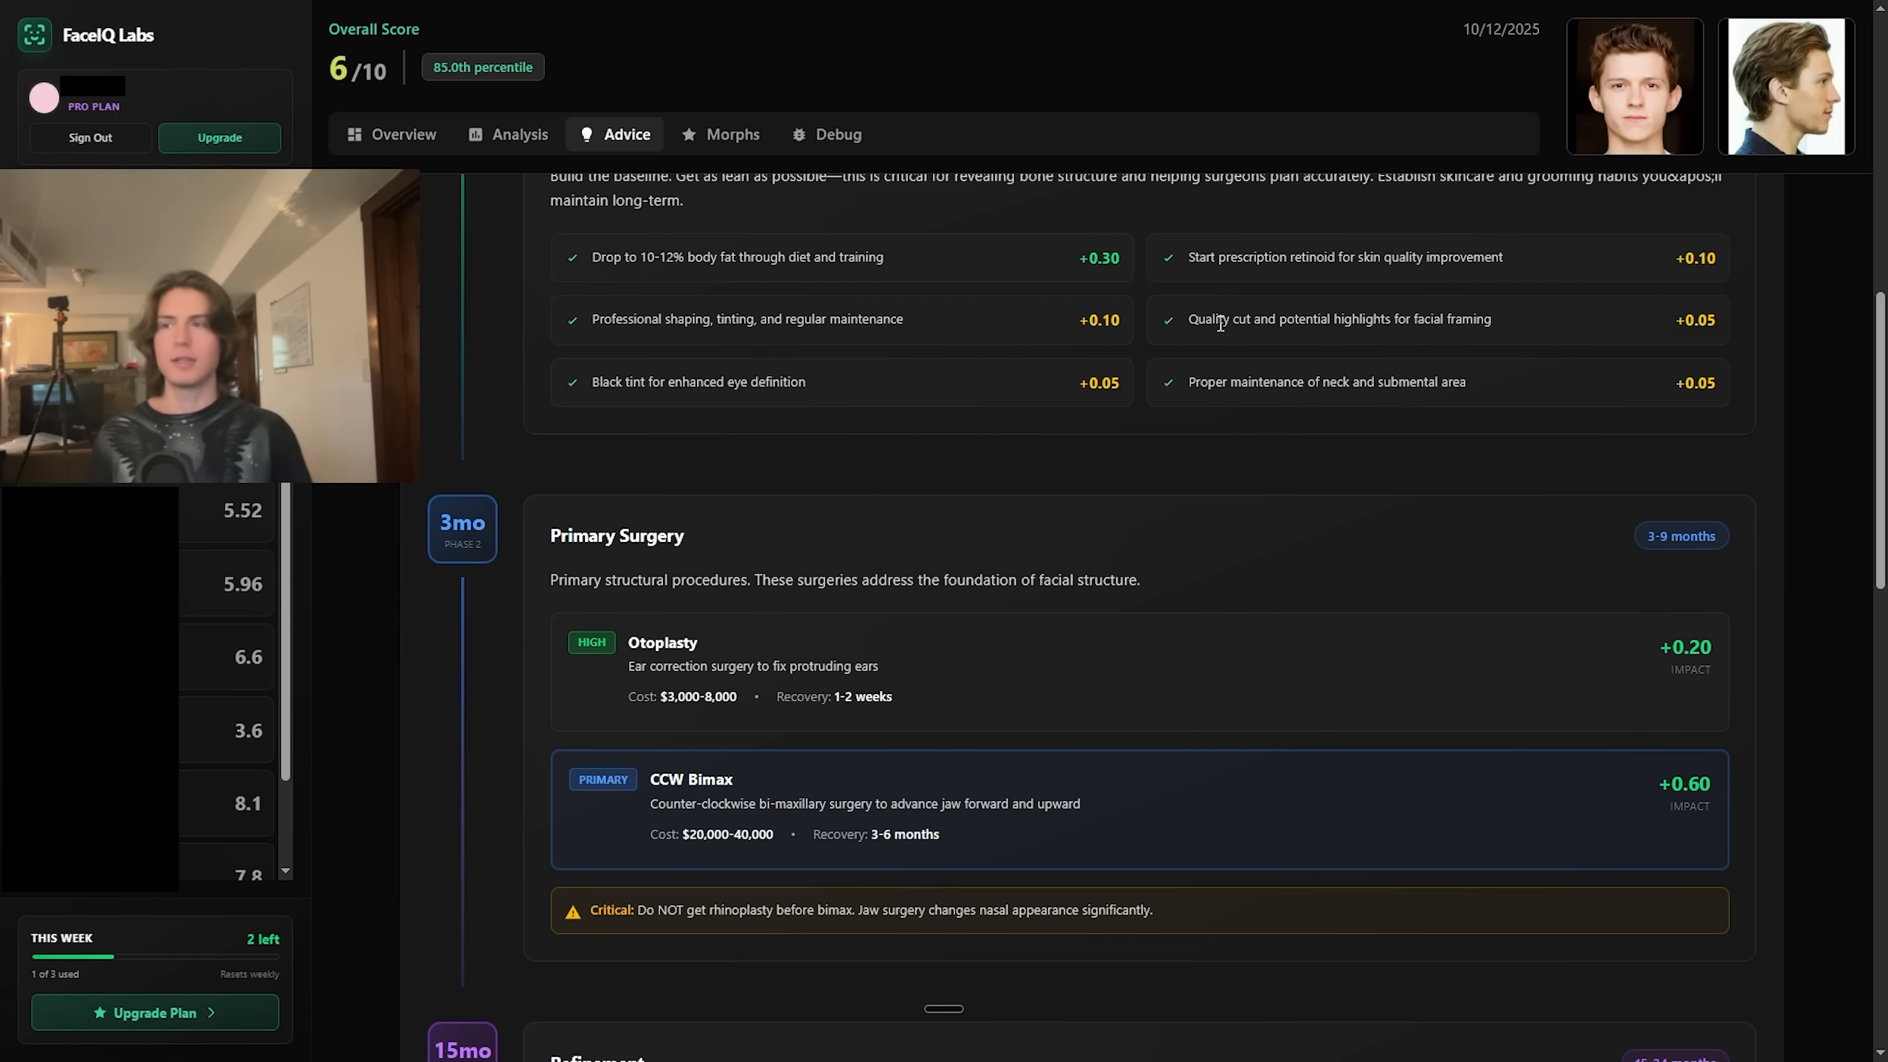
scroll(up, 3)
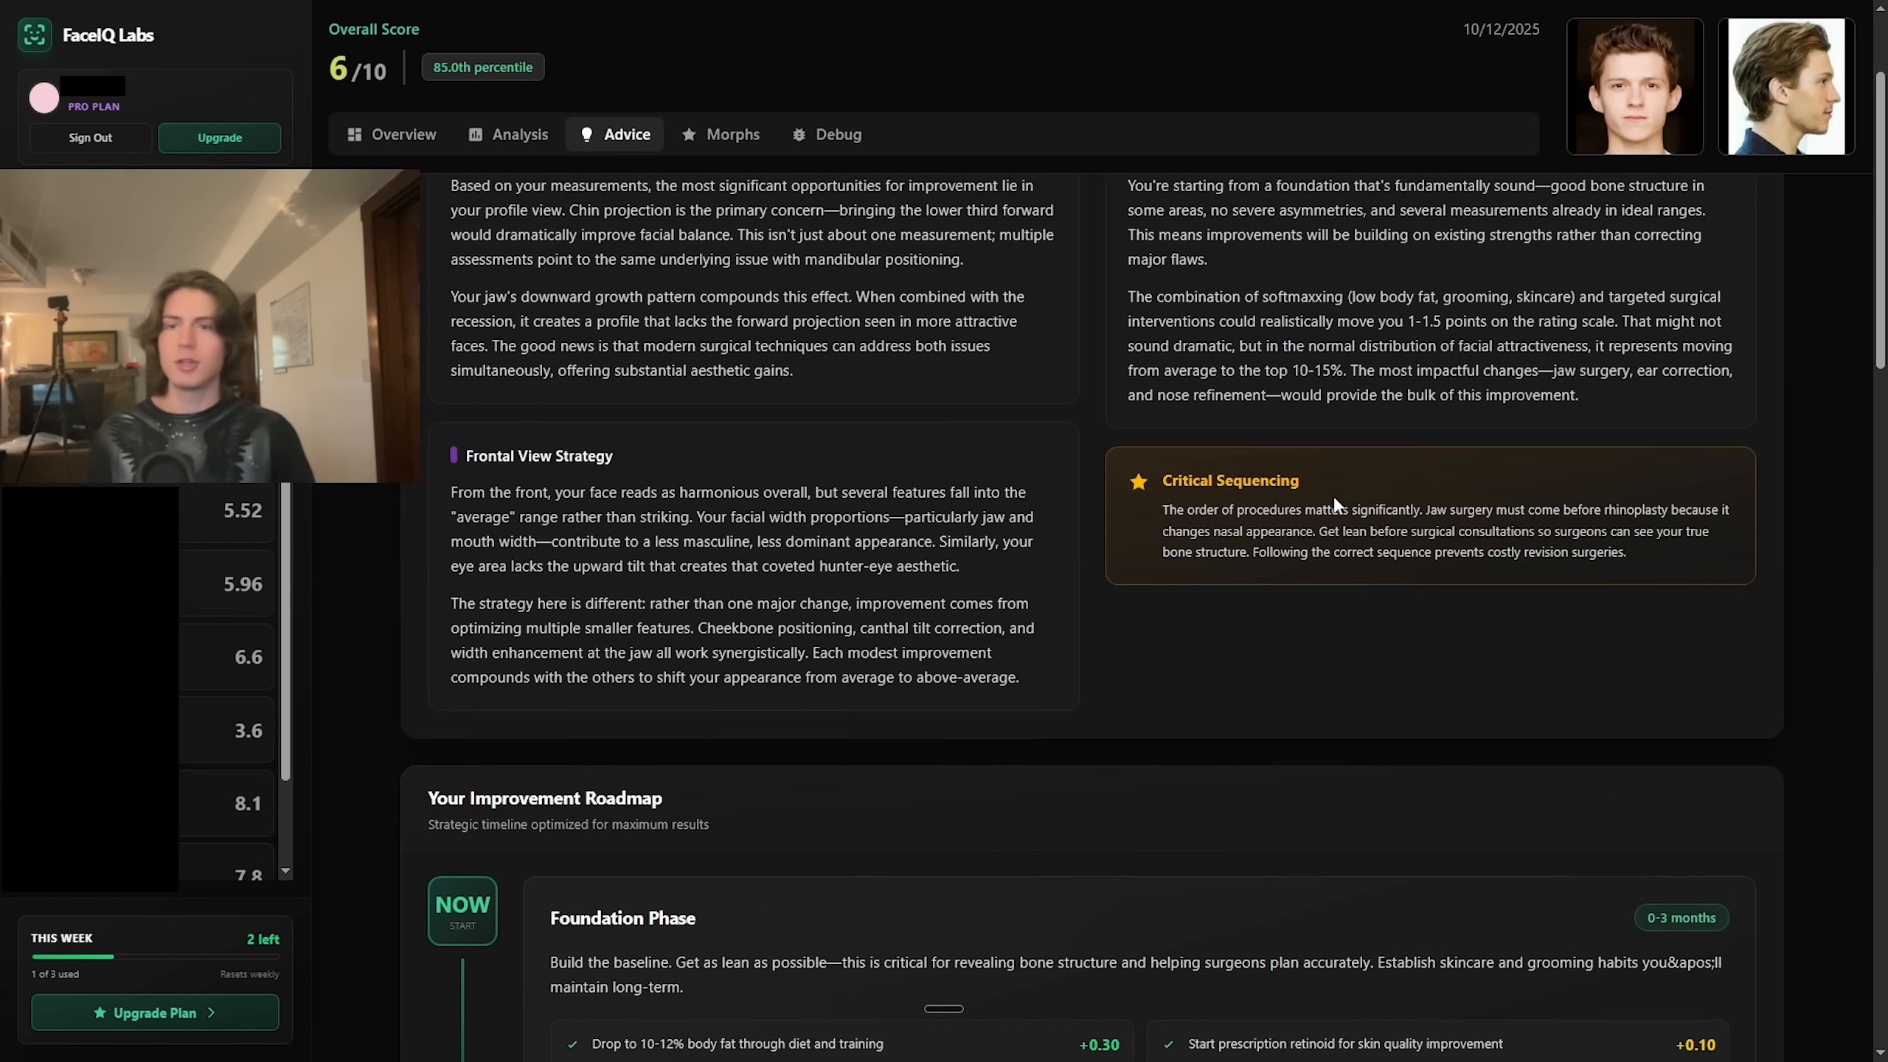
scroll(down, 3)
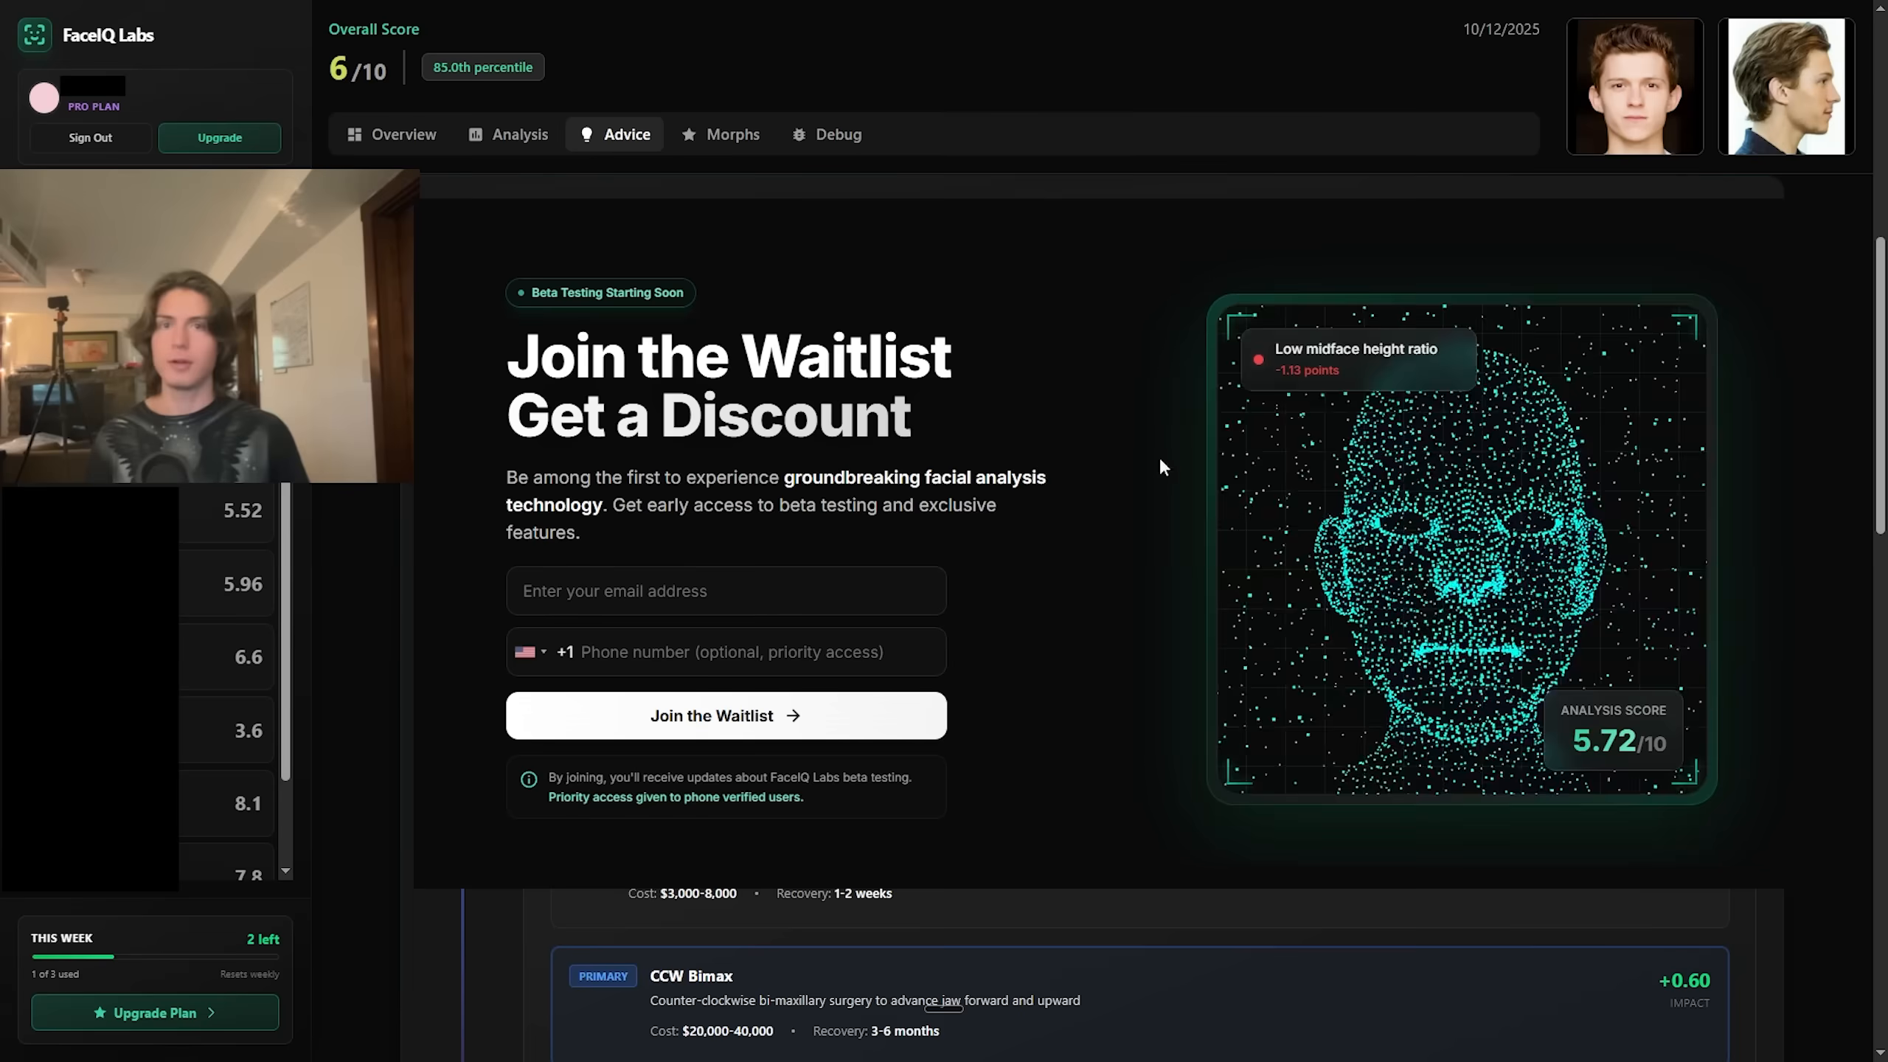
mouse_move(1045, 545)
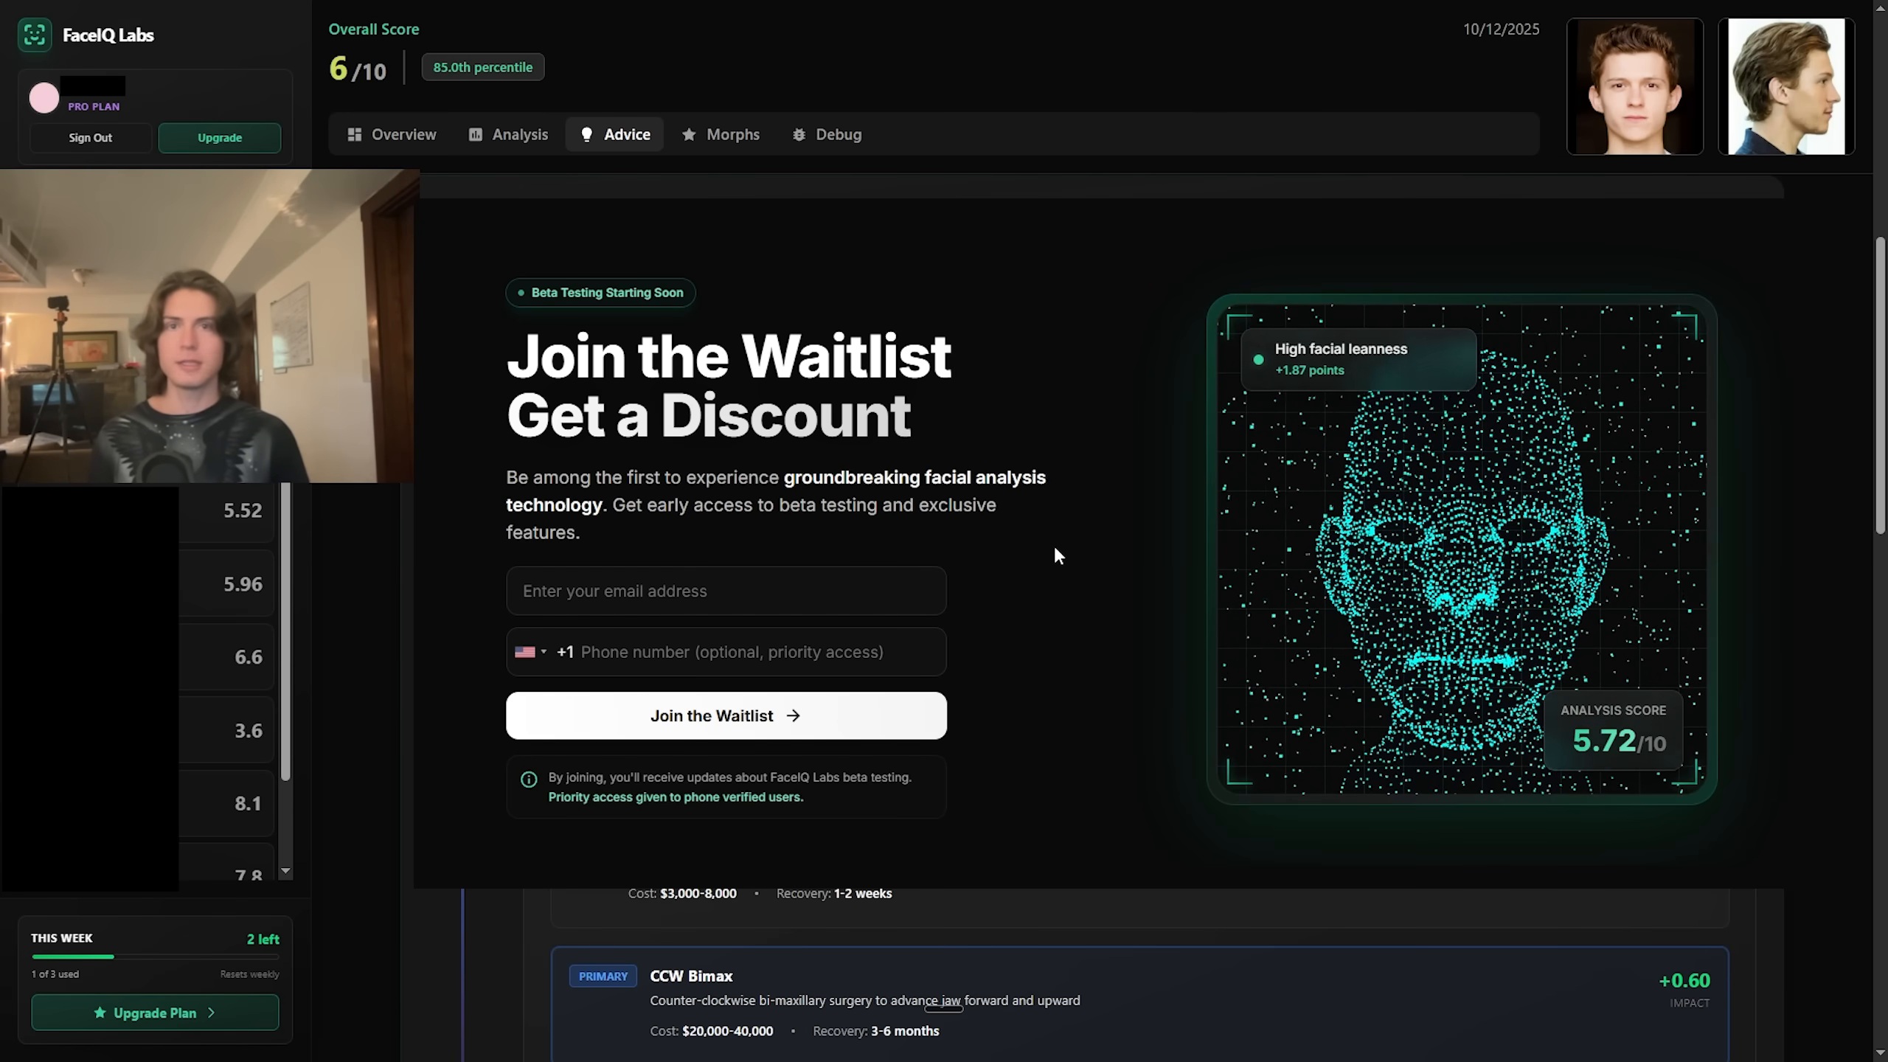
Scroll back up to Your Improvement Roadmap's Foundation Phase on the Advice page
scroll(up, 3)
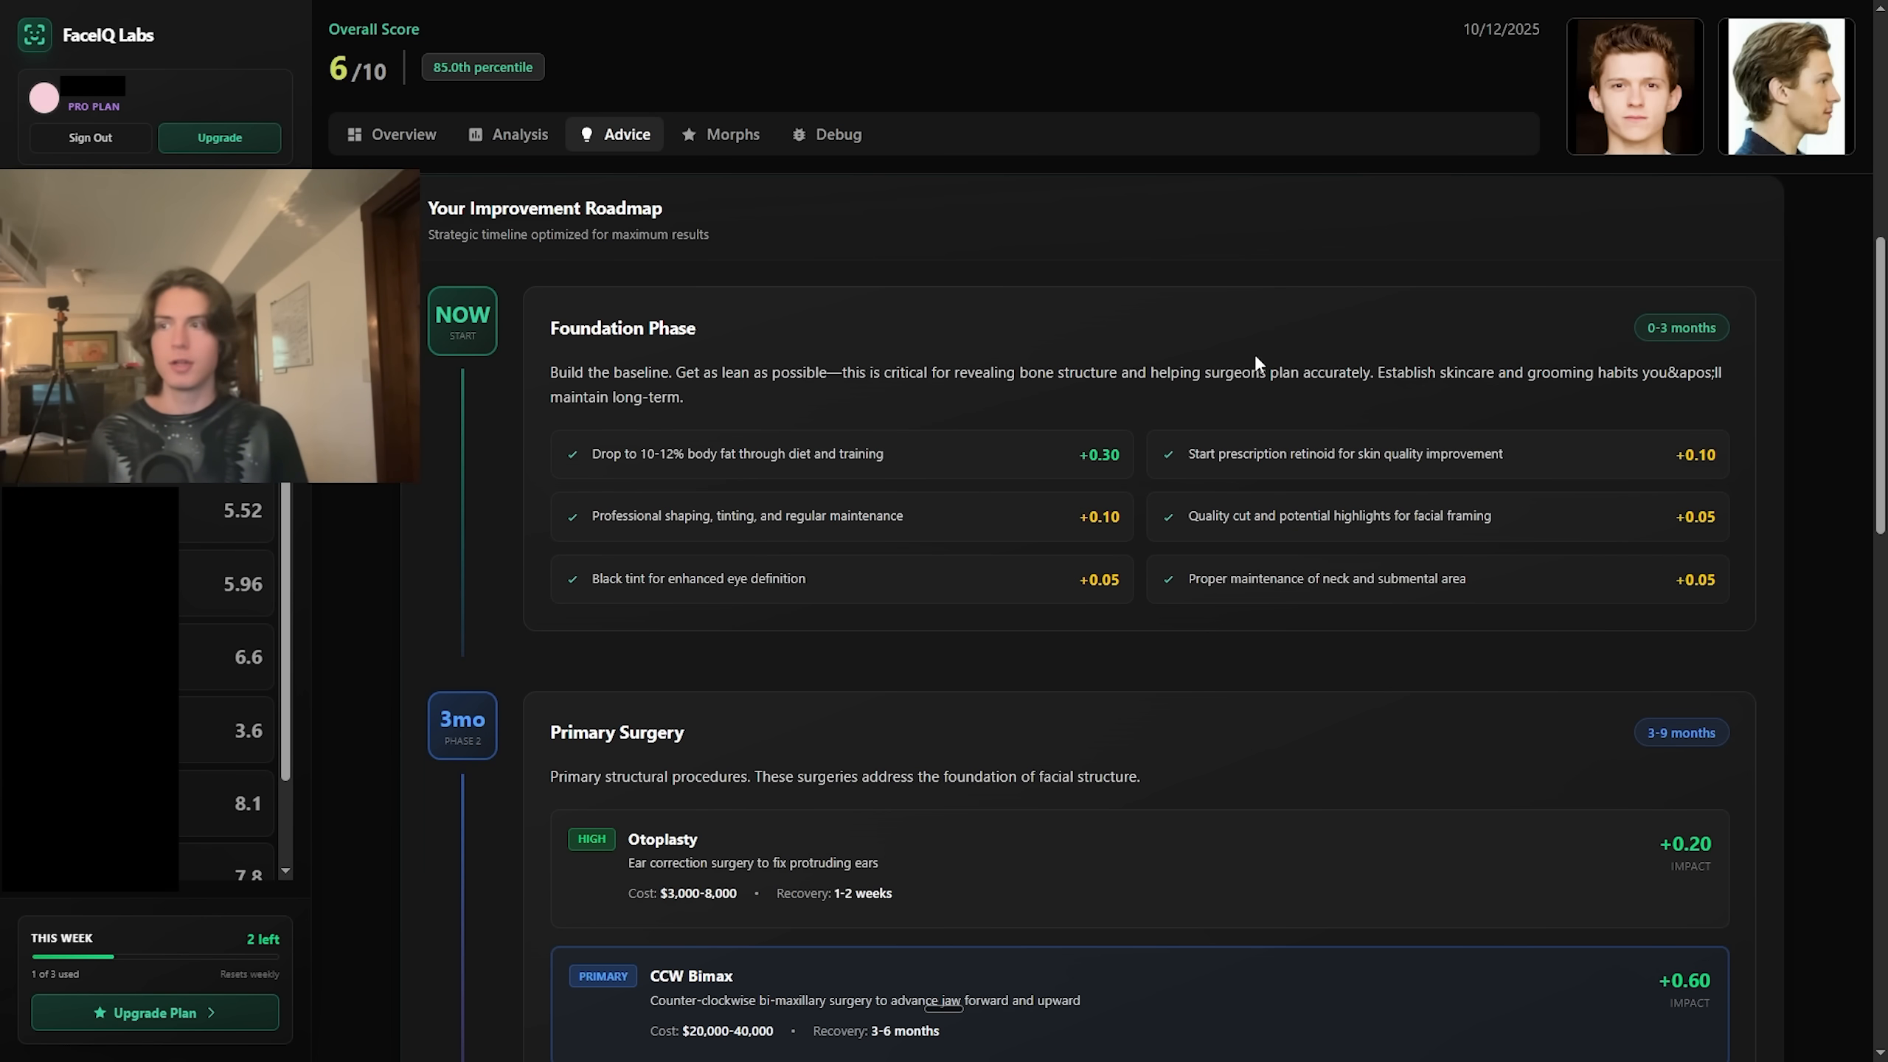
scroll(up, 3)
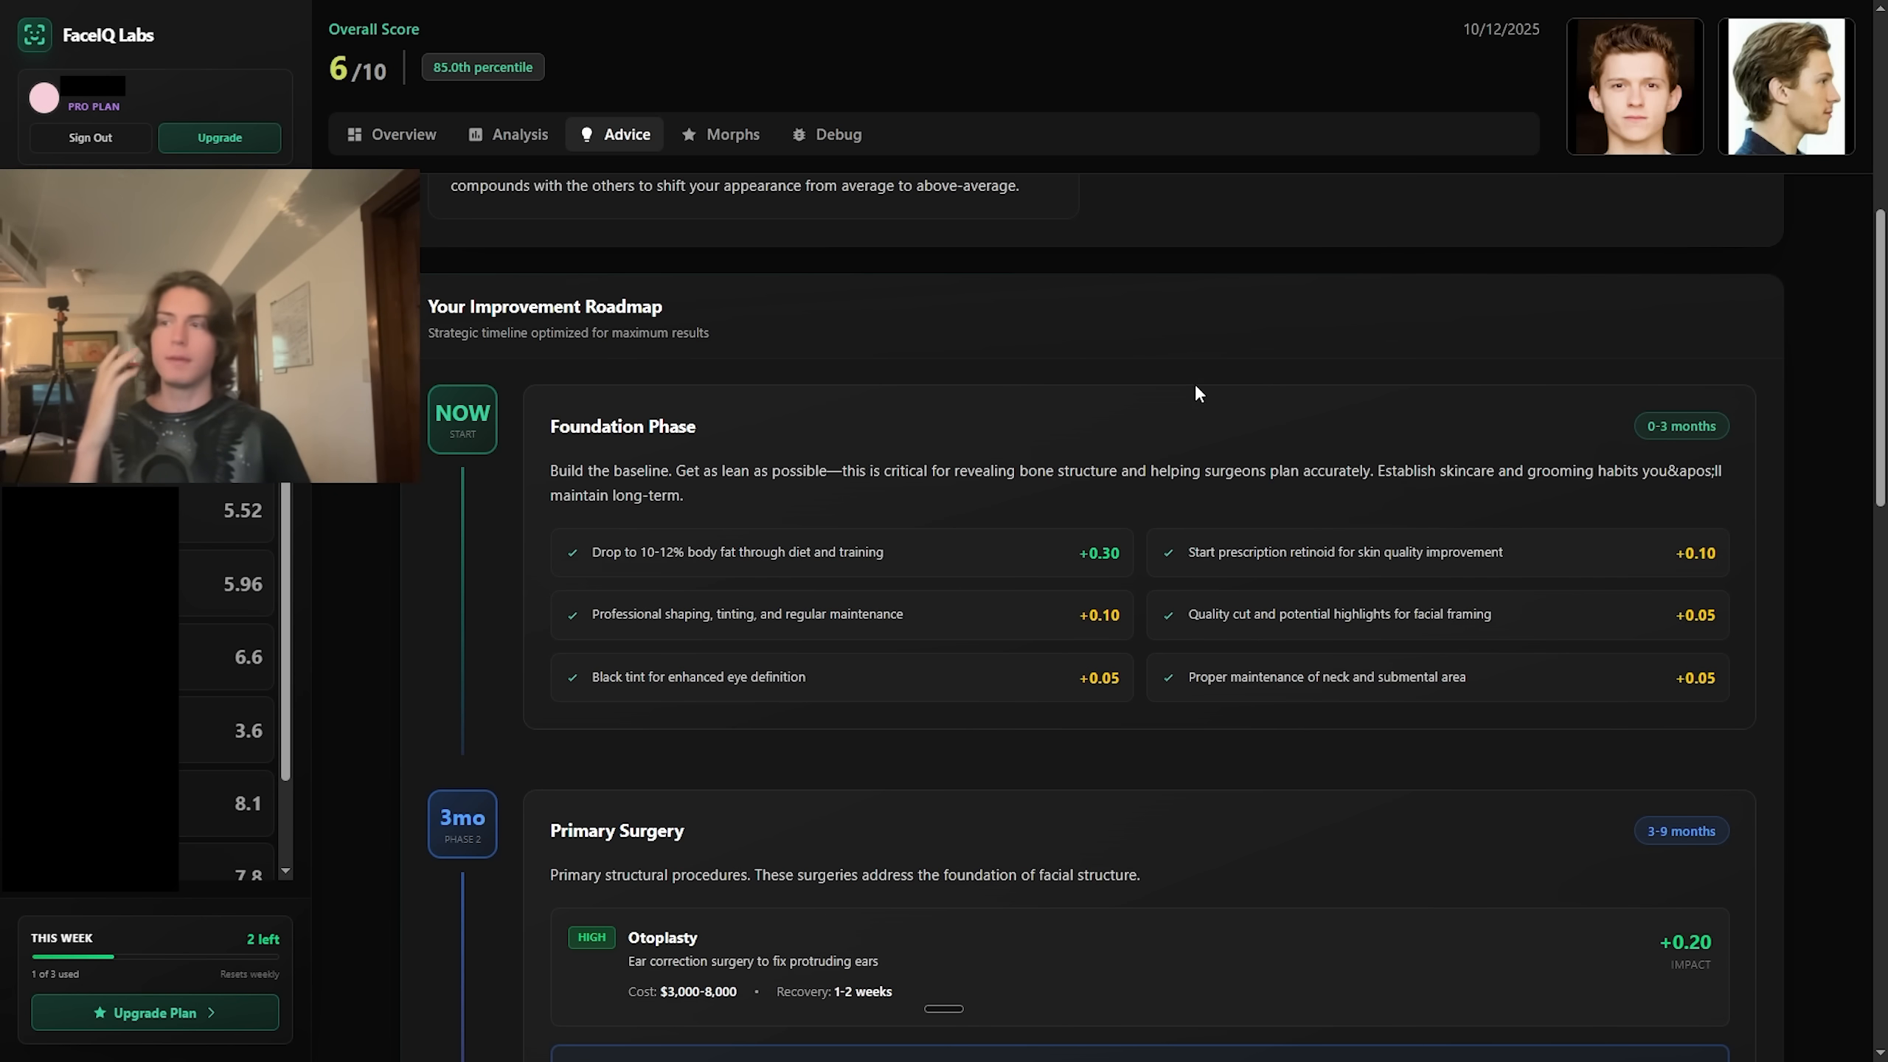
mouse_move(902, 323)
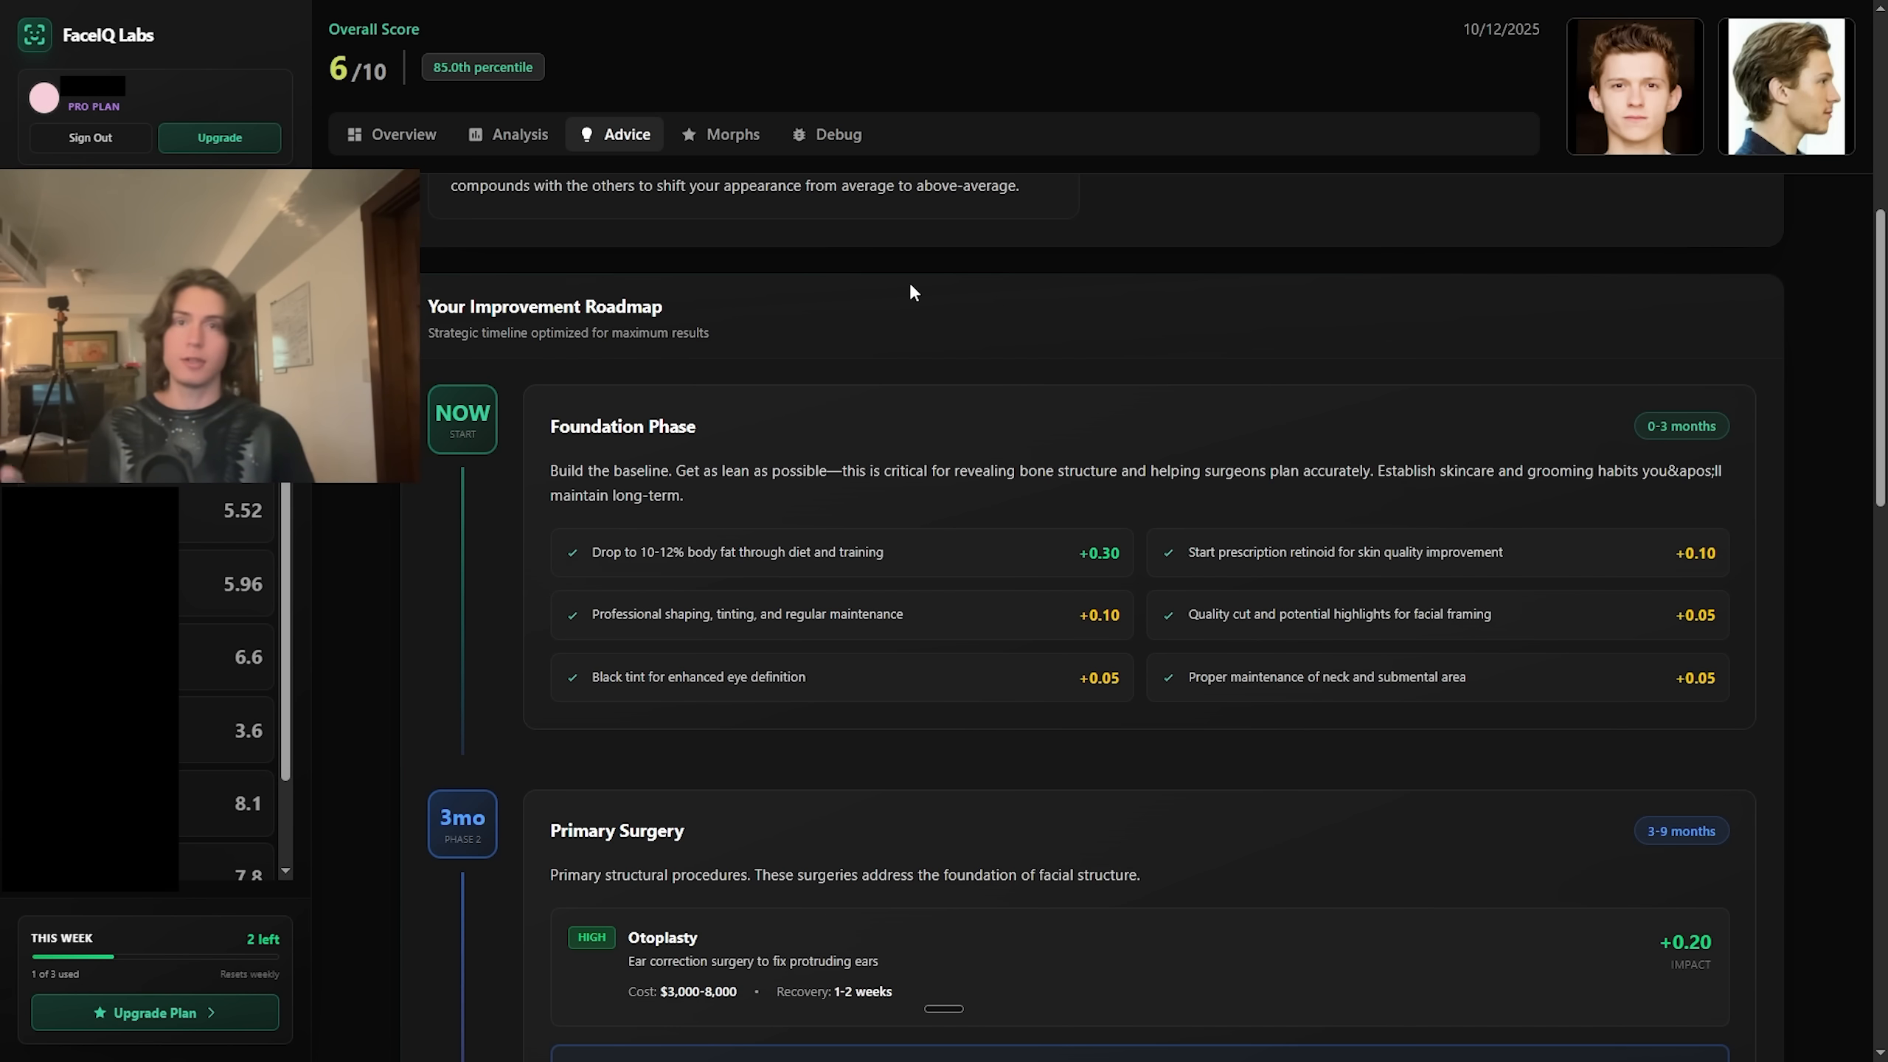
mouse_move(1265, 340)
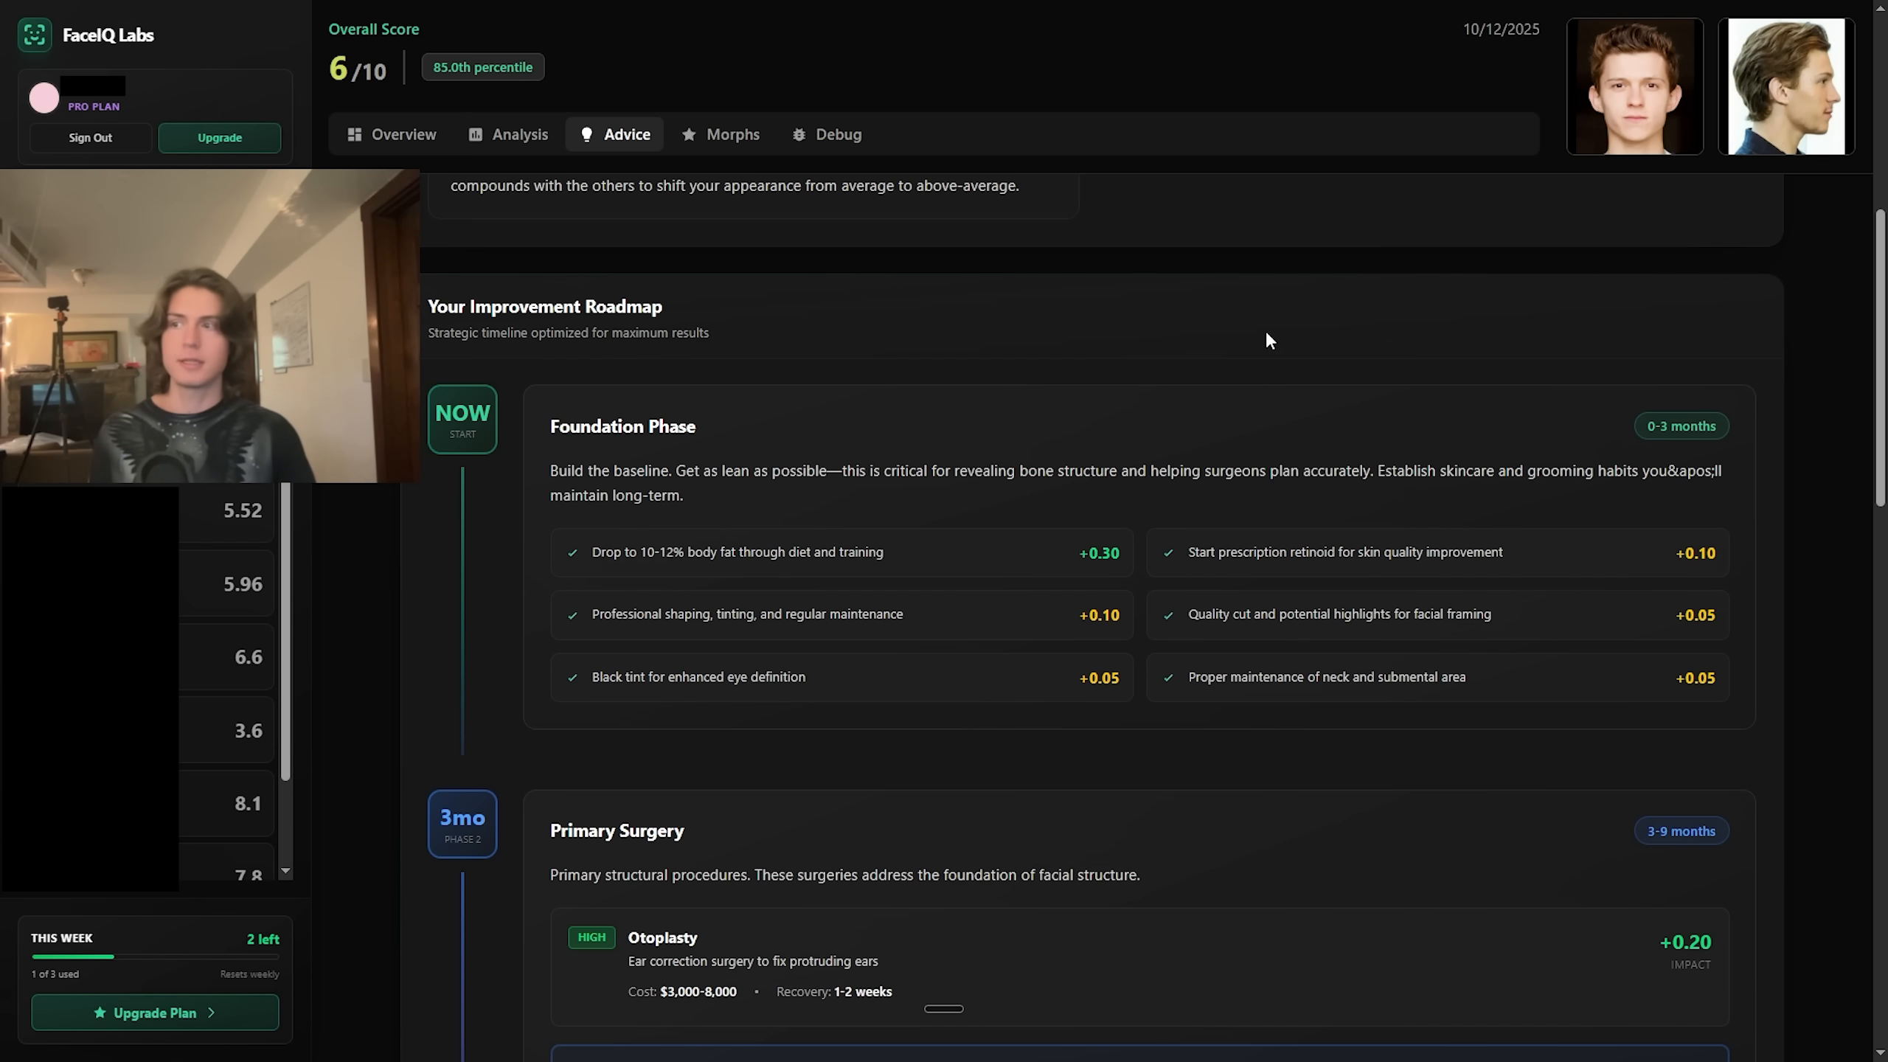